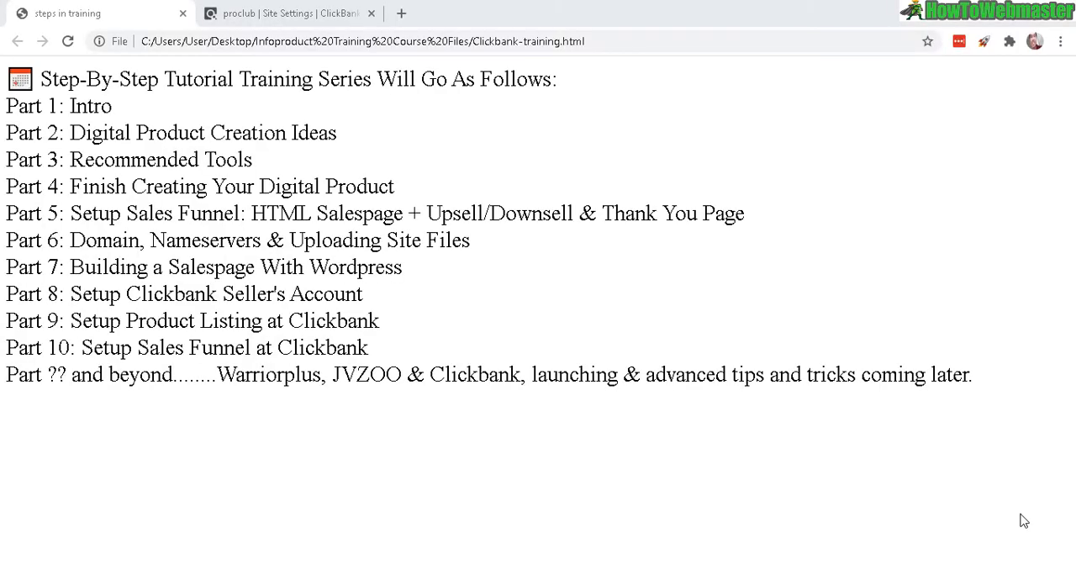
mouse_move(61, 316)
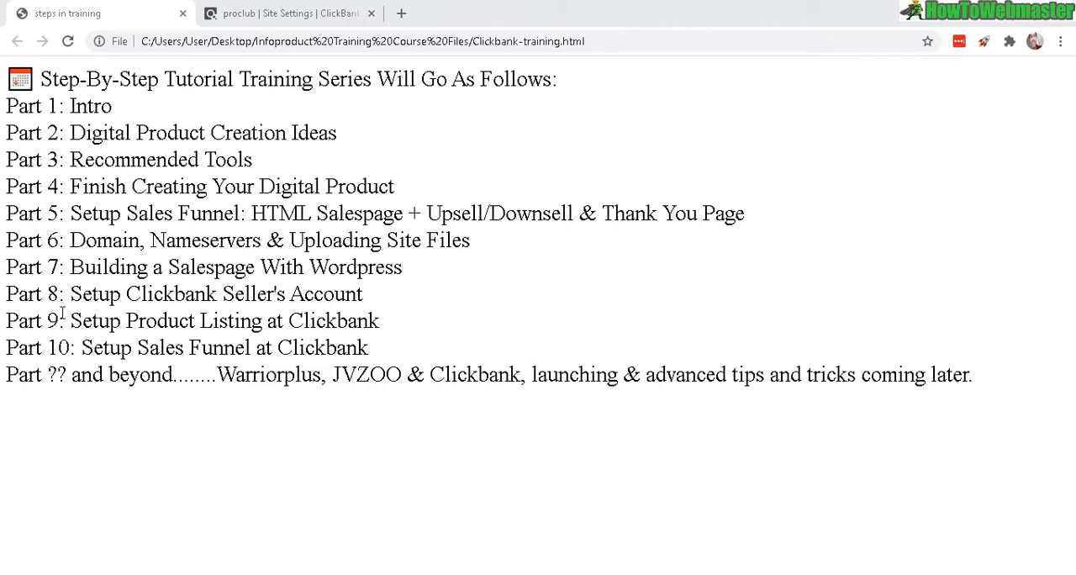
Step: Reach the ClickBank free account sign-up form via Sign Up, then return to the training outline page
left_click_drag(5, 293, 367, 320)
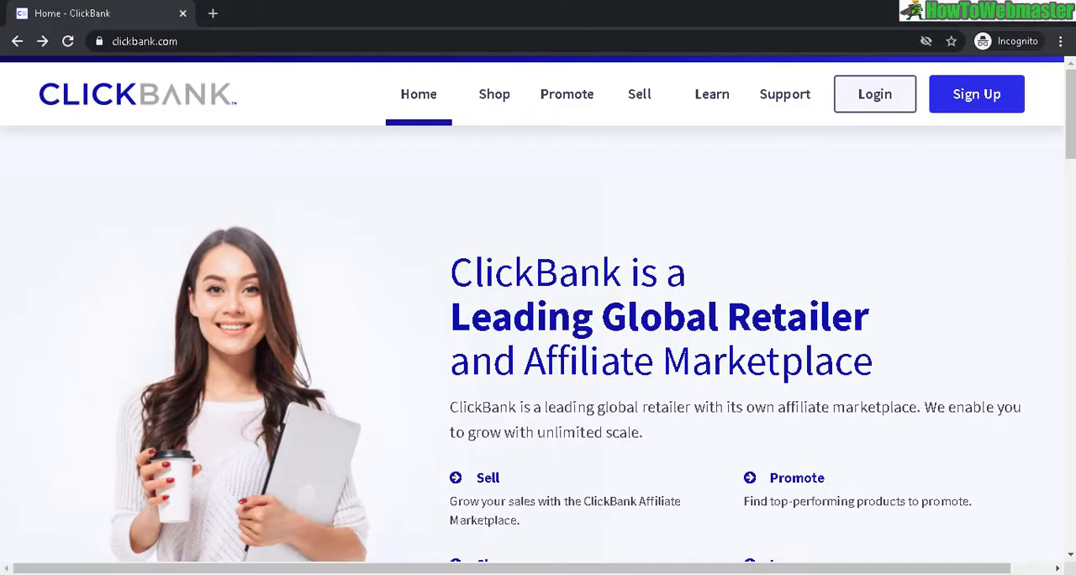
mouse_move(977, 224)
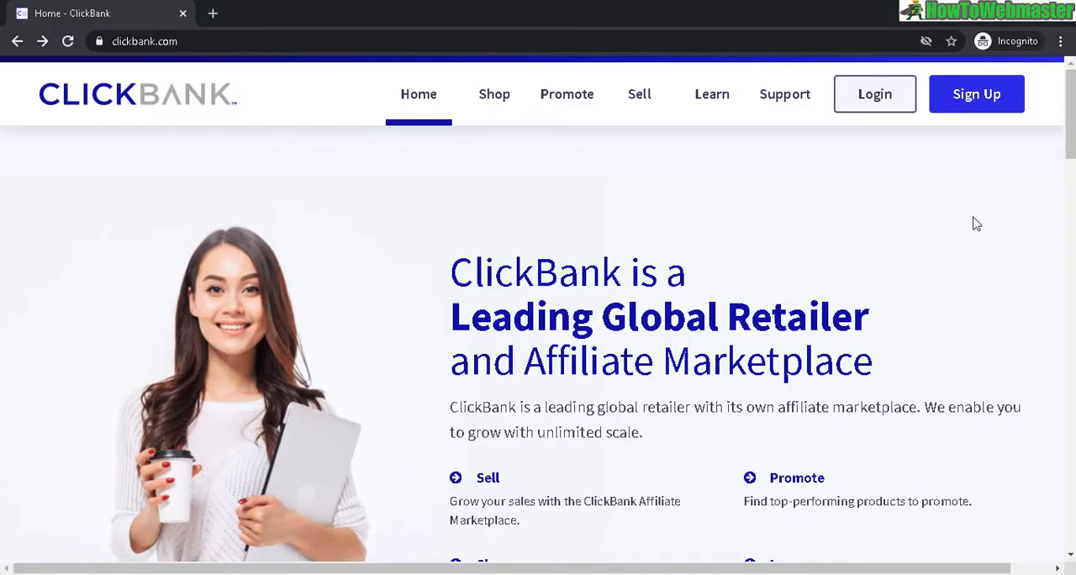
left_click(976, 94)
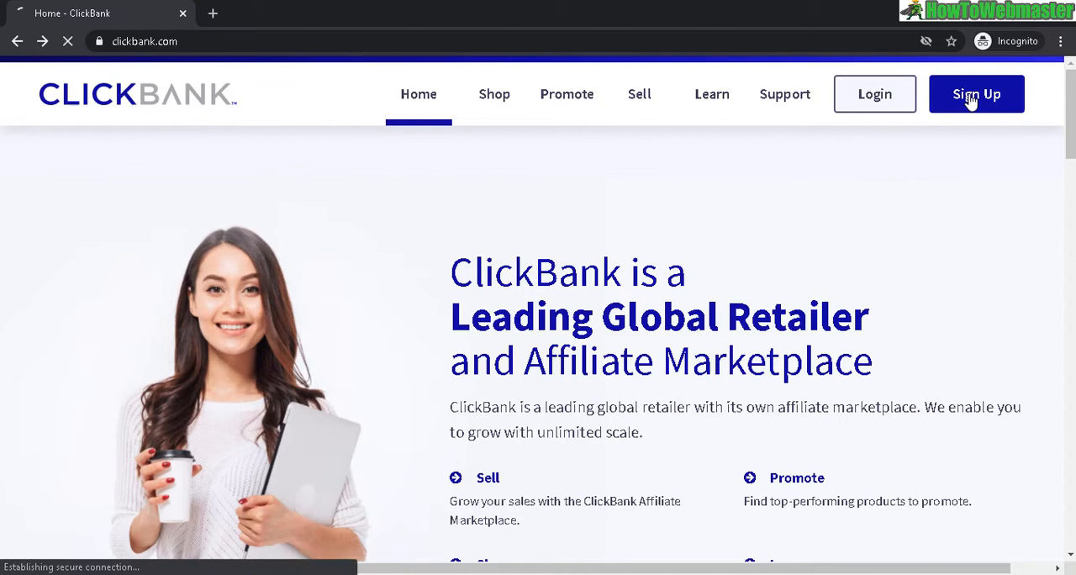
left_click(975, 94)
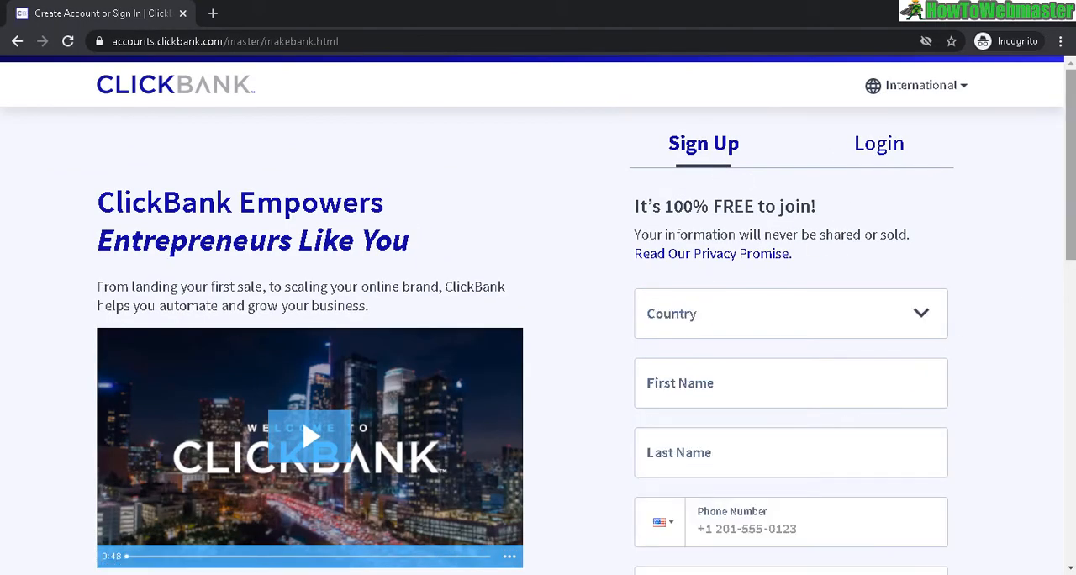
scroll("down", 3)
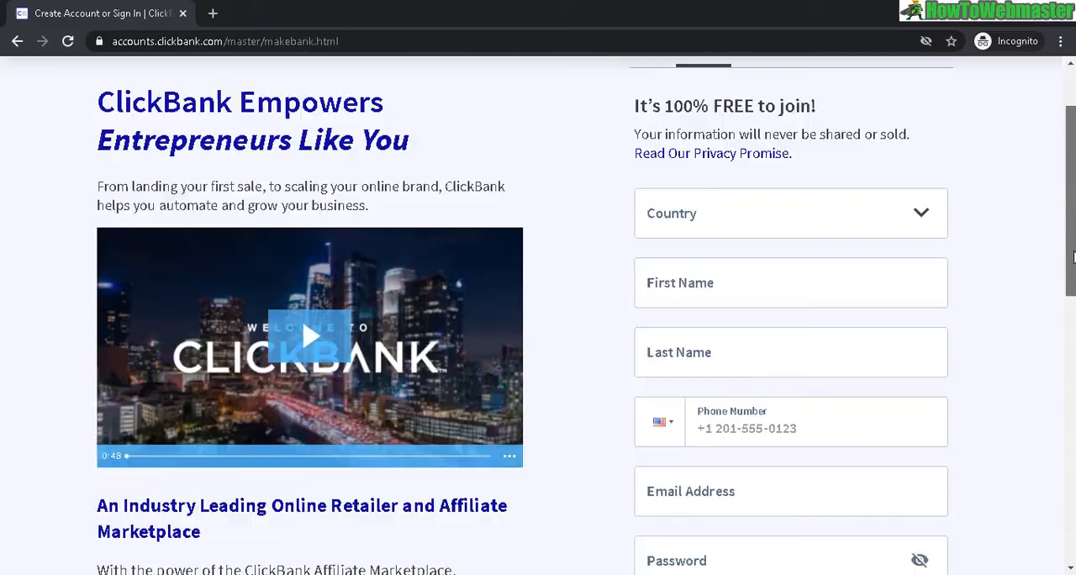
left_click(93, 14)
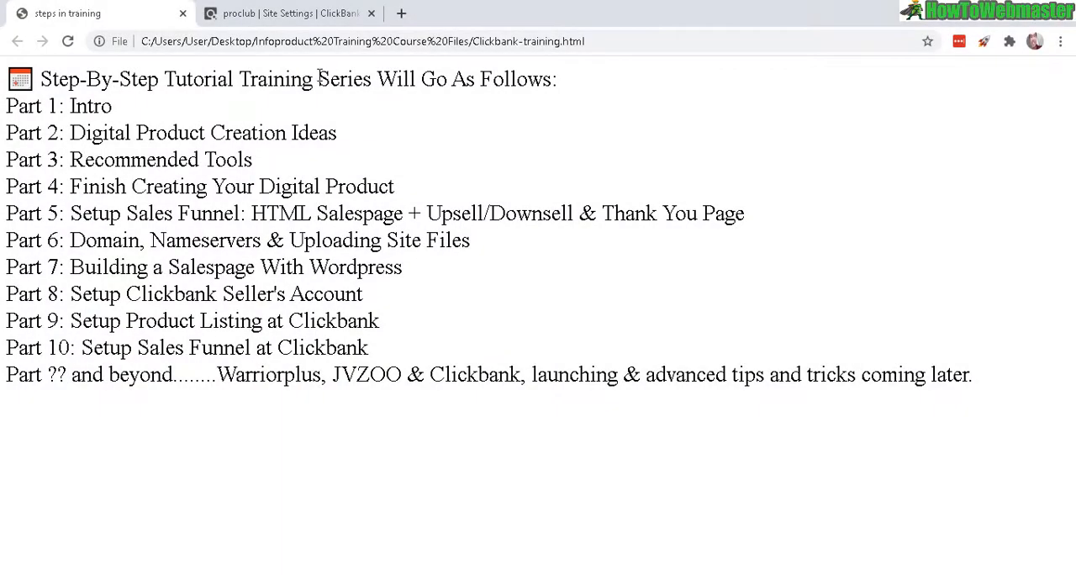
mouse_move(611, 278)
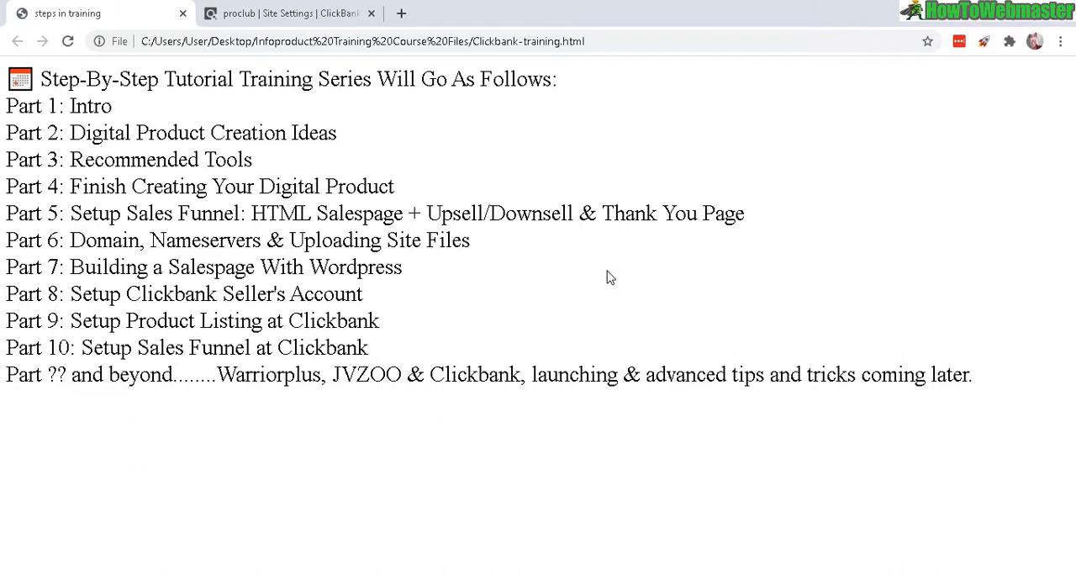
mouse_move(531, 571)
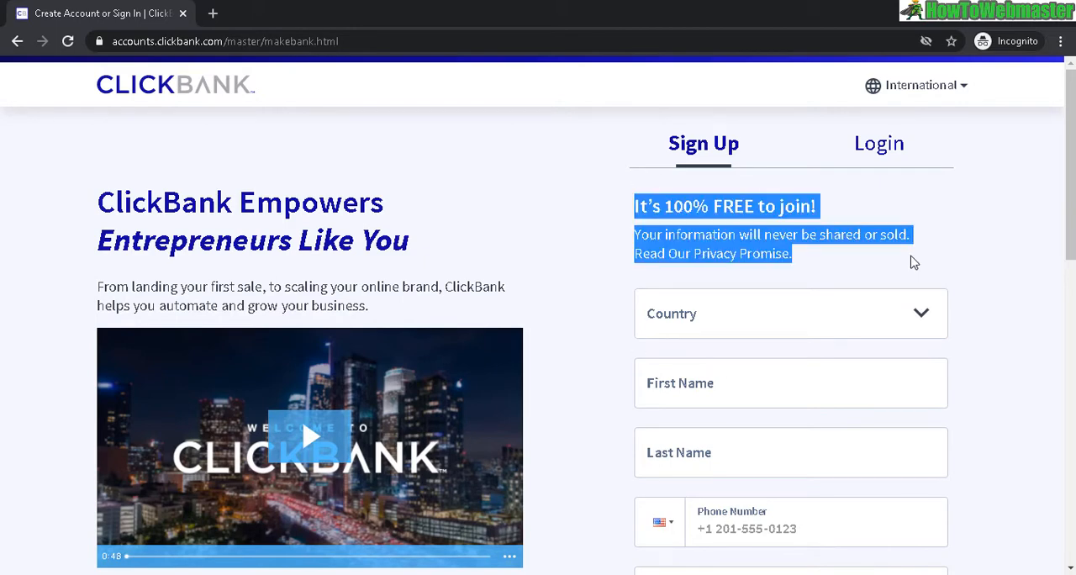
left_click(84, 13)
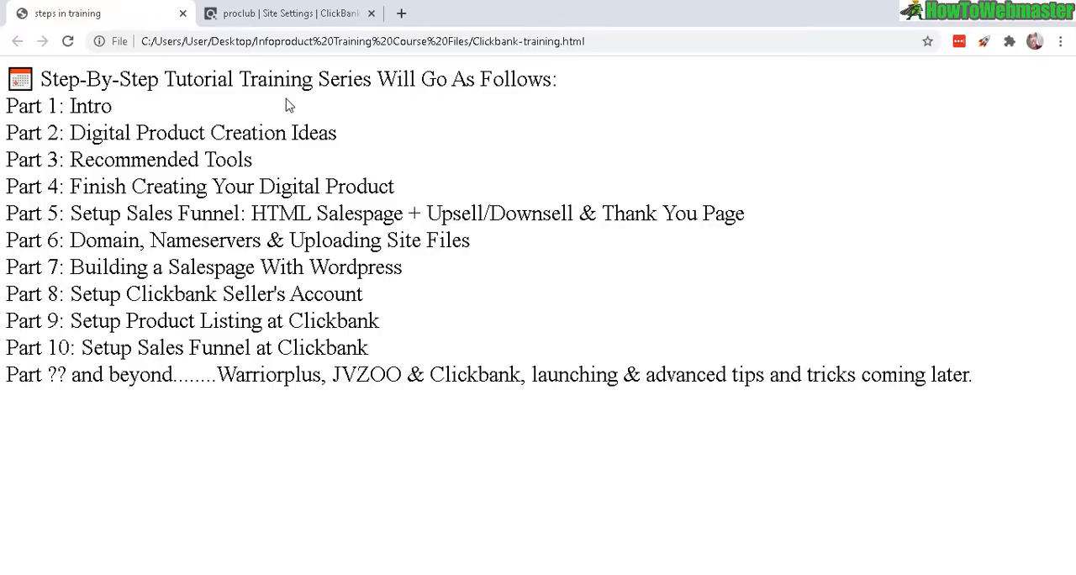
Step: Show Vendor Settings > My Site with the Activated status and customer support section
left_click(289, 14)
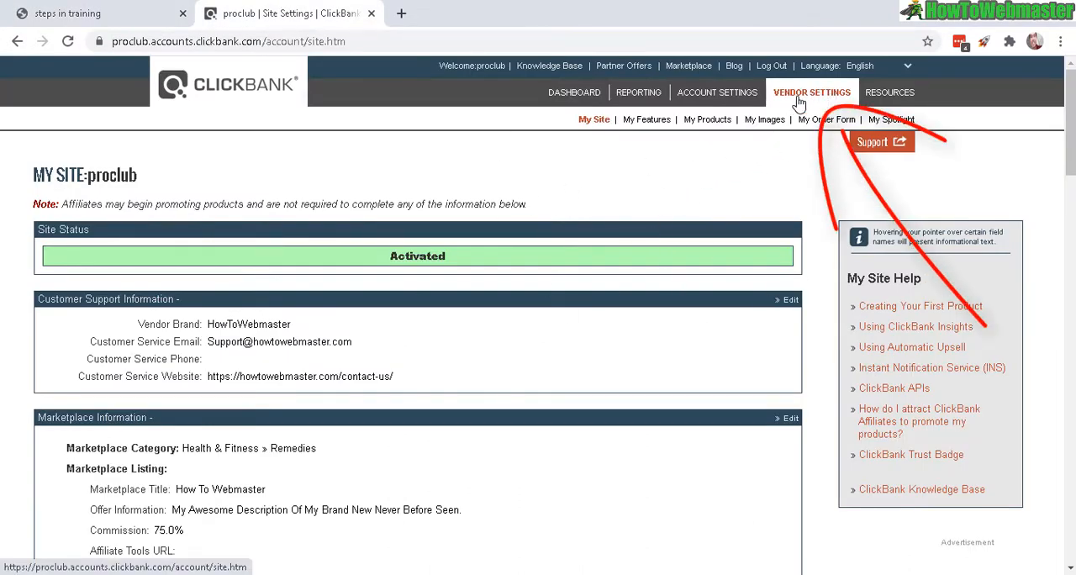
mouse_move(821, 102)
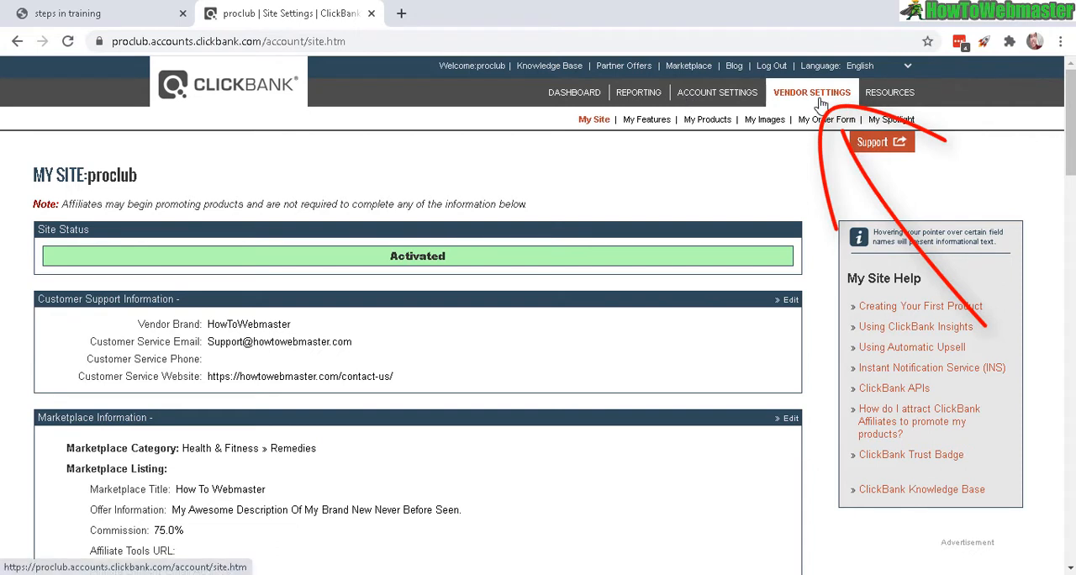
mouse_move(592, 115)
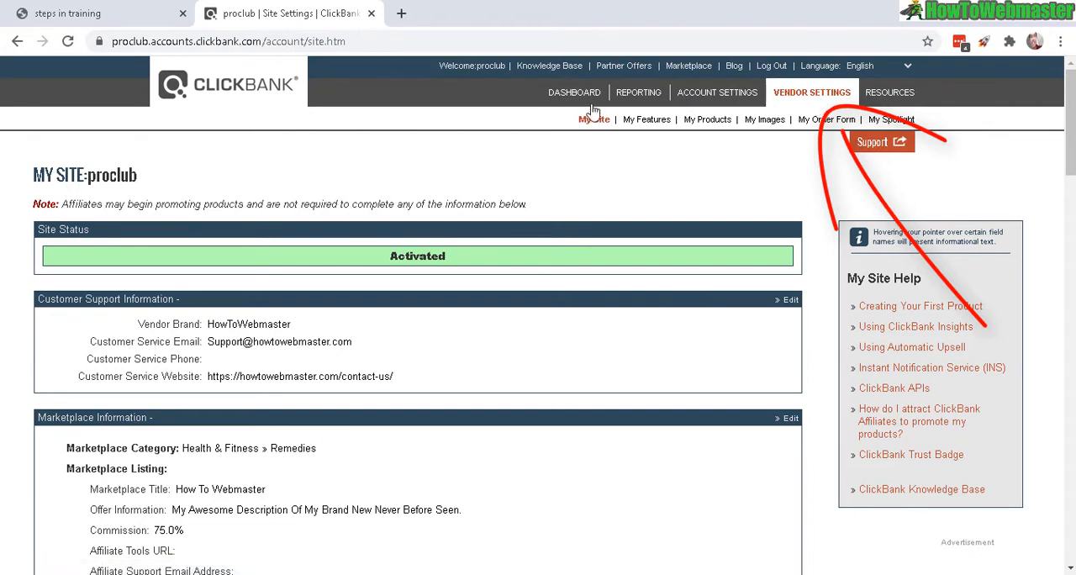
mouse_move(608, 120)
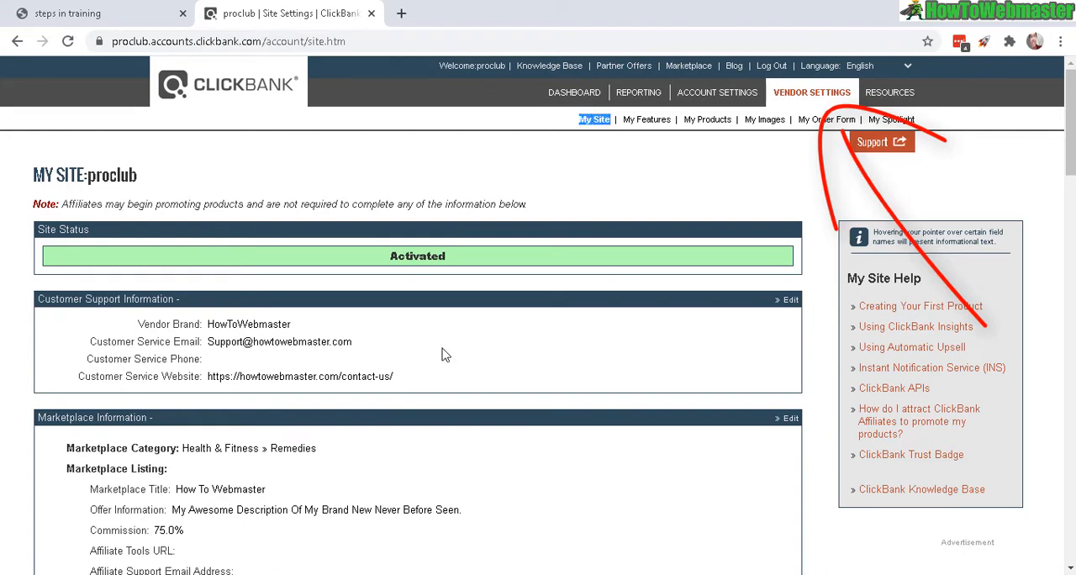
scroll("down", 3)
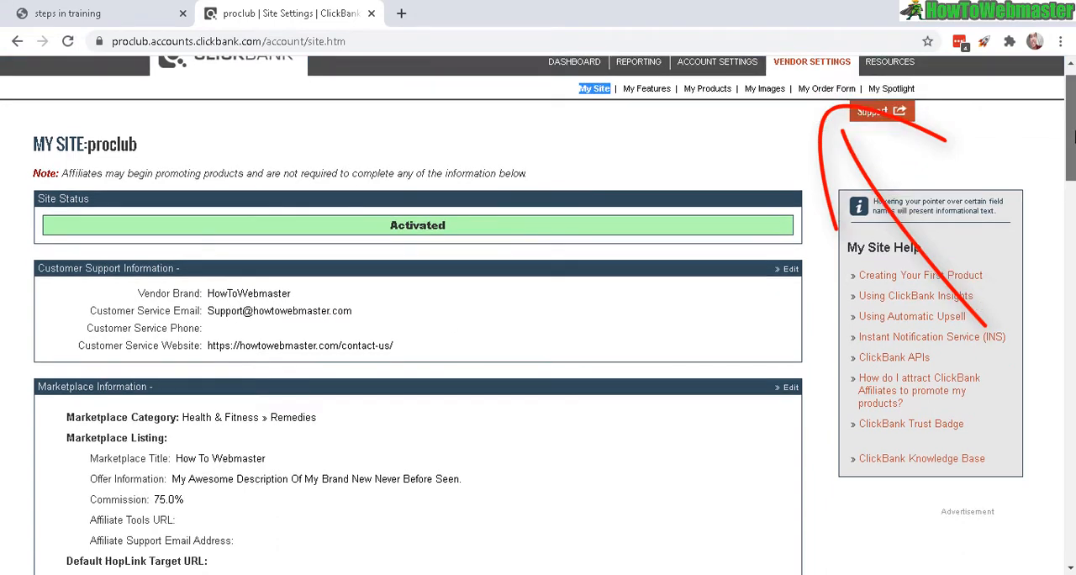
scroll("up", 3)
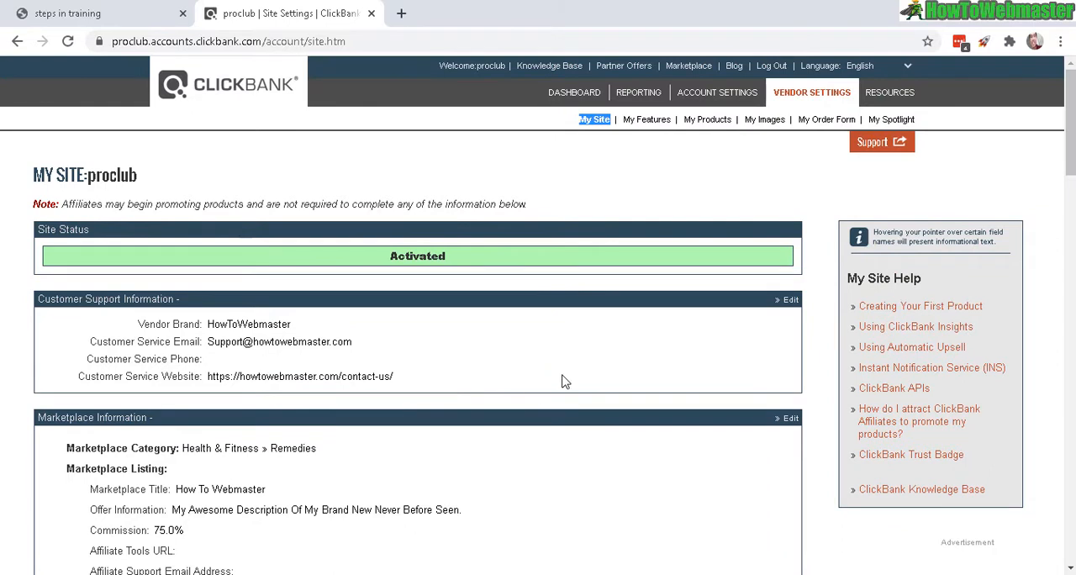
mouse_move(373, 259)
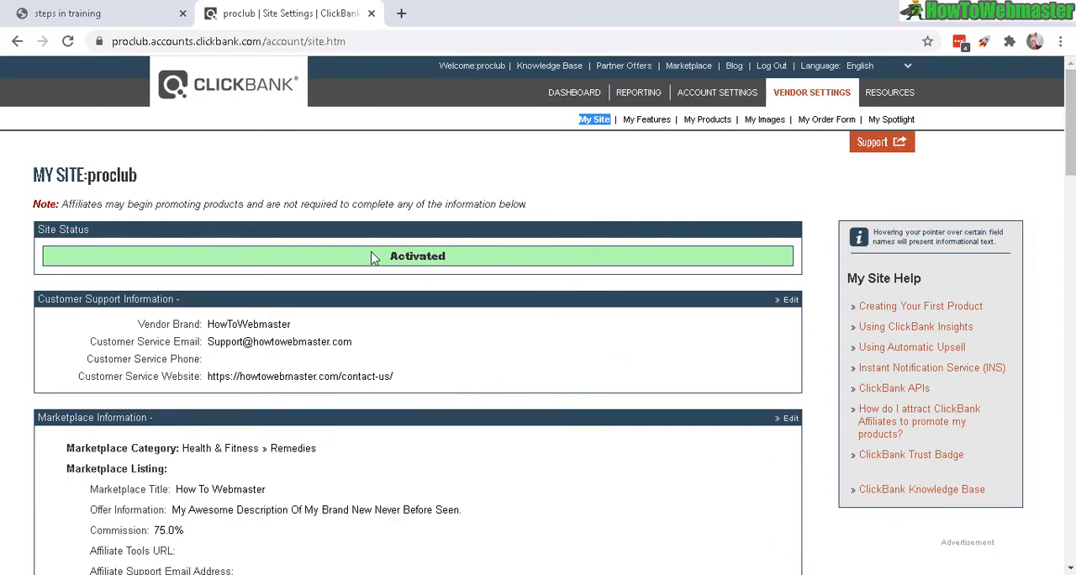
mouse_move(718, 176)
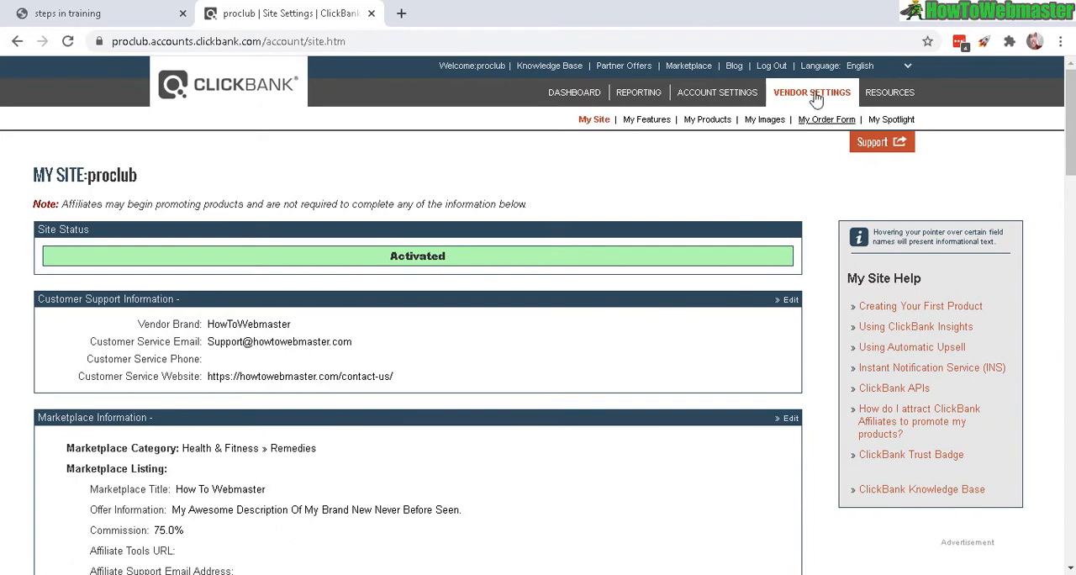
mouse_move(812, 92)
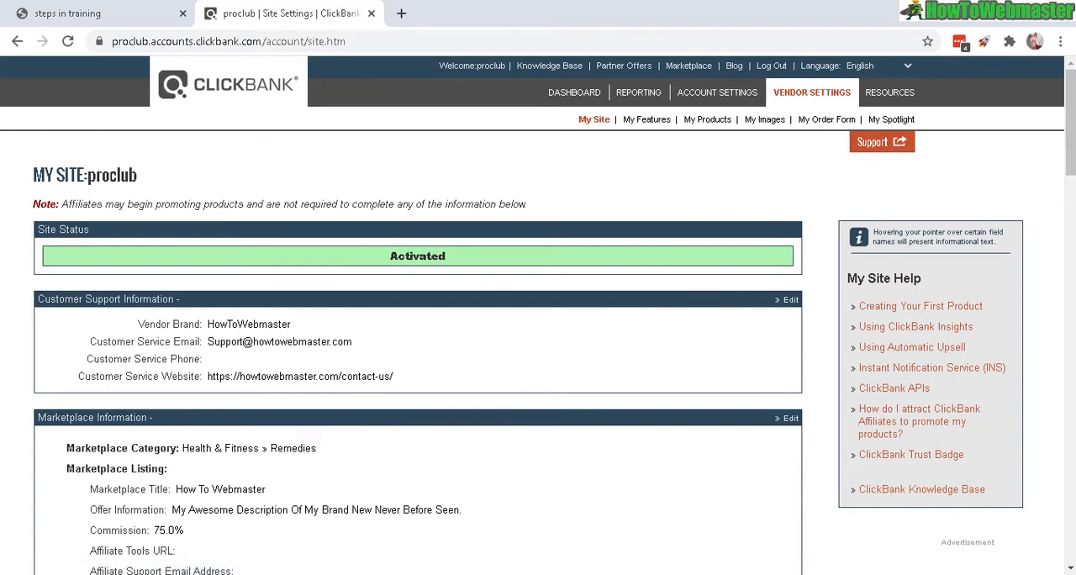
scroll("down", 3)
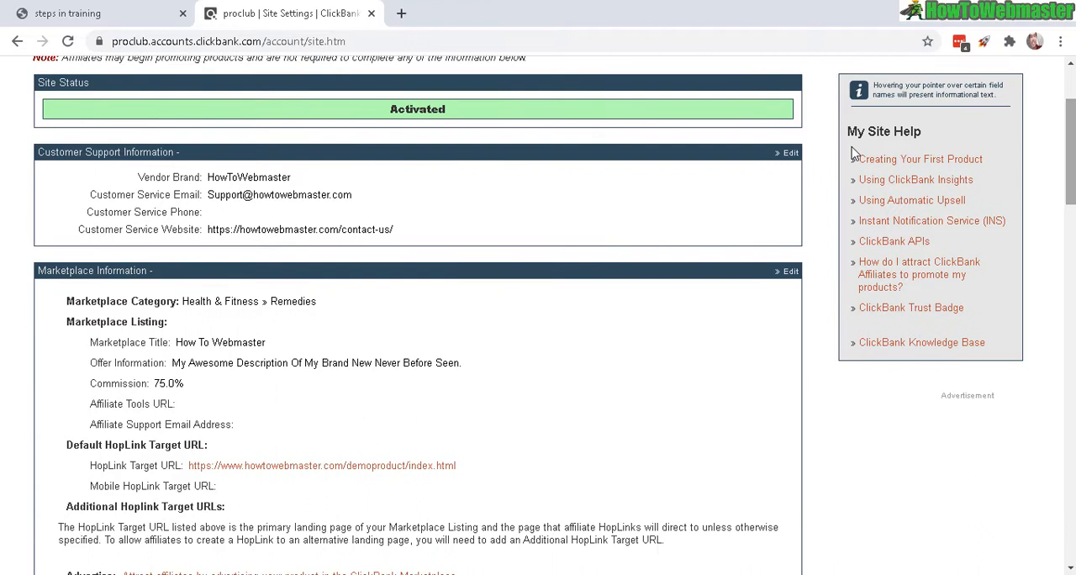
mouse_move(384, 111)
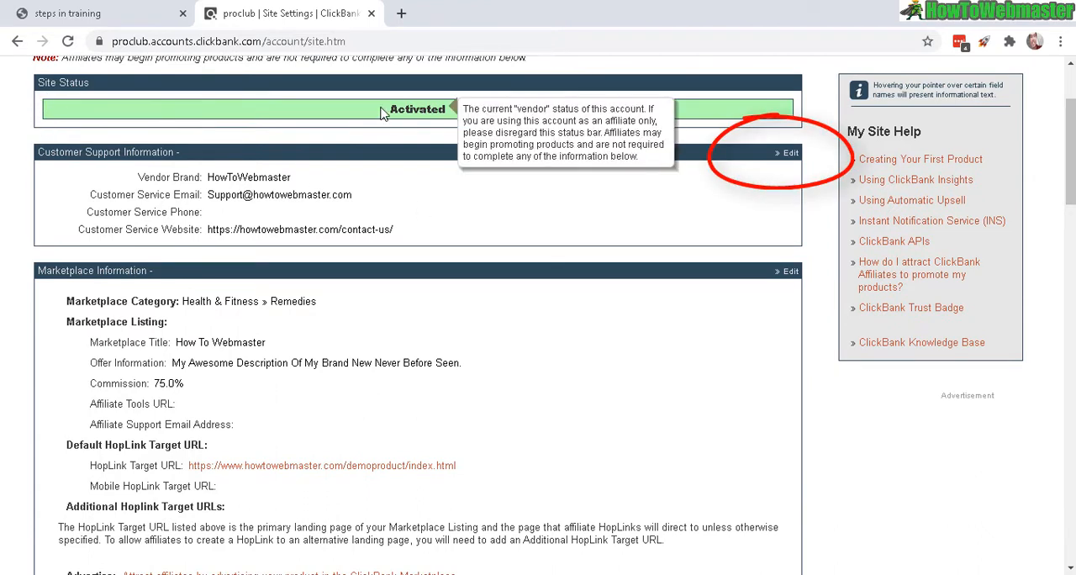
mouse_move(411, 114)
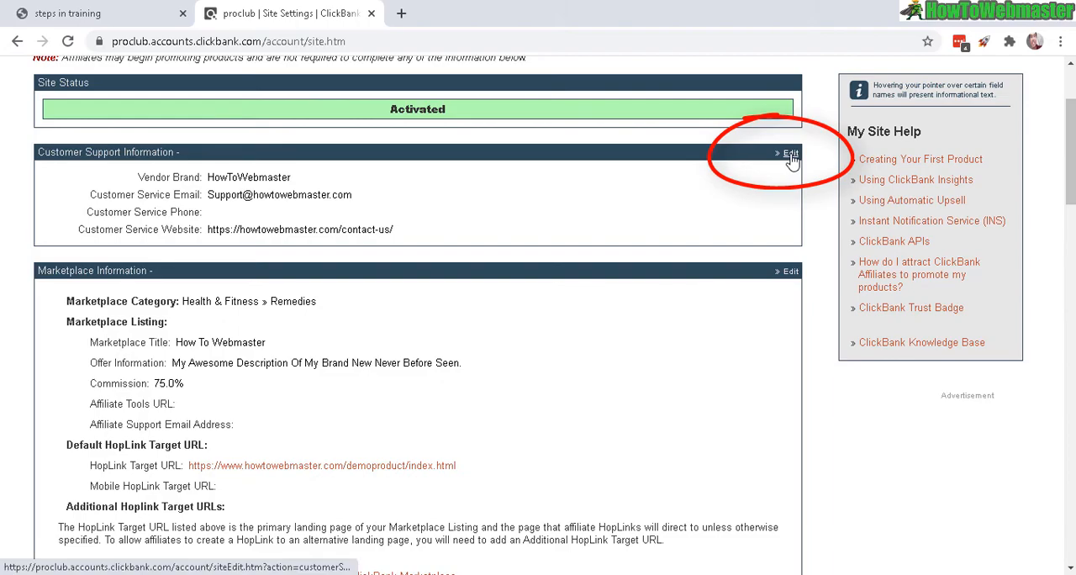
Step: Save Customer Support Information with the HowToWebmaster brand, support email and contact-us website
left_click(789, 153)
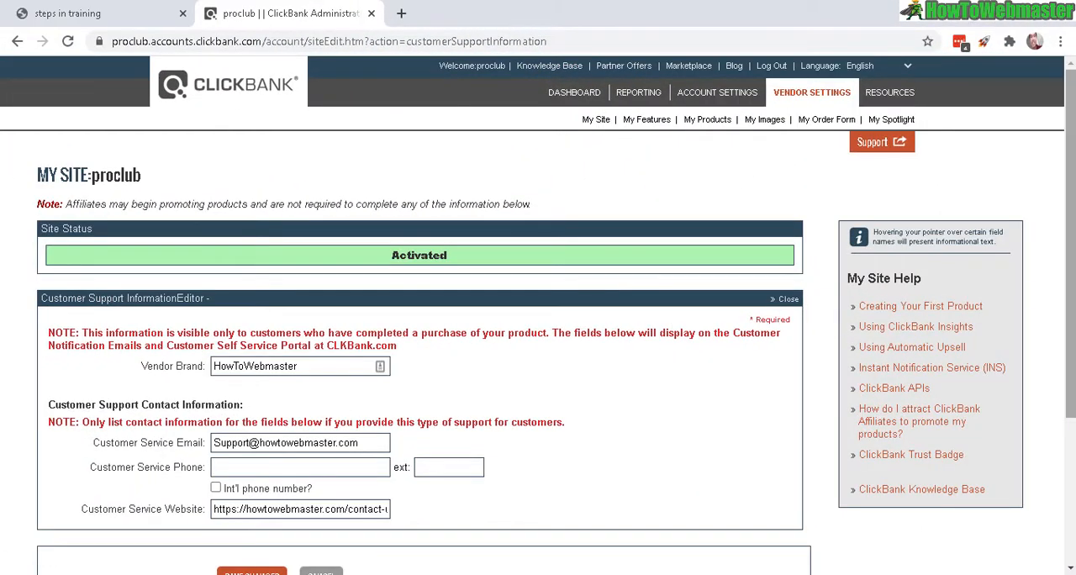
scroll("down", 3)
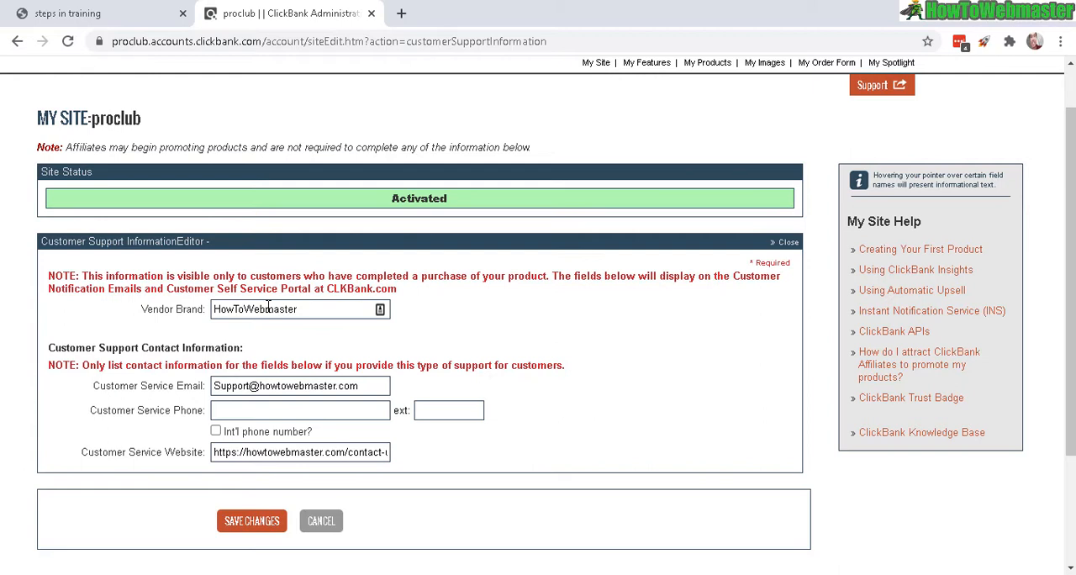
mouse_move(337, 305)
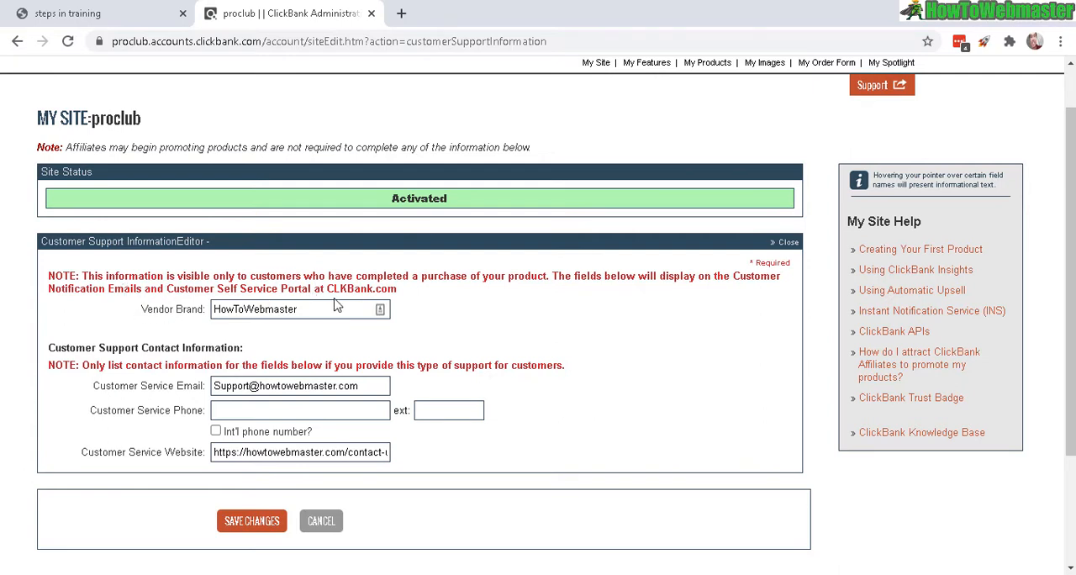
mouse_move(602, 276)
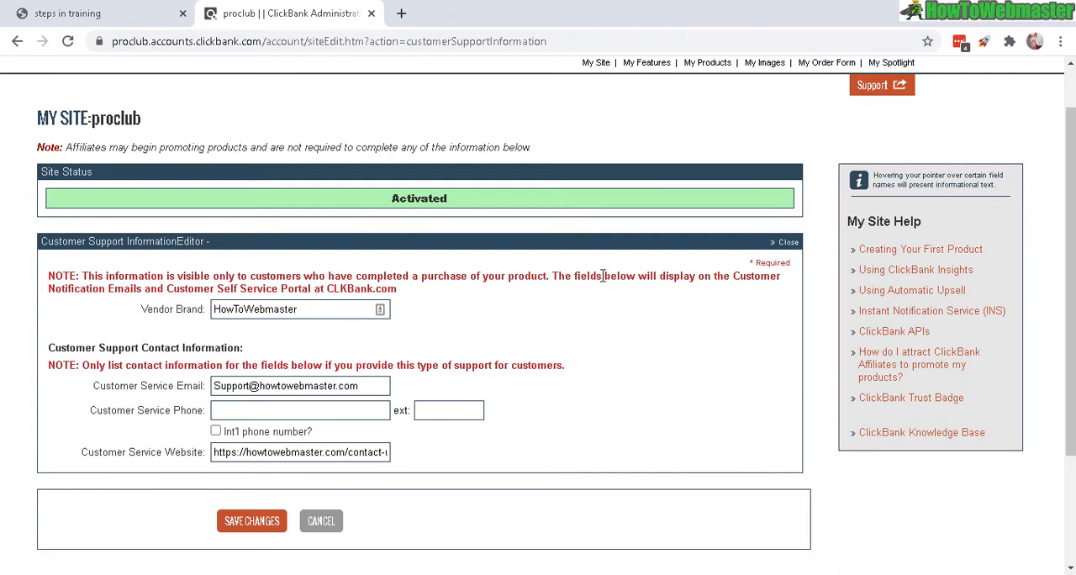
mouse_move(353, 341)
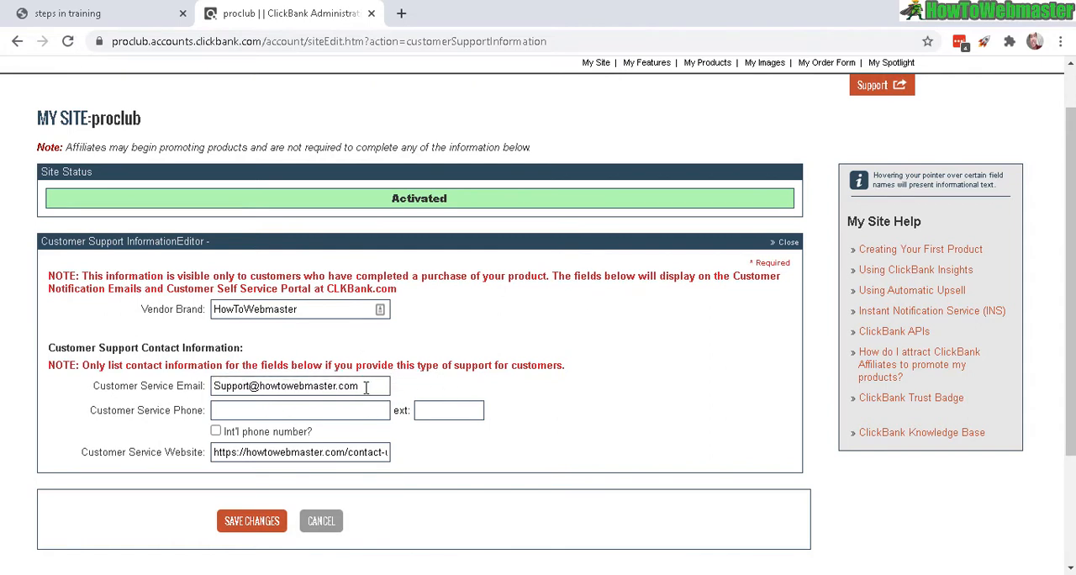
mouse_move(229, 440)
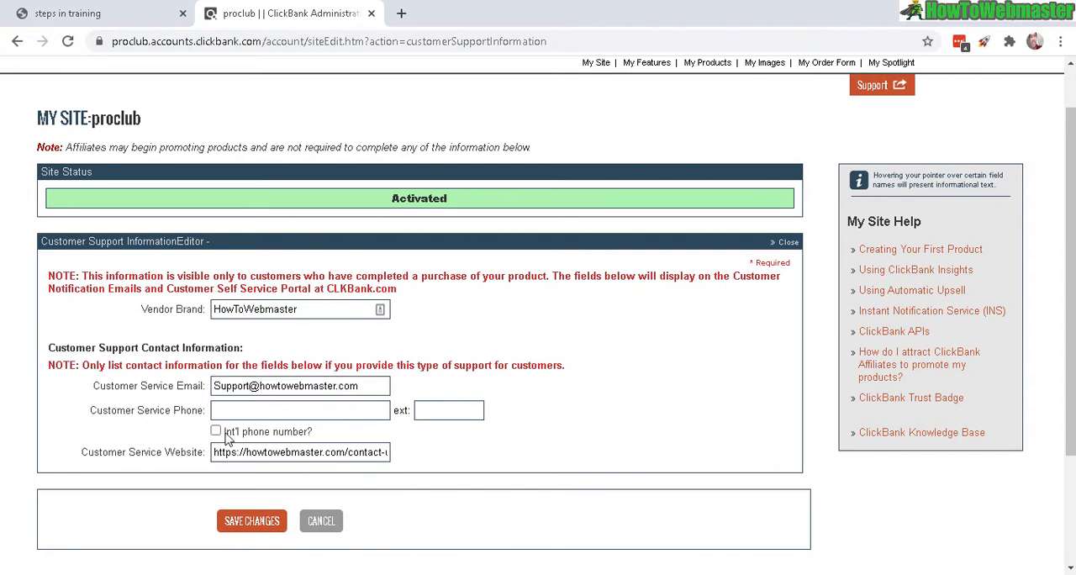
mouse_move(192, 461)
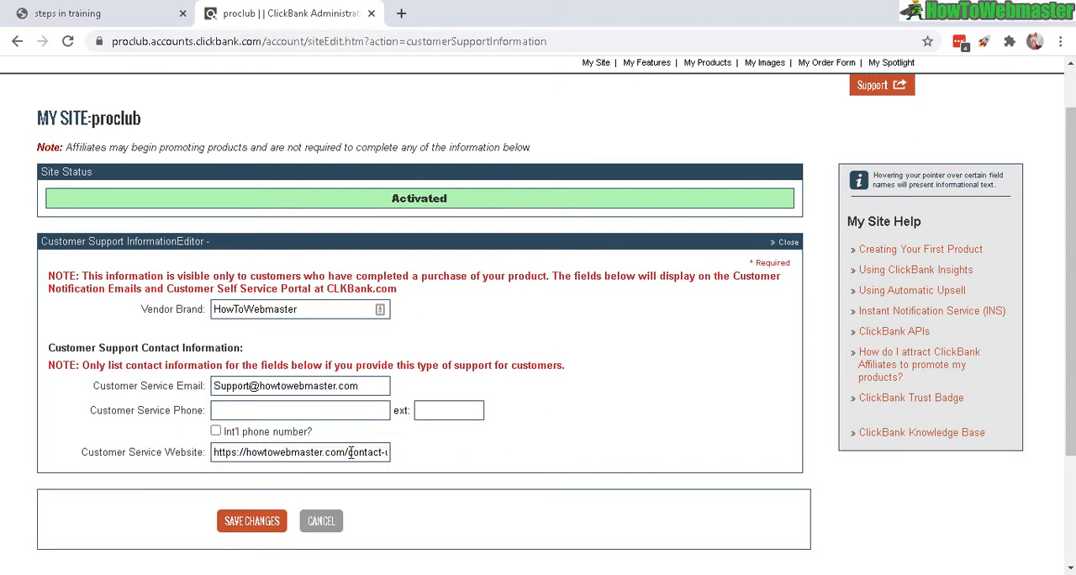
double_click(360, 452)
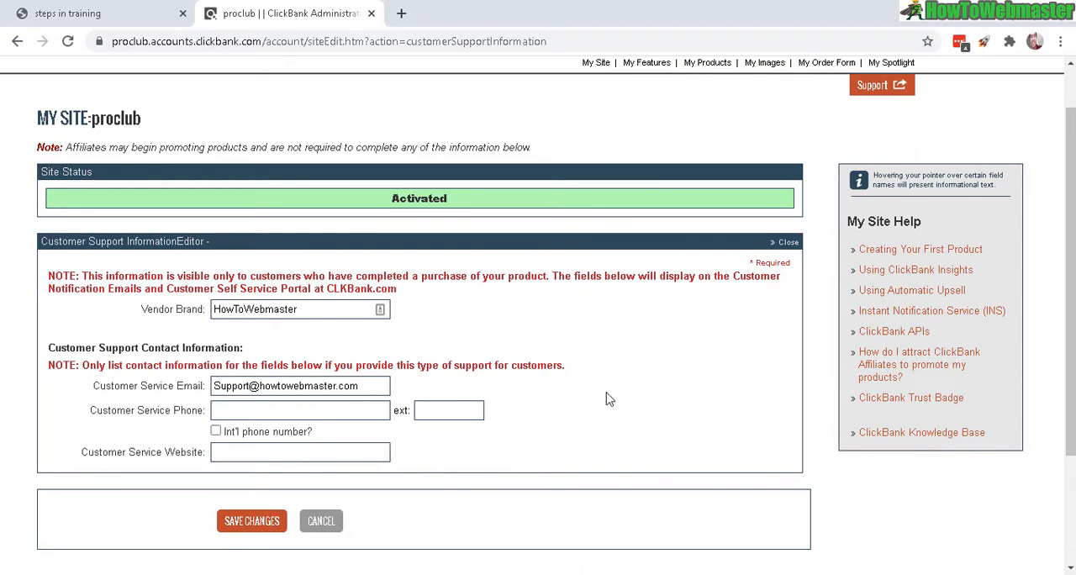
left_click(252, 521)
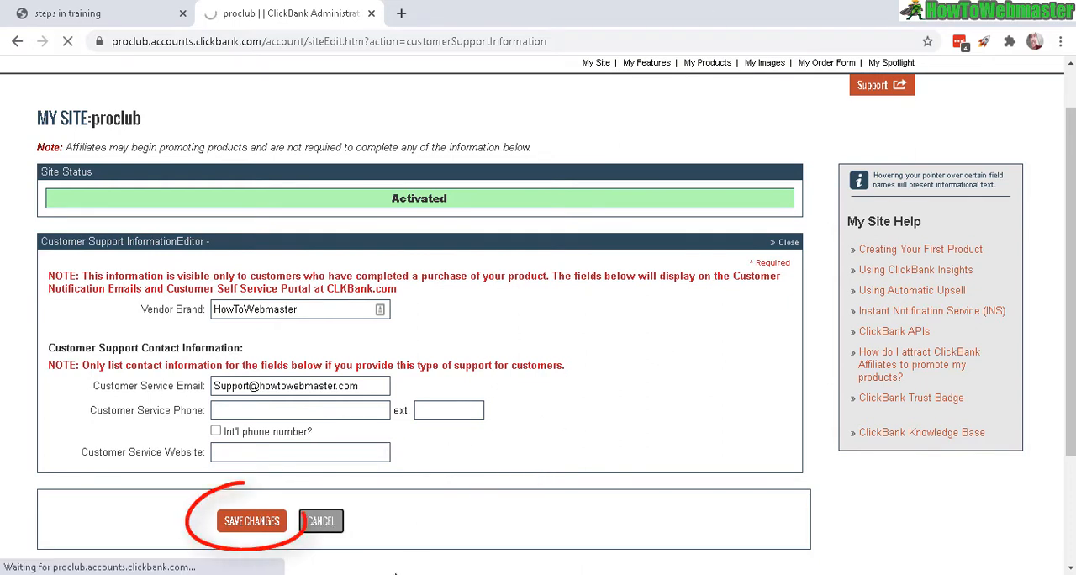
left_click(252, 521)
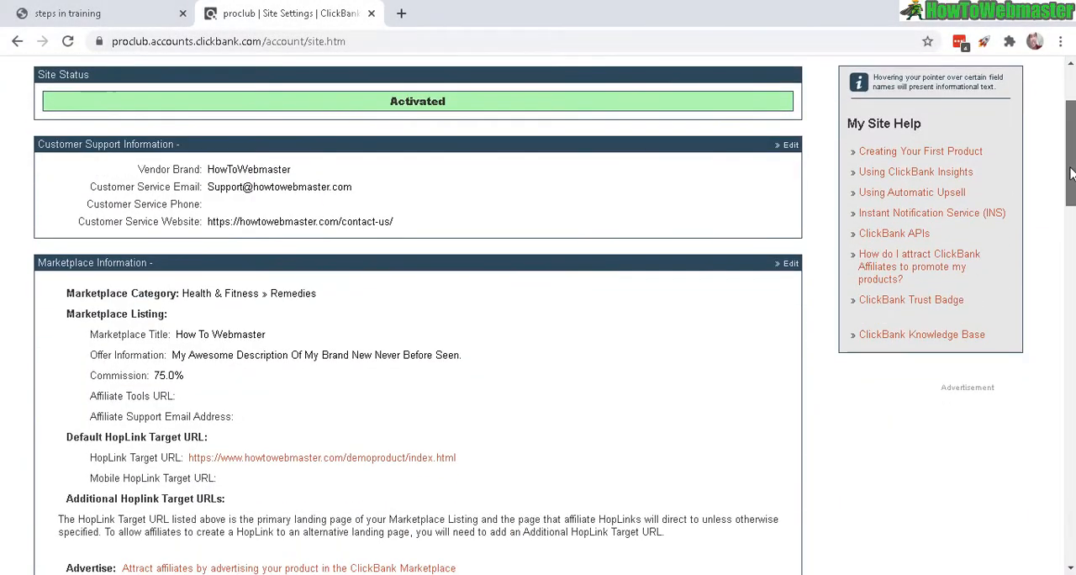
scroll("down", 3)
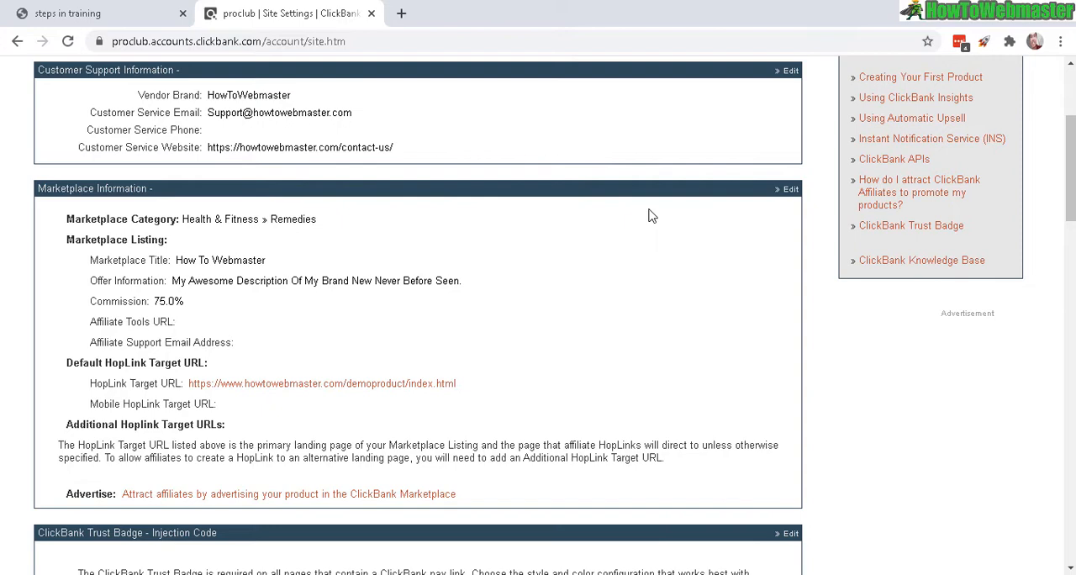
left_click(789, 188)
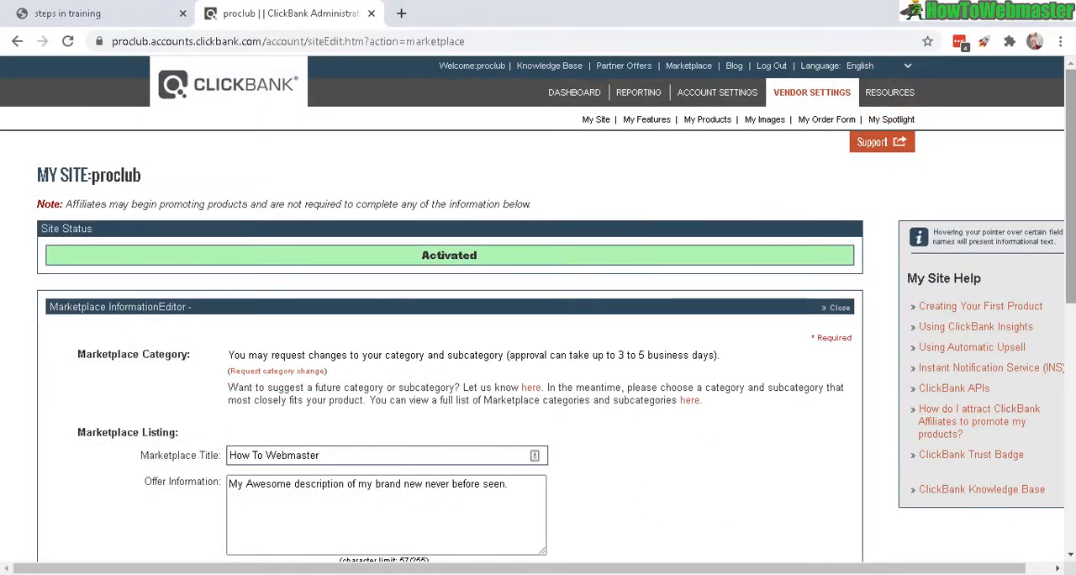
scroll("down", 3)
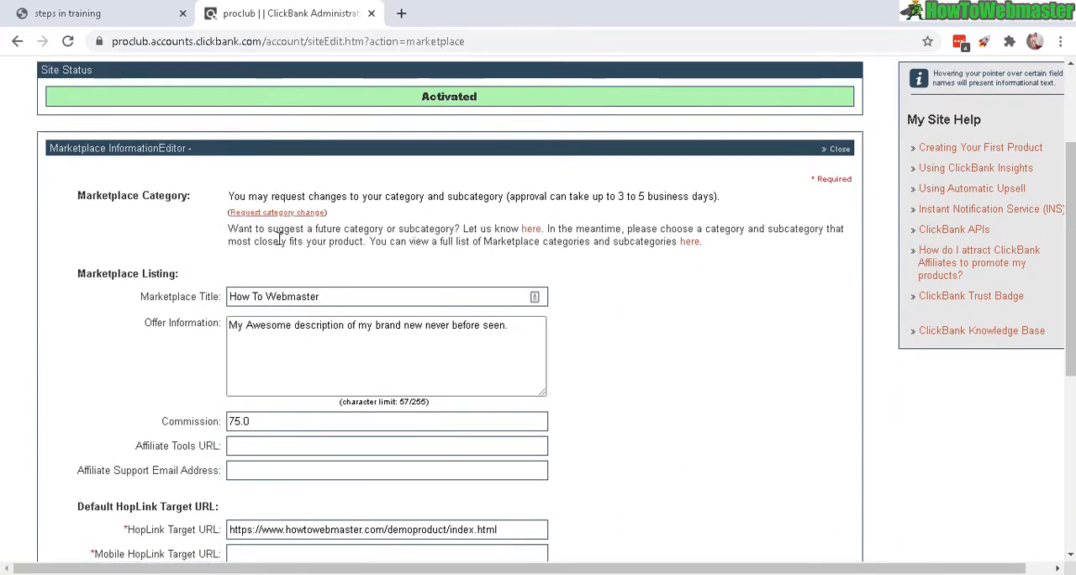
mouse_move(357, 227)
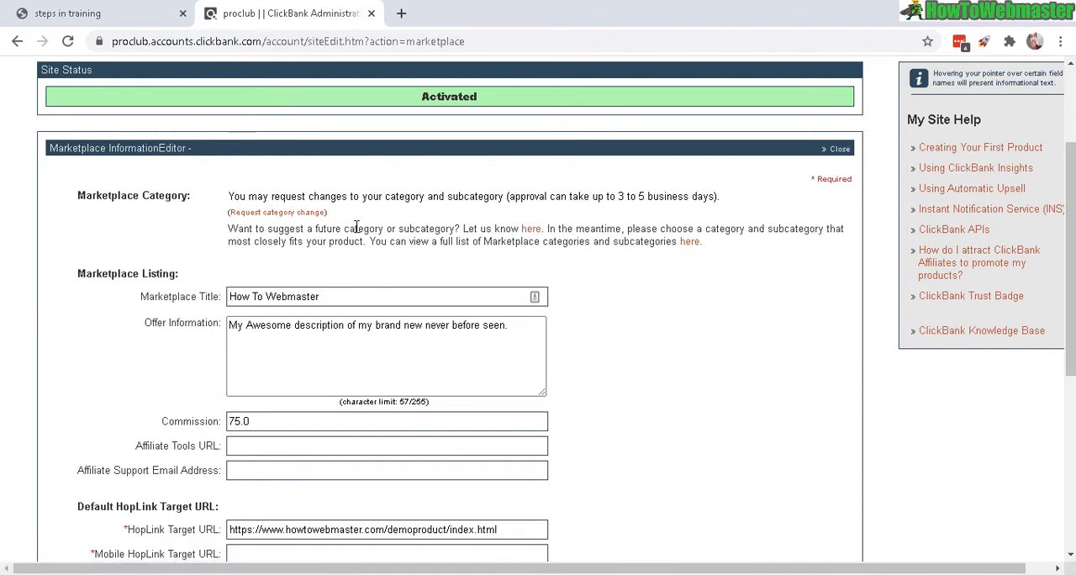
mouse_move(312, 224)
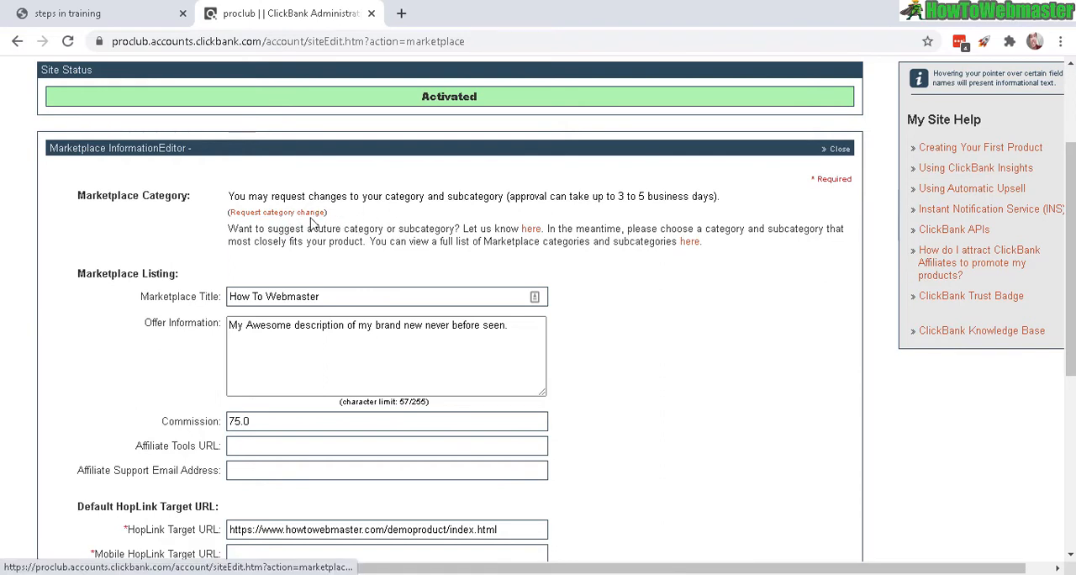
mouse_move(472, 190)
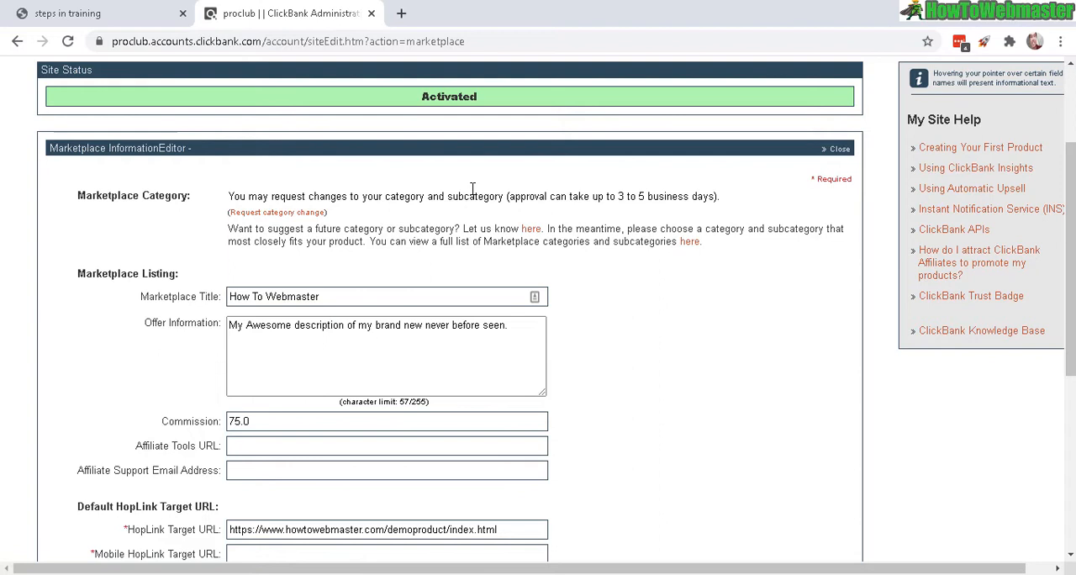
mouse_move(457, 222)
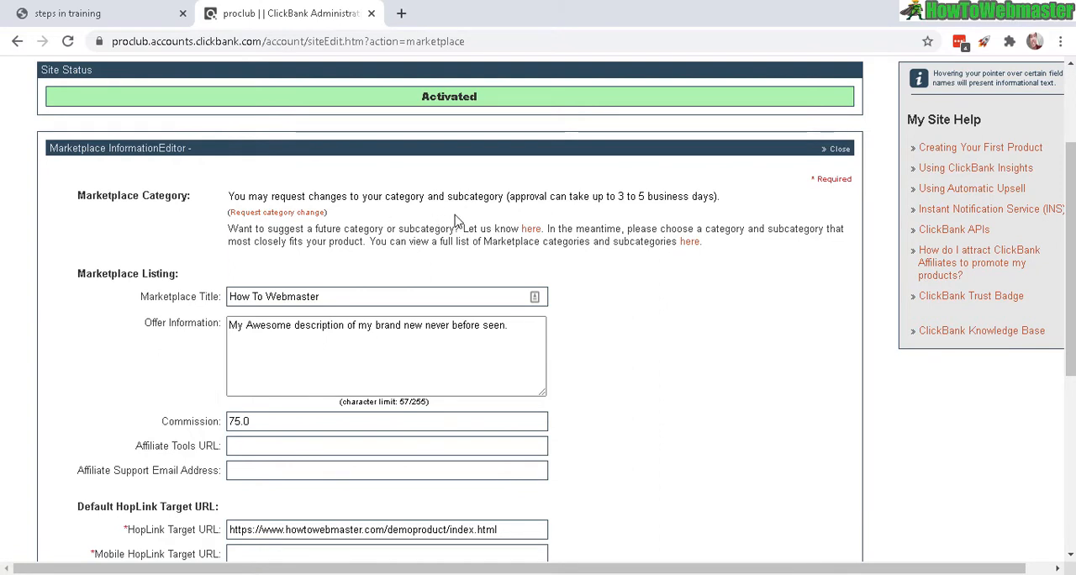
mouse_move(247, 224)
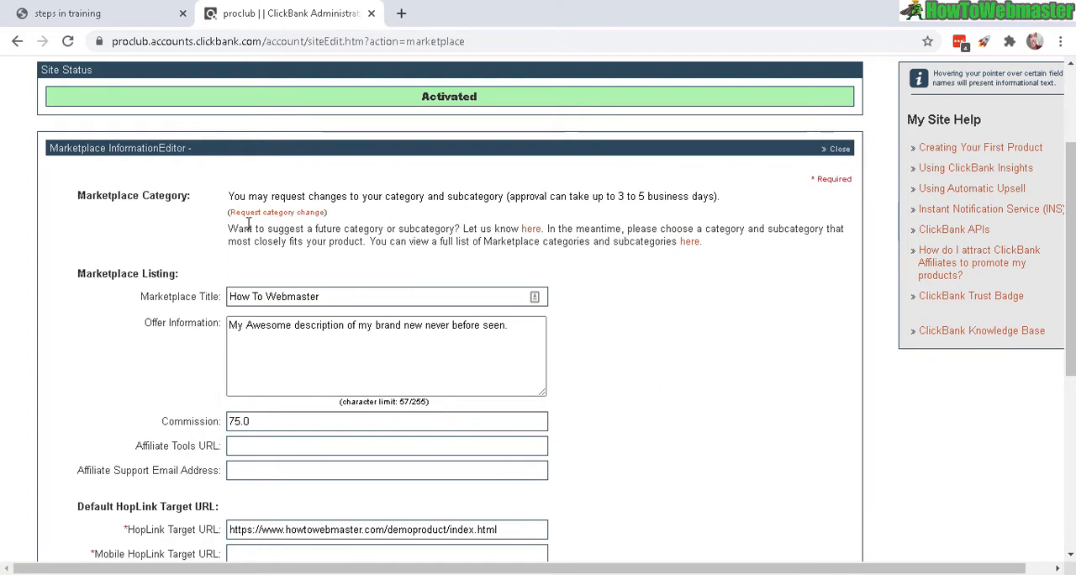
mouse_move(246, 192)
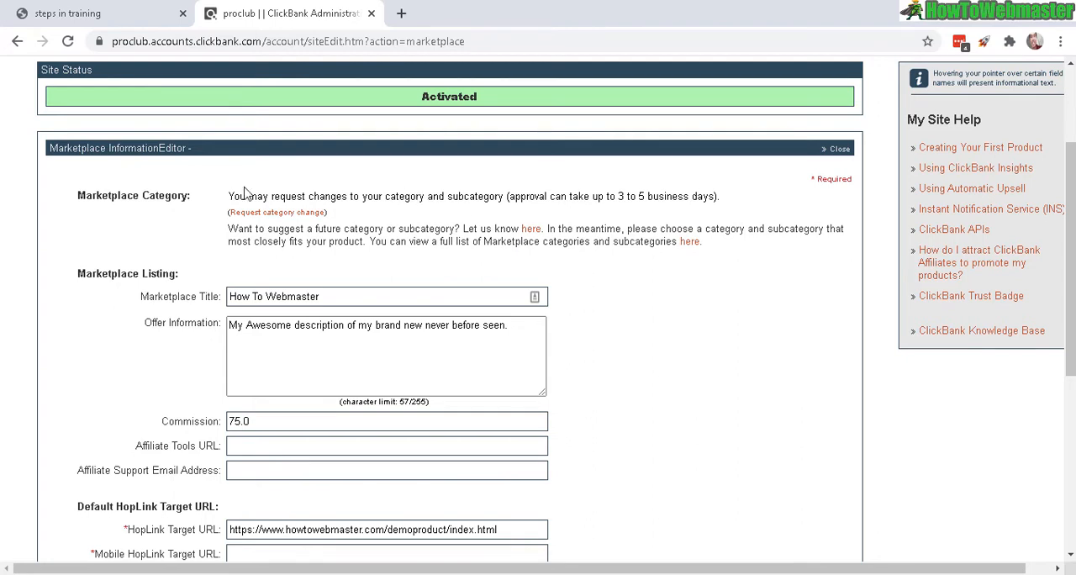
mouse_move(318, 192)
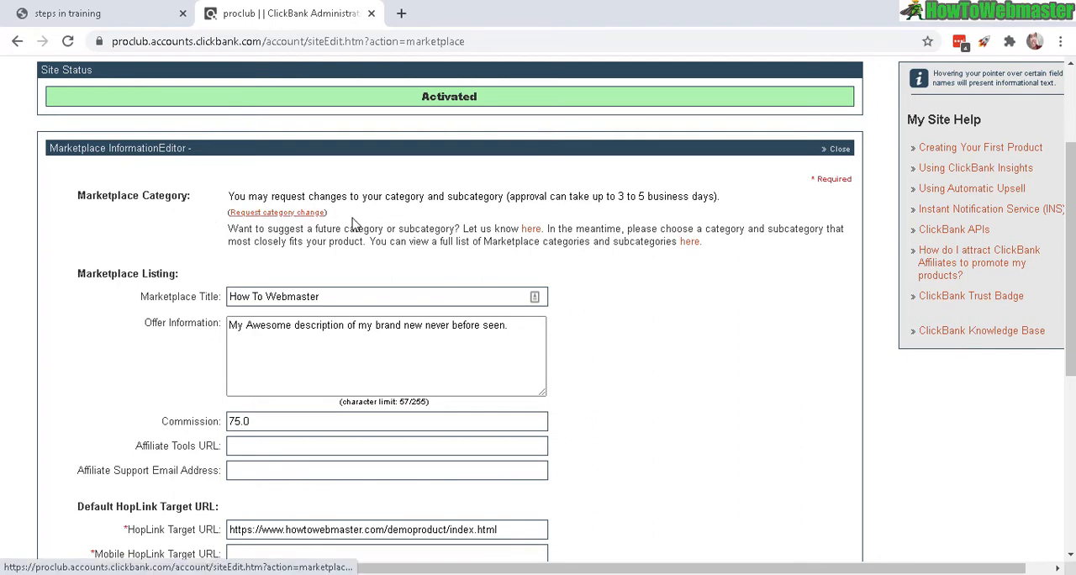
mouse_move(728, 232)
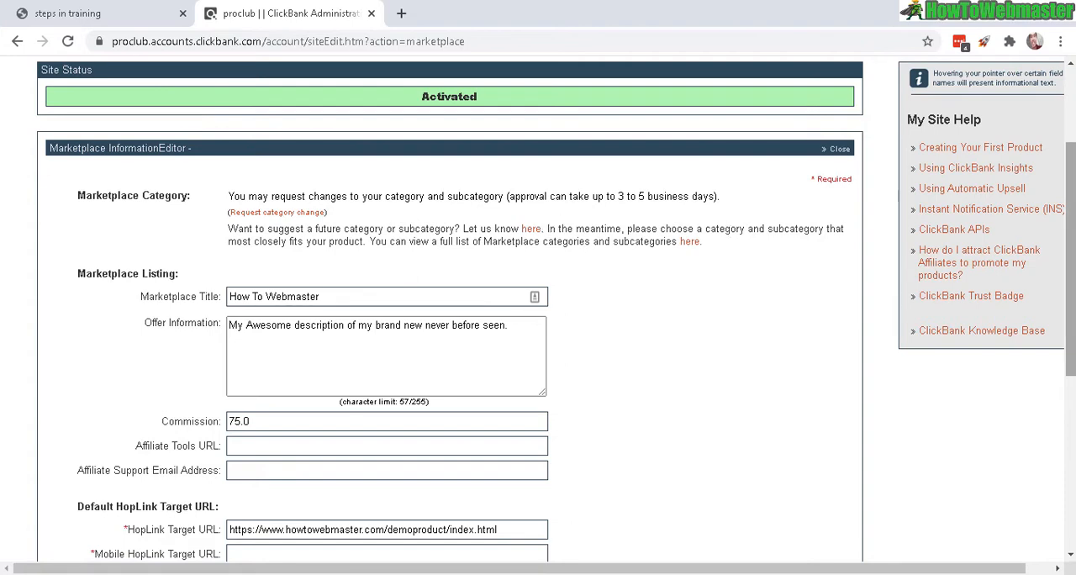
scroll("down", 3)
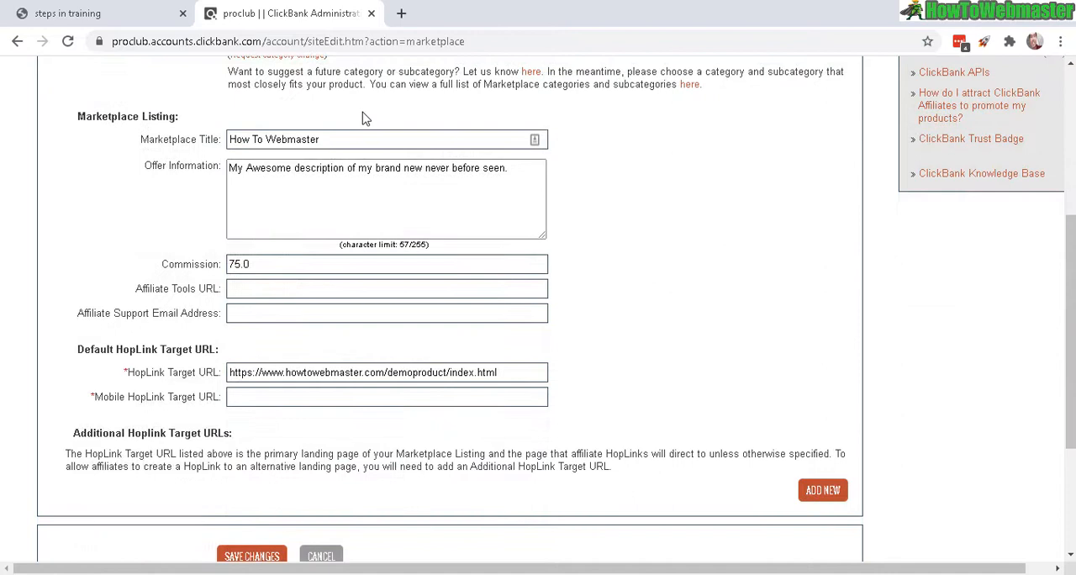
mouse_move(121, 108)
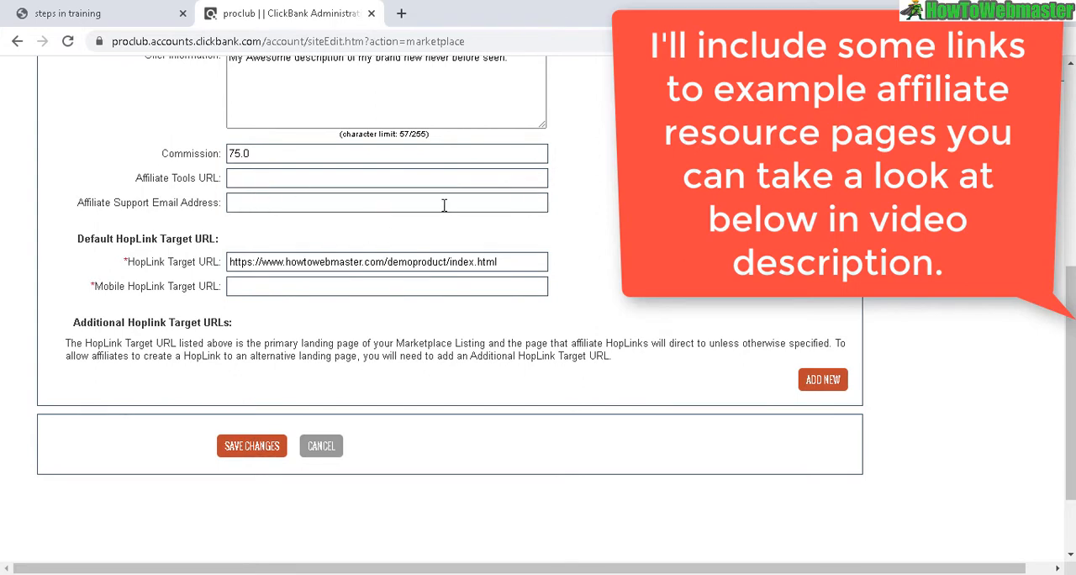
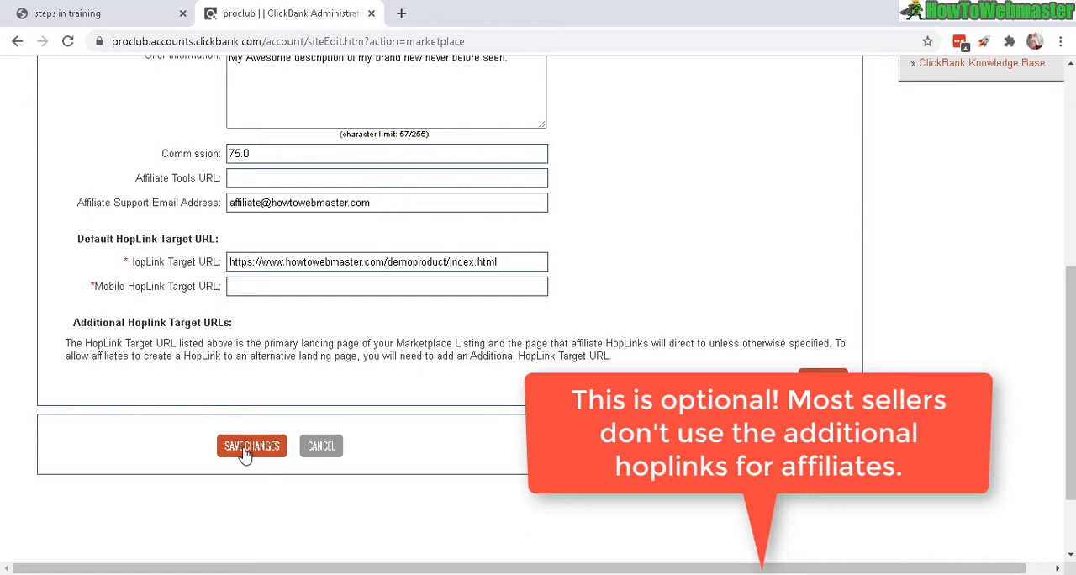
left_click(252, 446)
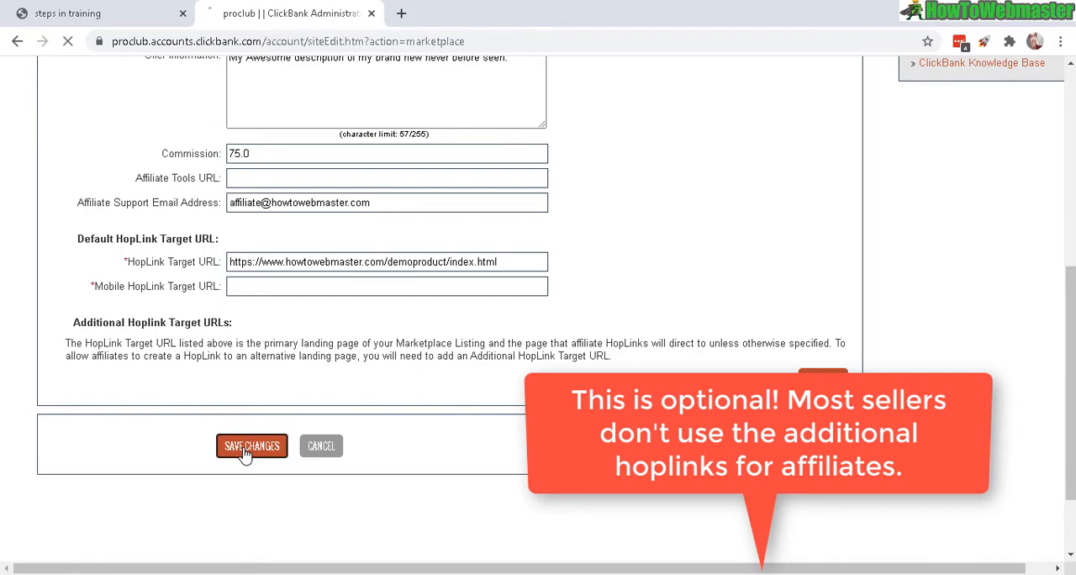
left_click(253, 446)
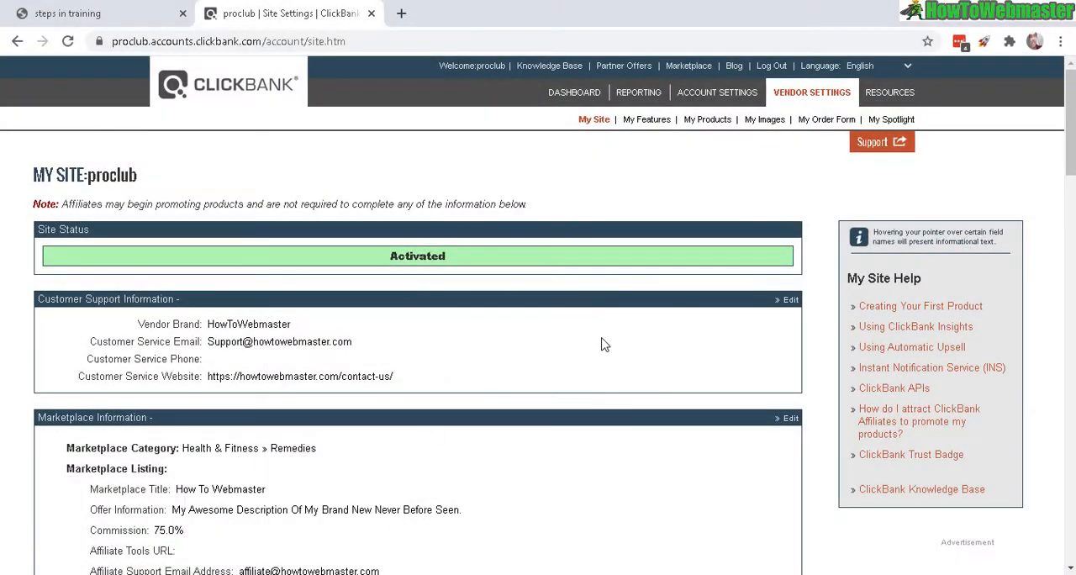
Step: Select the ClickBank Trust Badge injection code's JavaScript snippet for copying
scroll("down", 3)
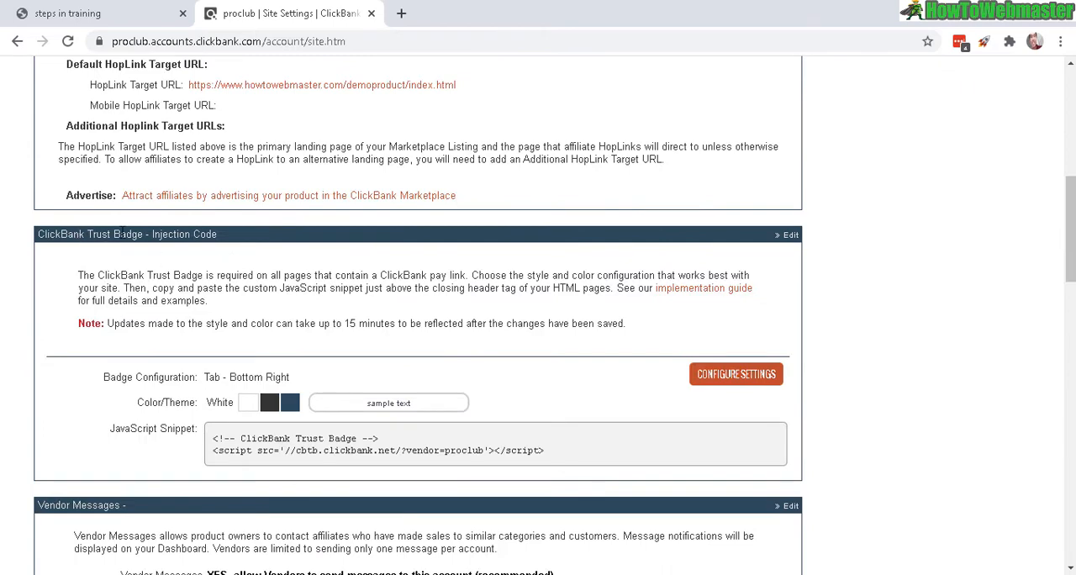
double_click(183, 233)
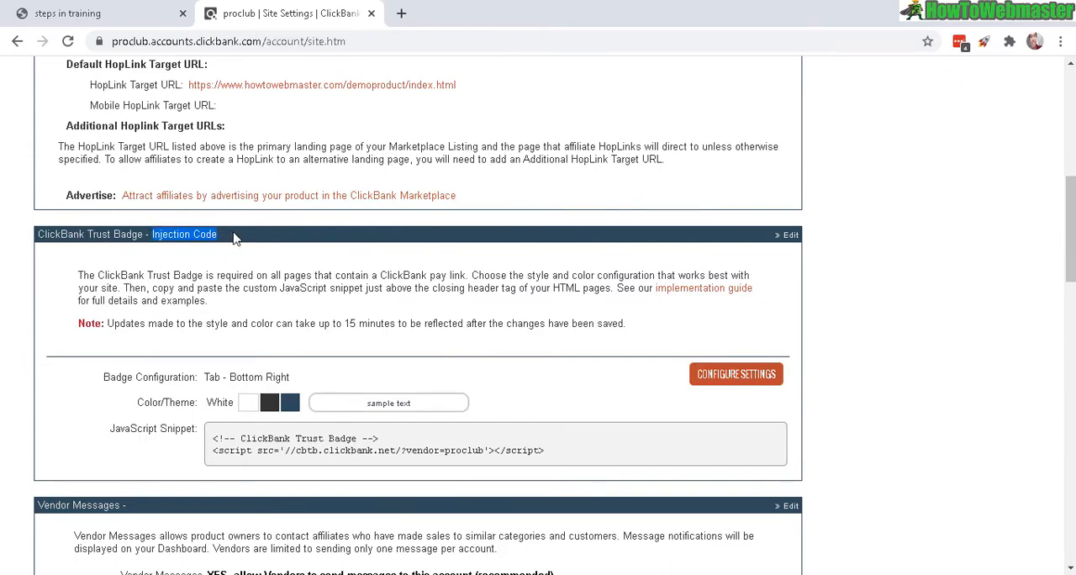
scroll("down", 3)
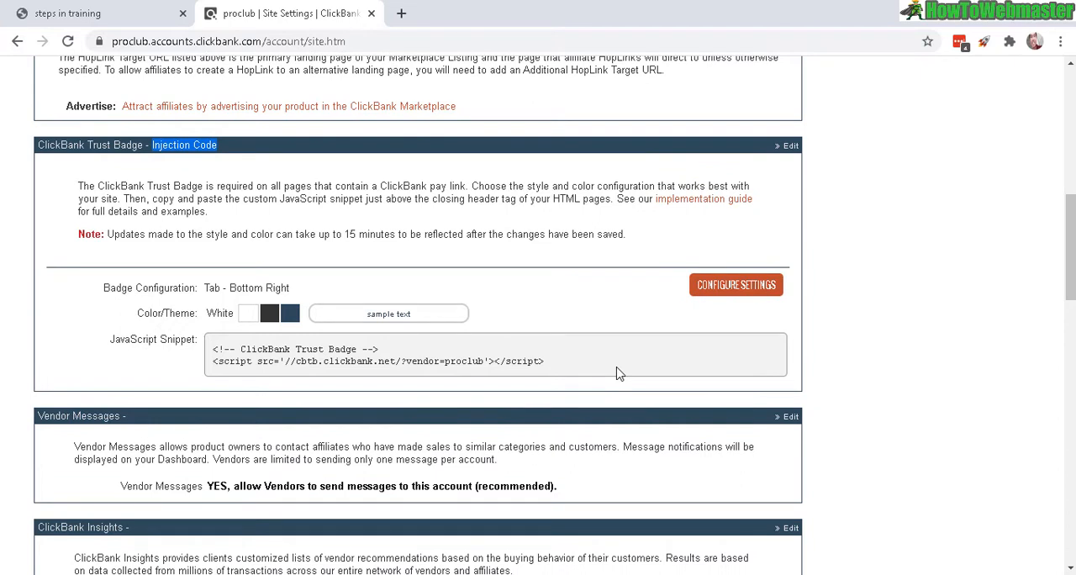
mouse_move(196, 373)
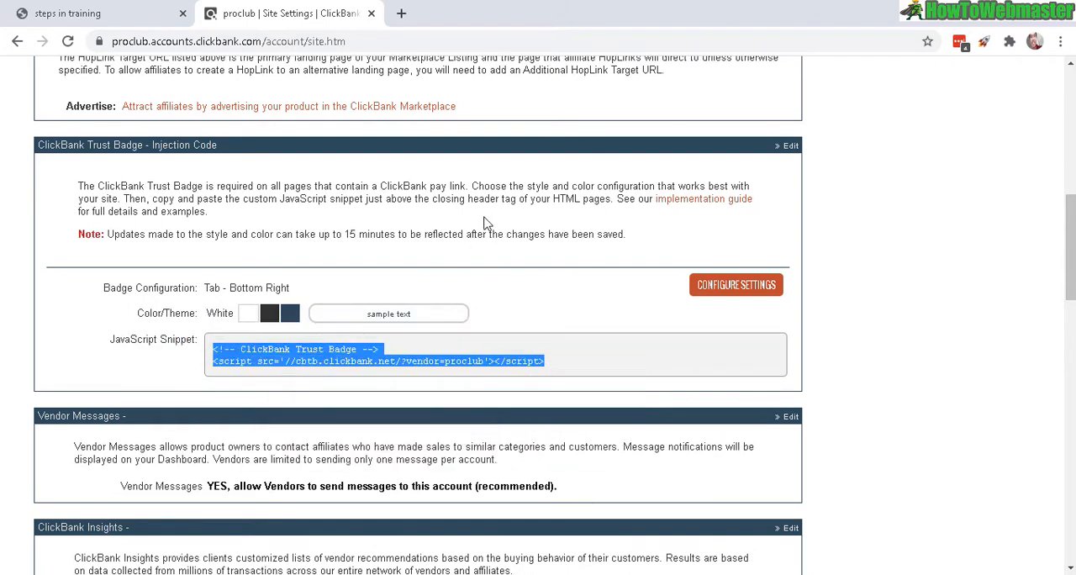
double_click(459, 199)
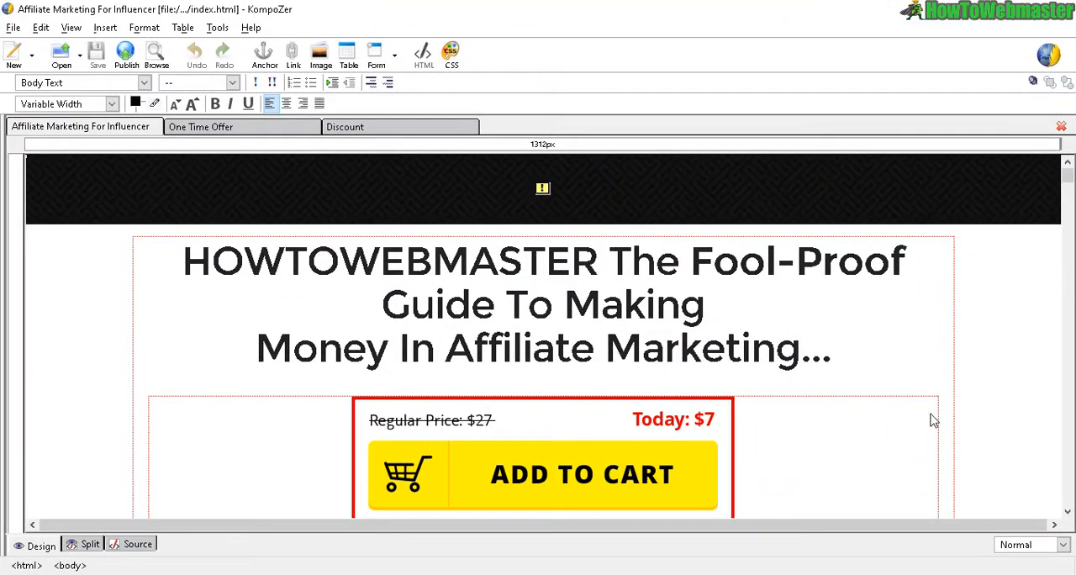
mouse_move(824, 313)
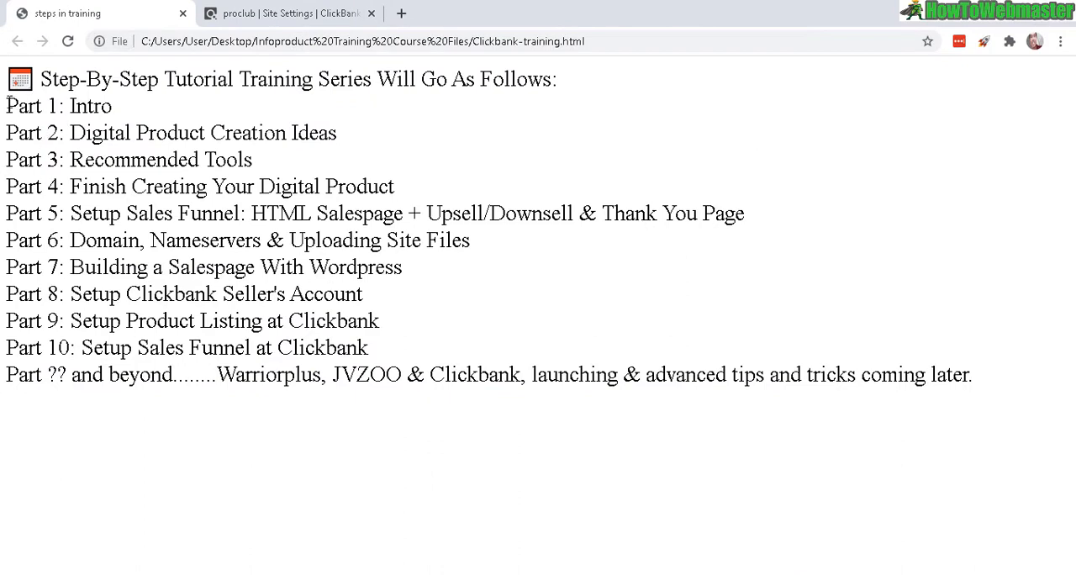
mouse_move(74, 252)
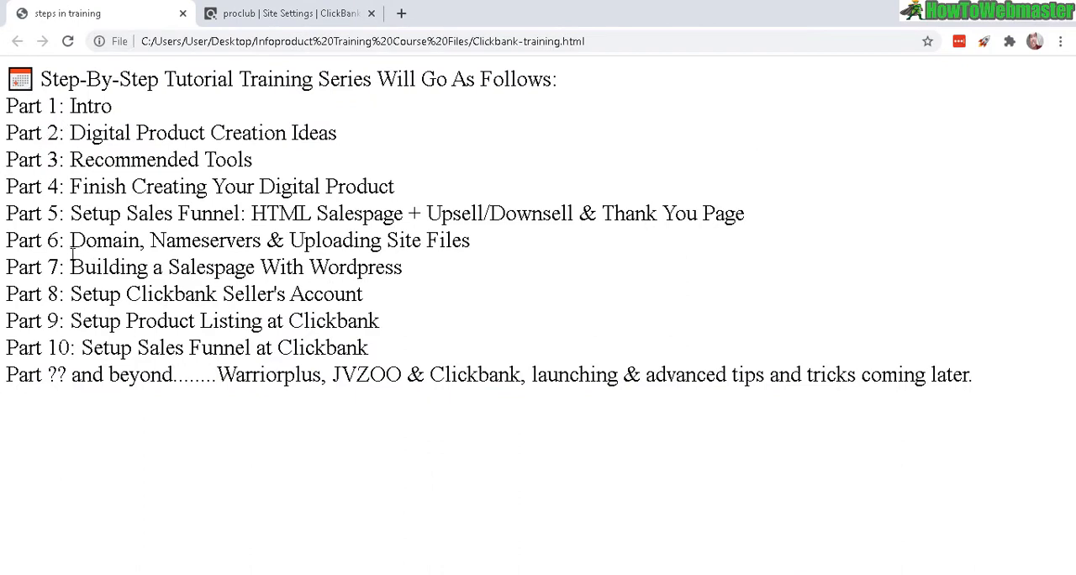
Step: Show the Affiliate Marketing For Influencer index.html sales page in KompoZer Design view
left_click_drag(71, 214, 256, 239)
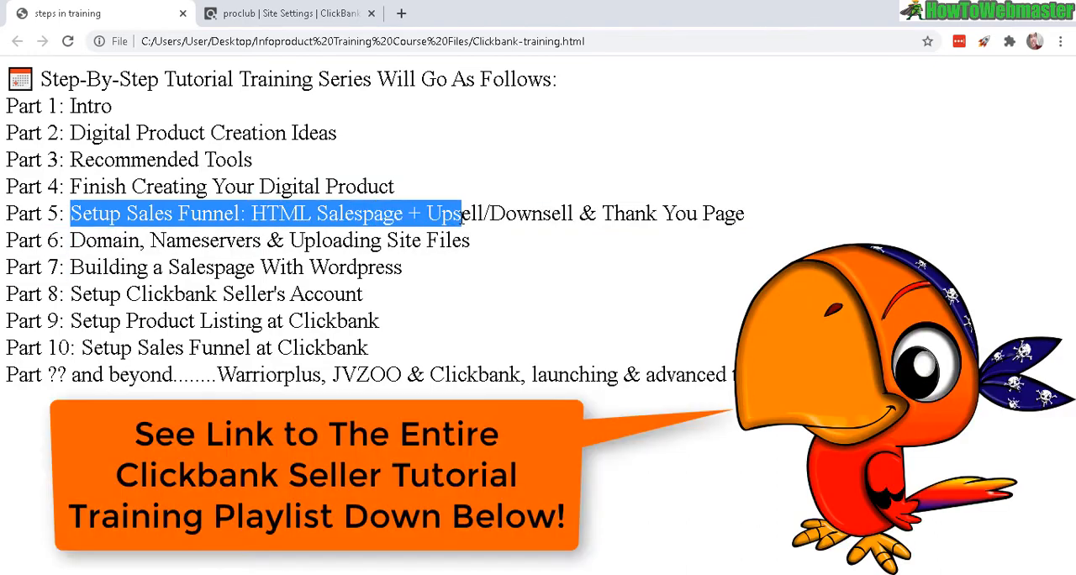
mouse_move(439, 250)
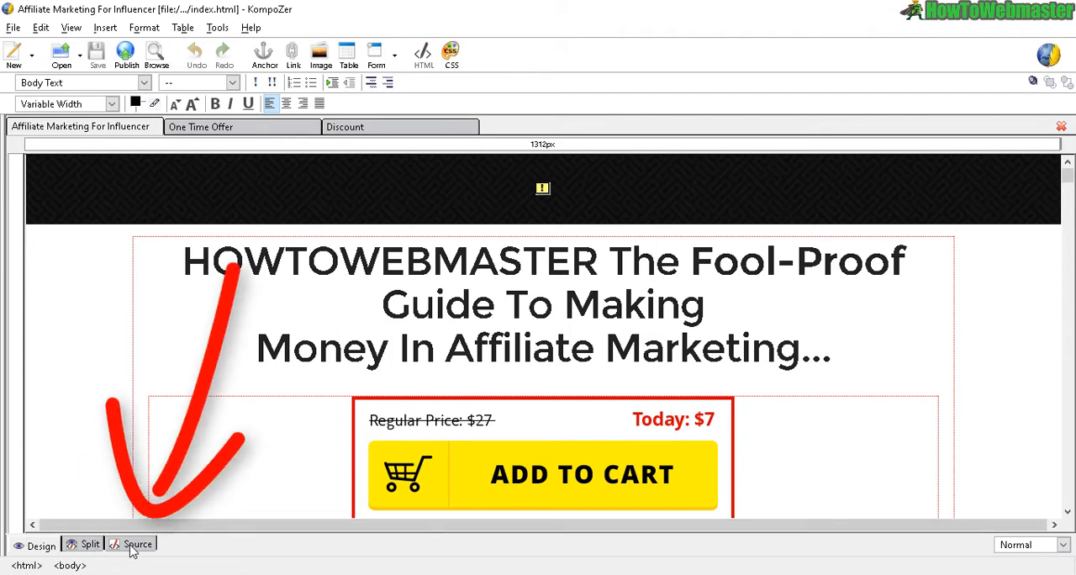
mouse_move(138, 545)
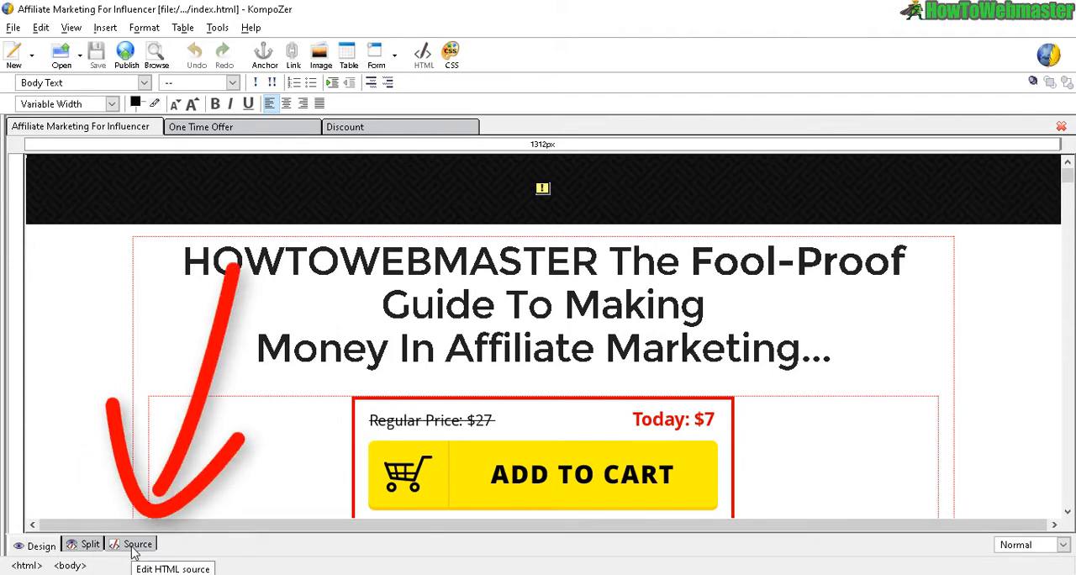
Step: Paste the Trust Badge script into the sales page source just before </head>, then return to Design view
left_click(136, 545)
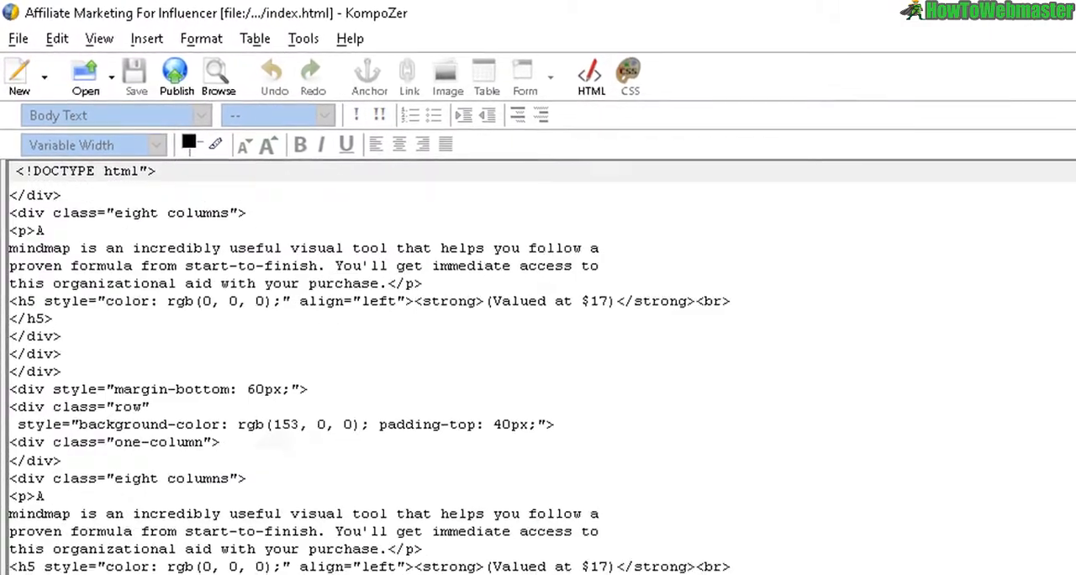
scroll("up", 3)
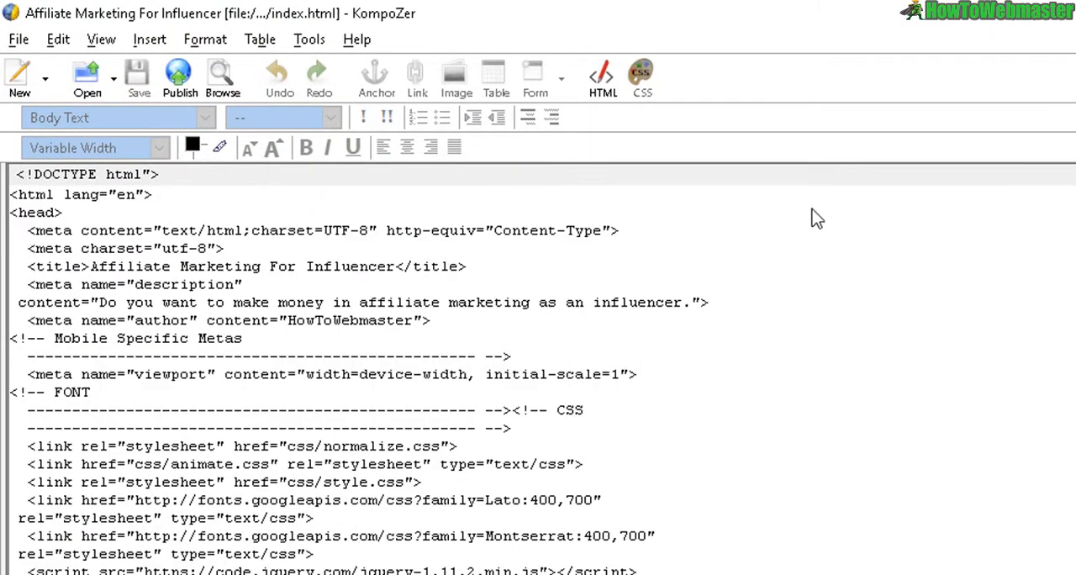
double_click(33, 213)
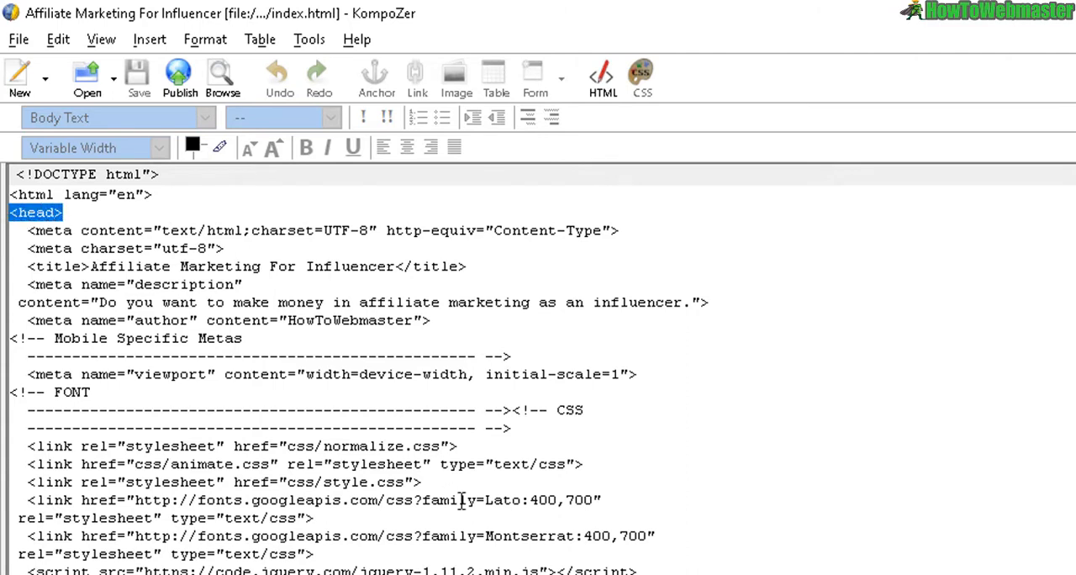
mouse_move(254, 303)
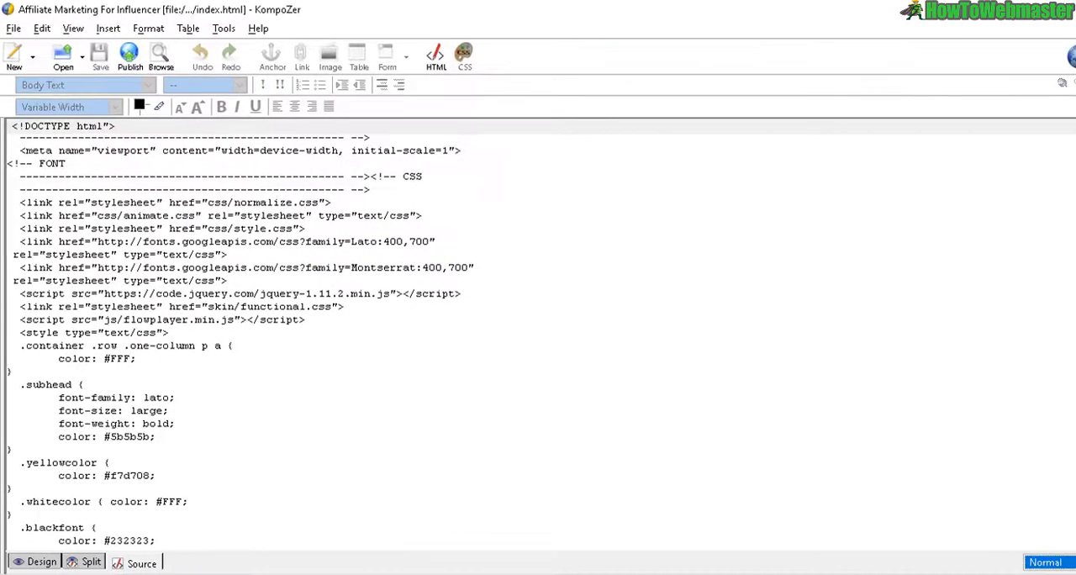
scroll("down", 3)
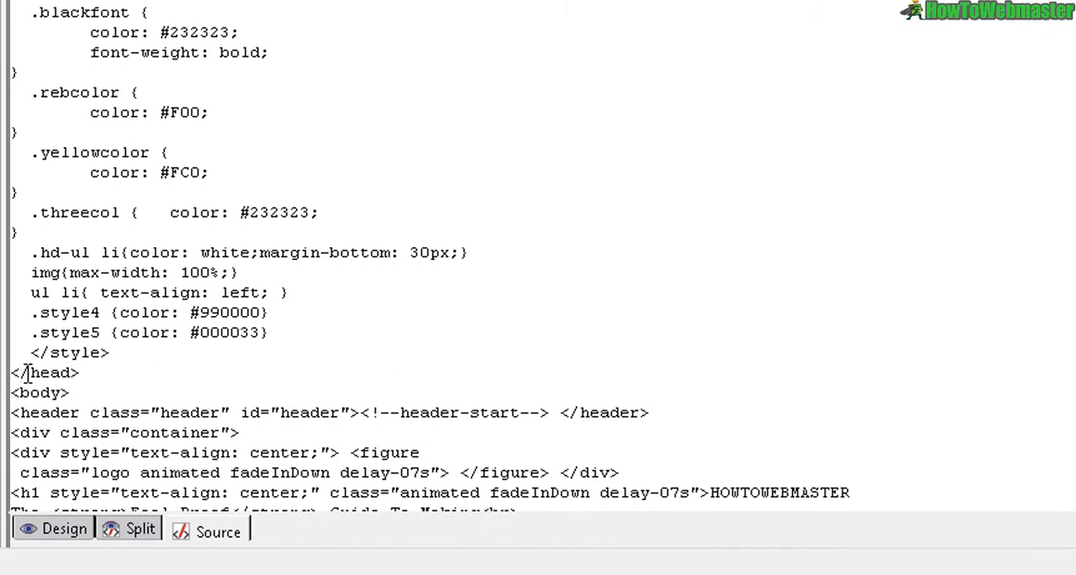
scroll("down", 3)
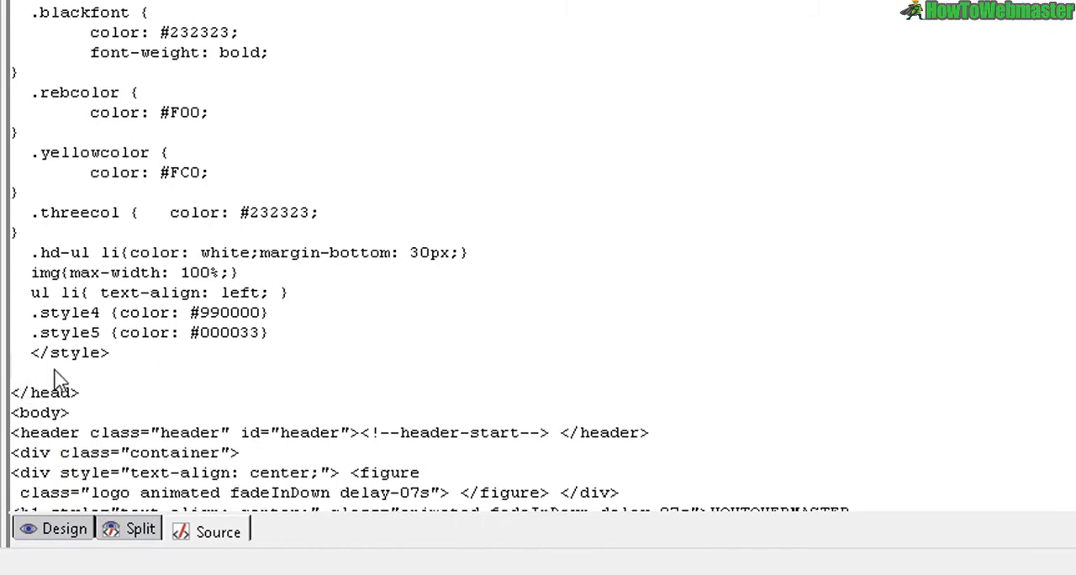
right_click(57, 373)
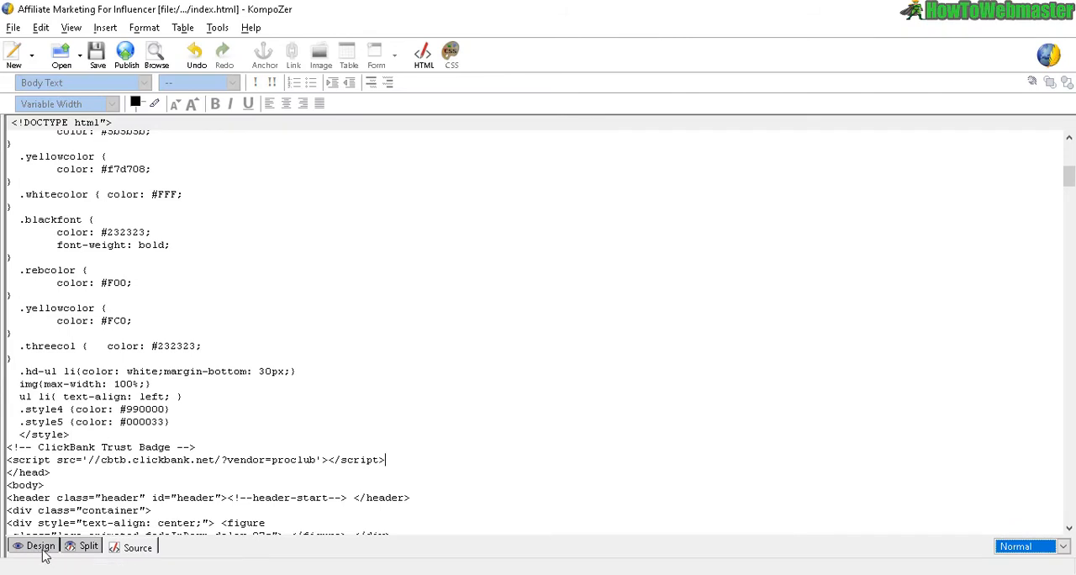
left_click(40, 545)
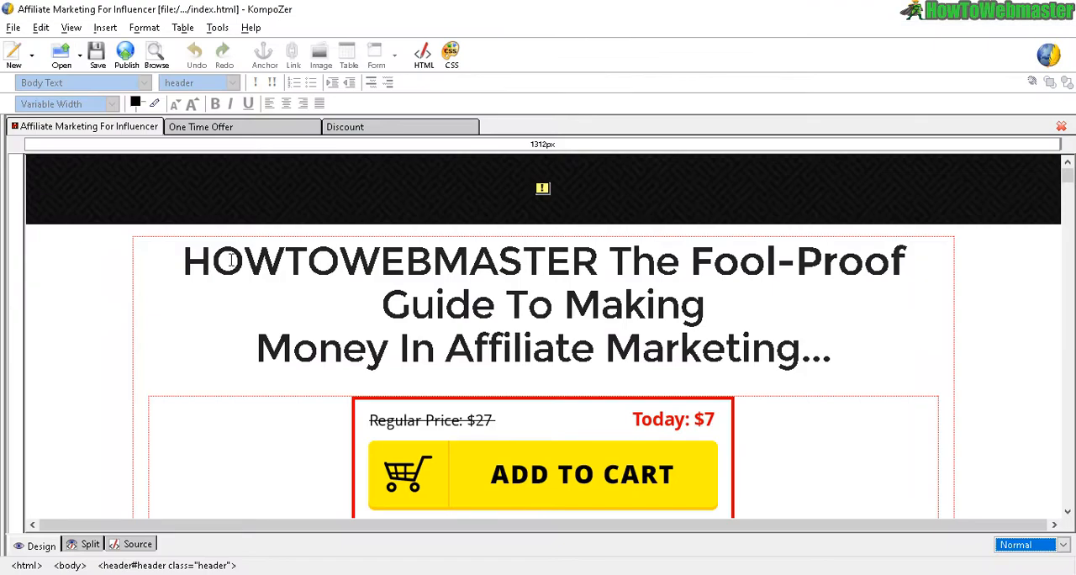
mouse_move(444, 295)
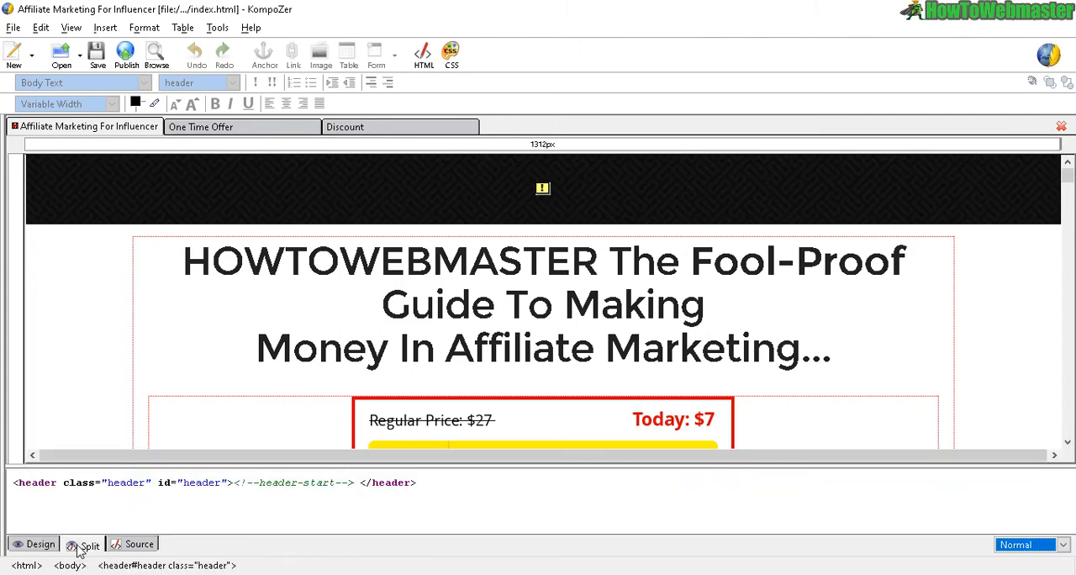
Step: Review the One Time Offer page's HTML source, then switch to the Discount page
left_click(201, 126)
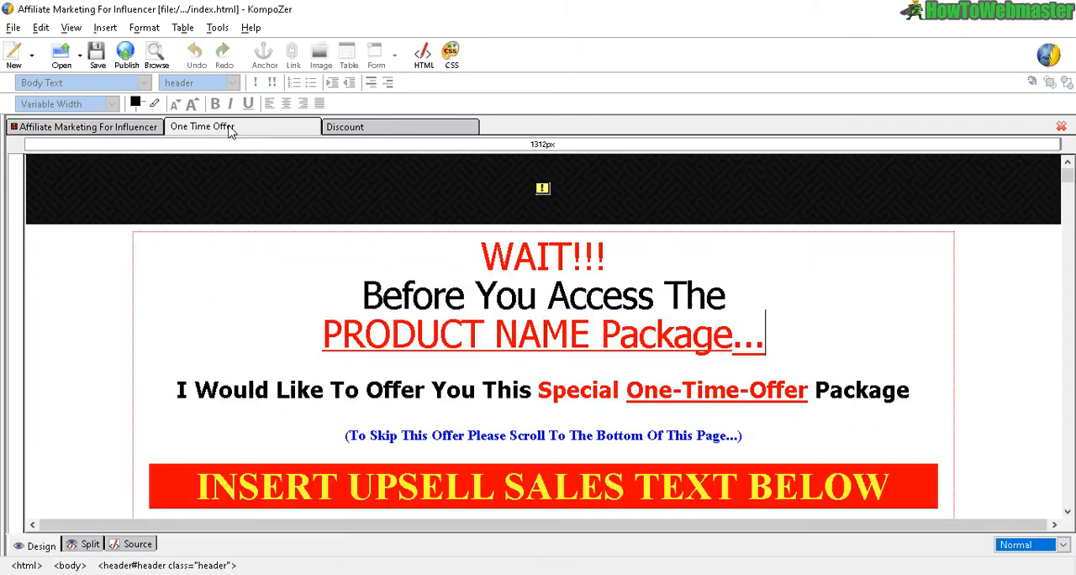
left_click(88, 545)
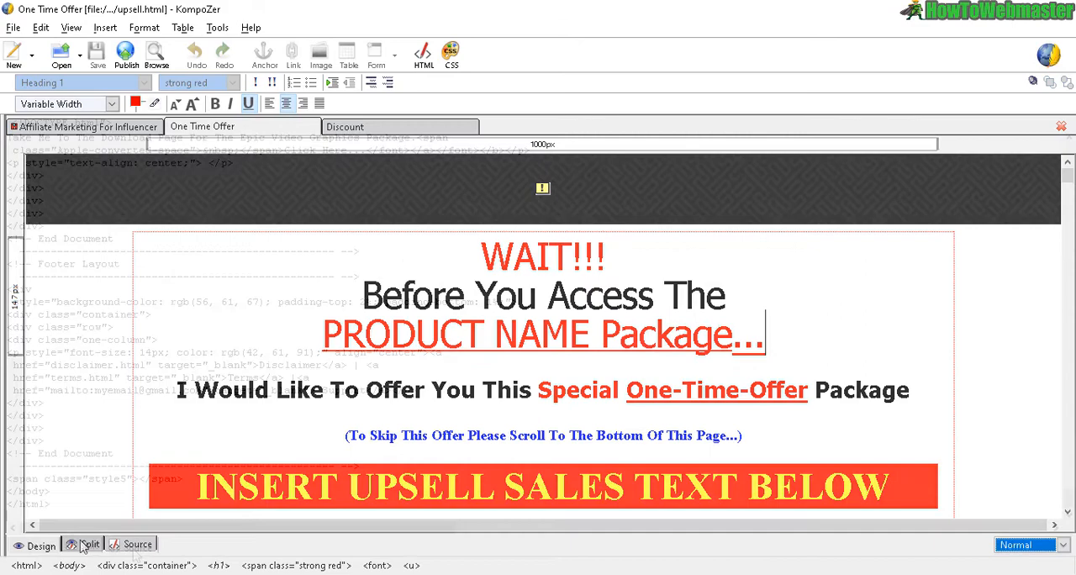
left_click(138, 545)
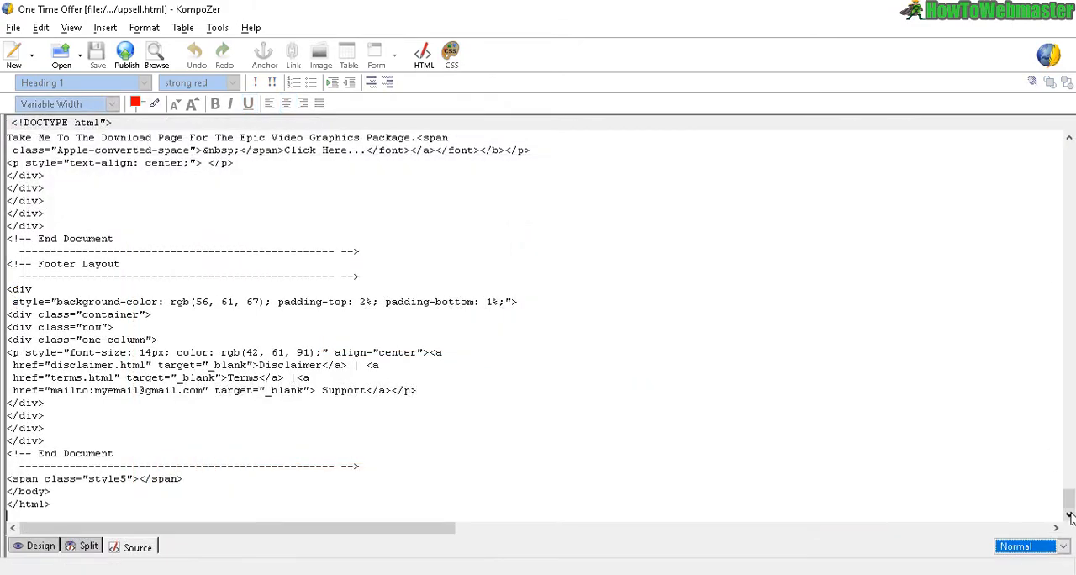
scroll("up", 3)
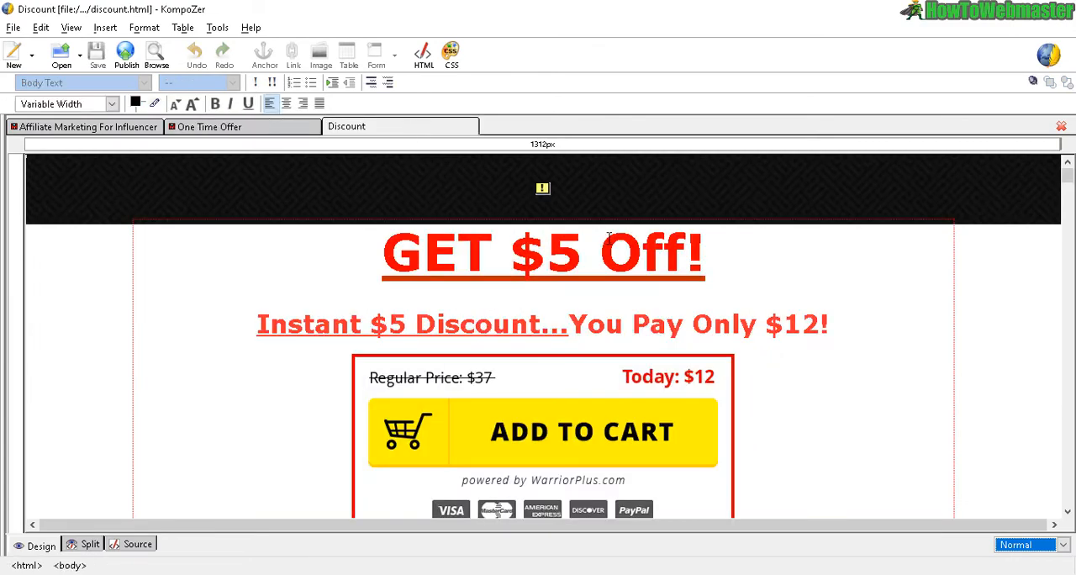
left_click(138, 543)
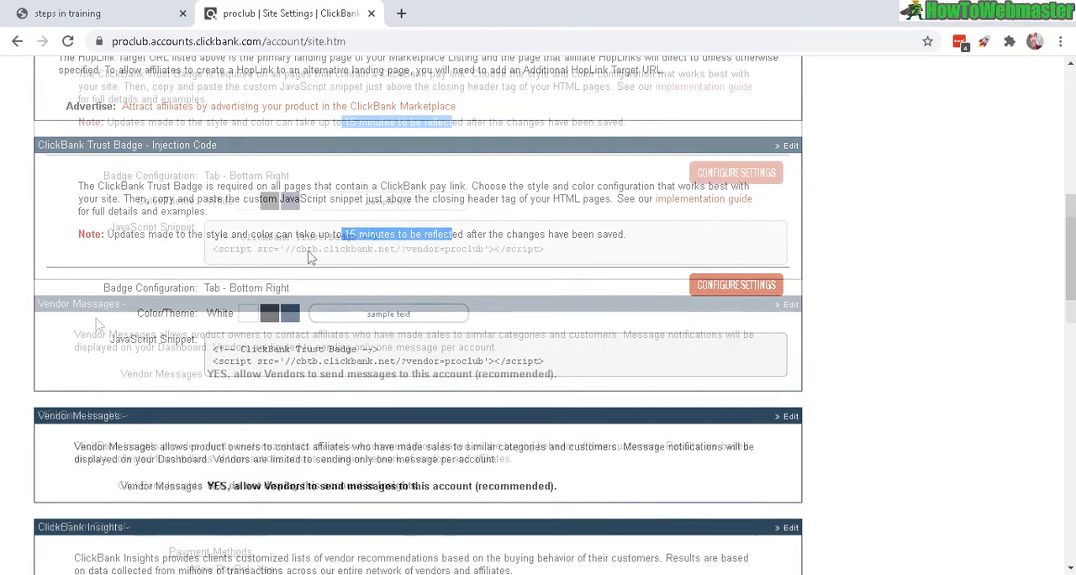
Step: Scroll the My Site settings past the Trust Badge code to Vendor Messages and ClickBank Insights
scroll("down", 3)
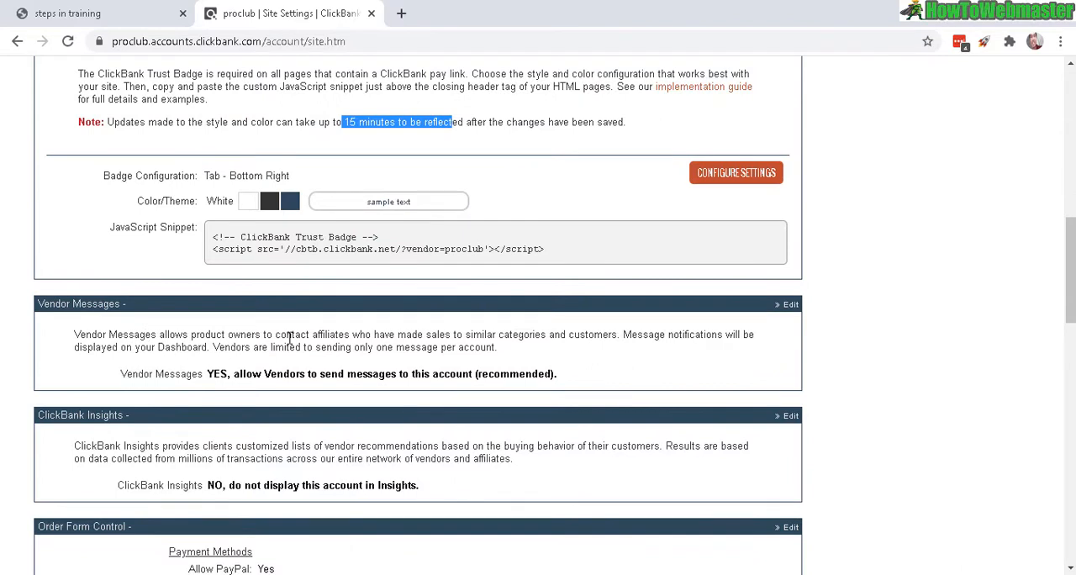
mouse_move(222, 435)
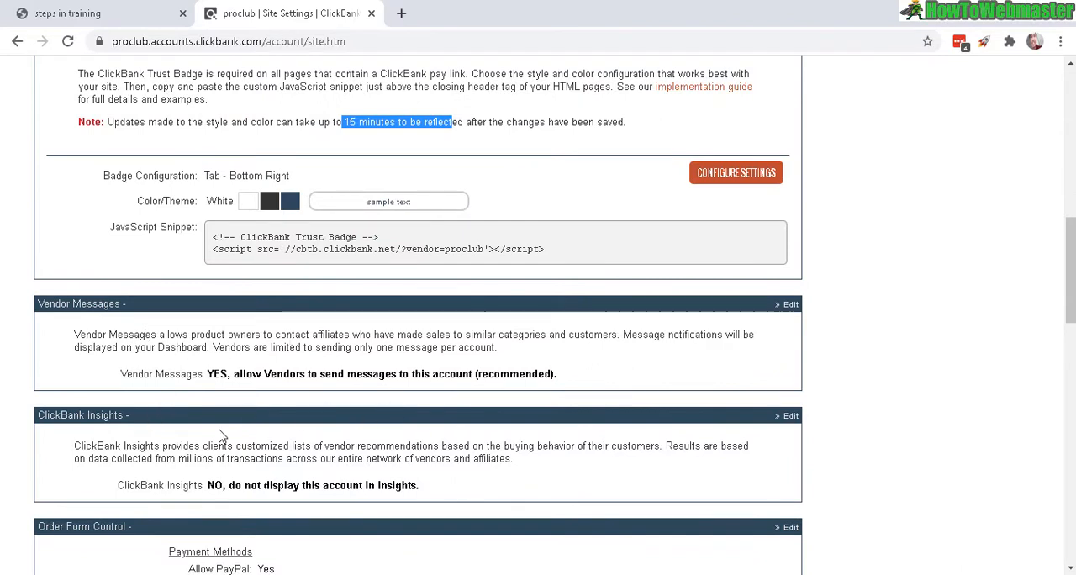
mouse_move(336, 336)
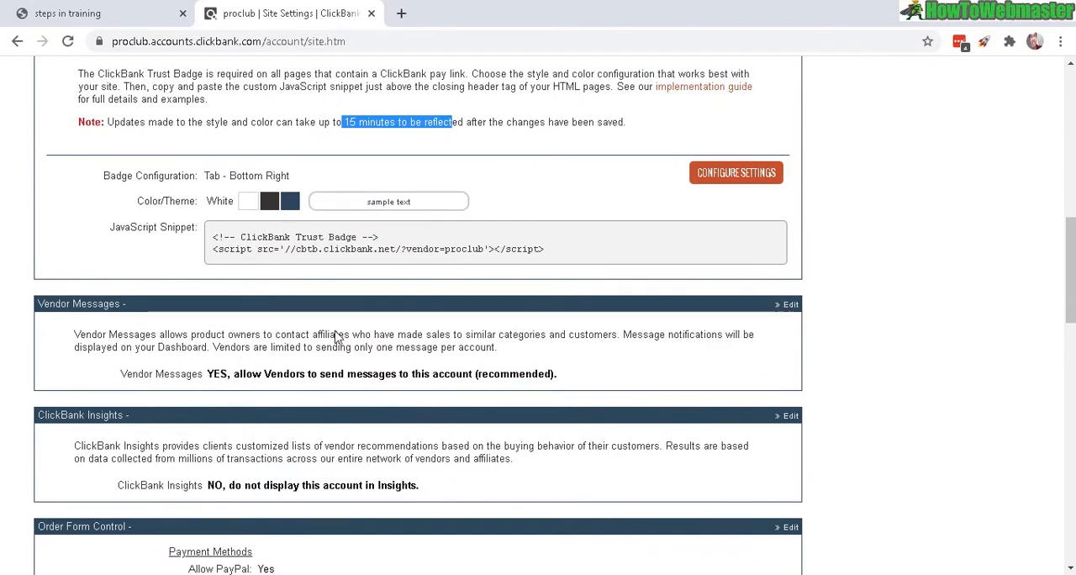
mouse_move(1019, 293)
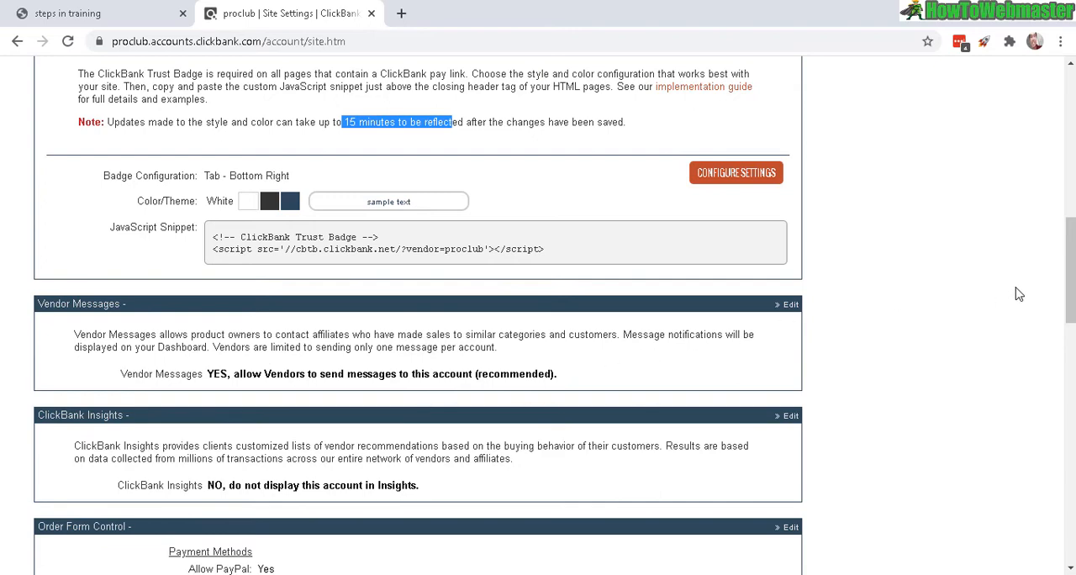
scroll("down", 3)
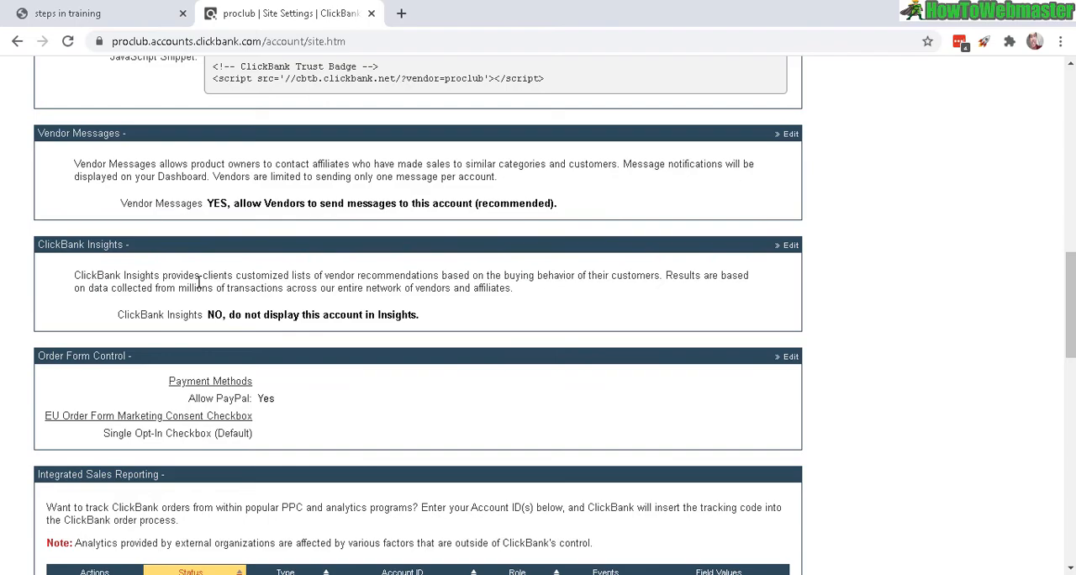
mouse_move(789, 246)
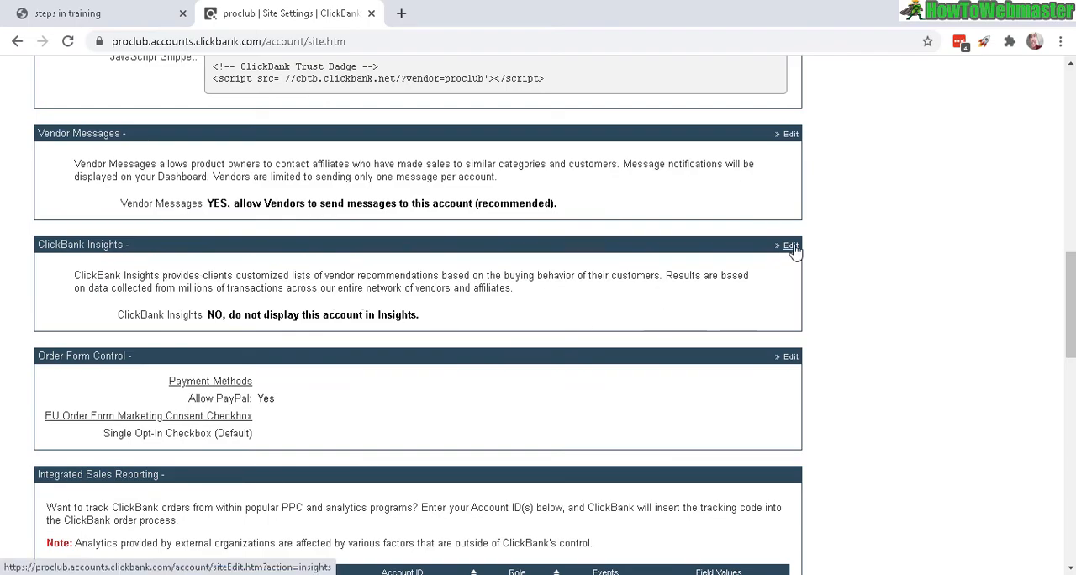
Step: Try the include-in-Insights option, cancel without saving, and scroll on to Order Form Control and Advanced Tools
left_click(790, 246)
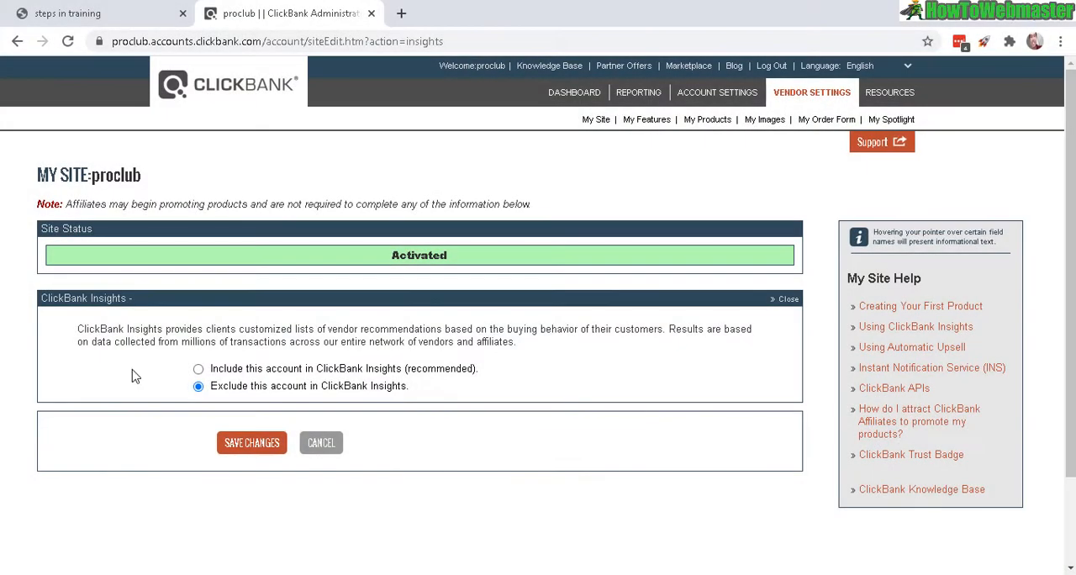
left_click_drag(142, 329, 286, 341)
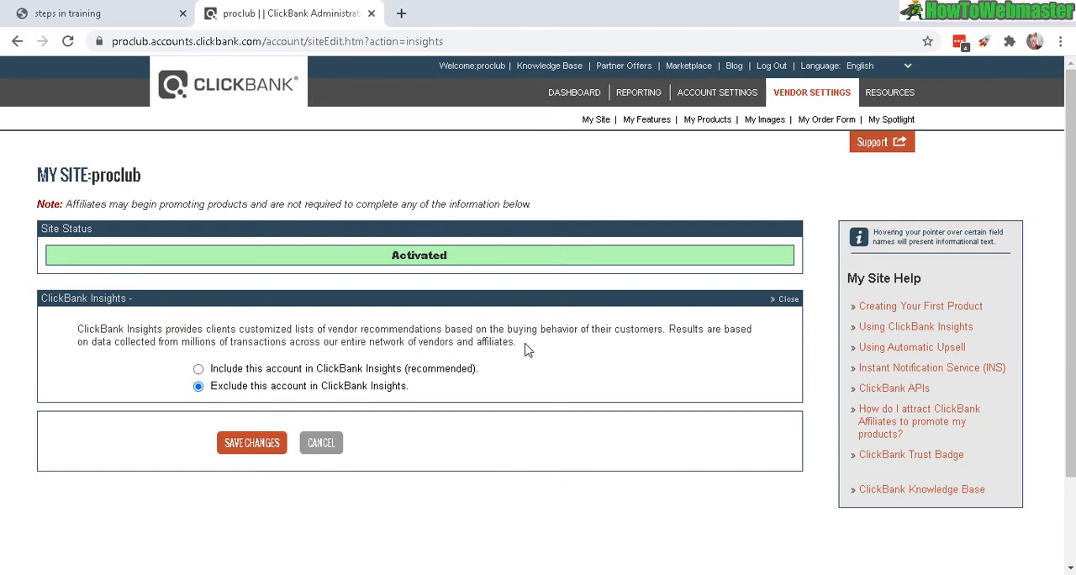
mouse_move(579, 368)
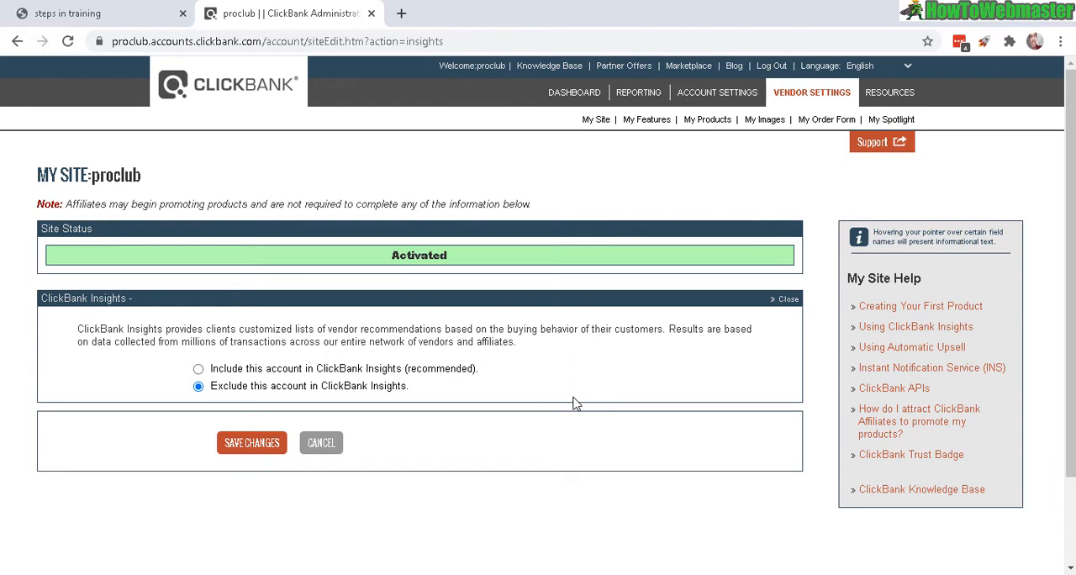
left_click(198, 368)
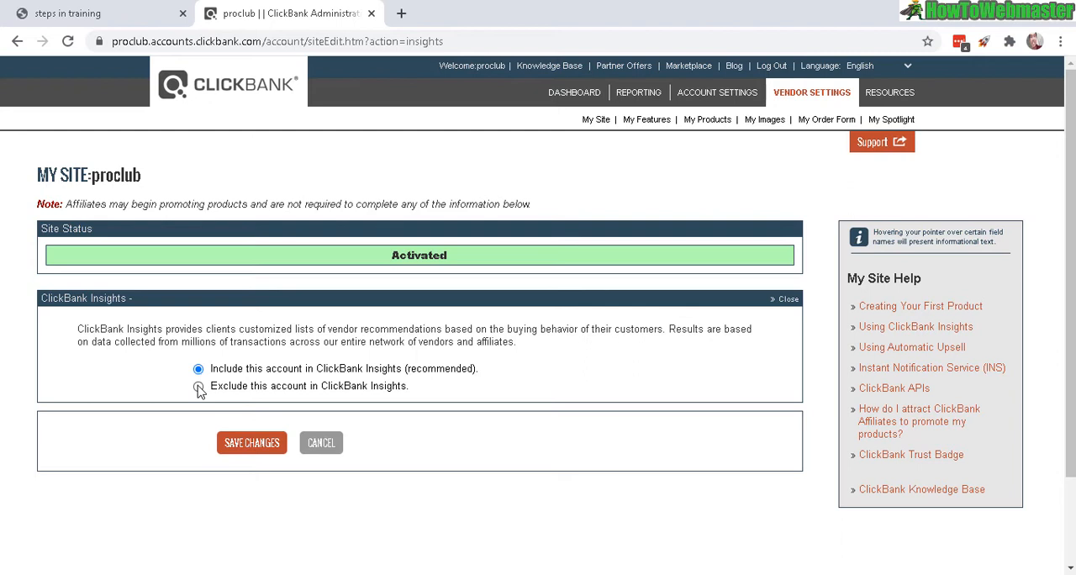
mouse_move(481, 444)
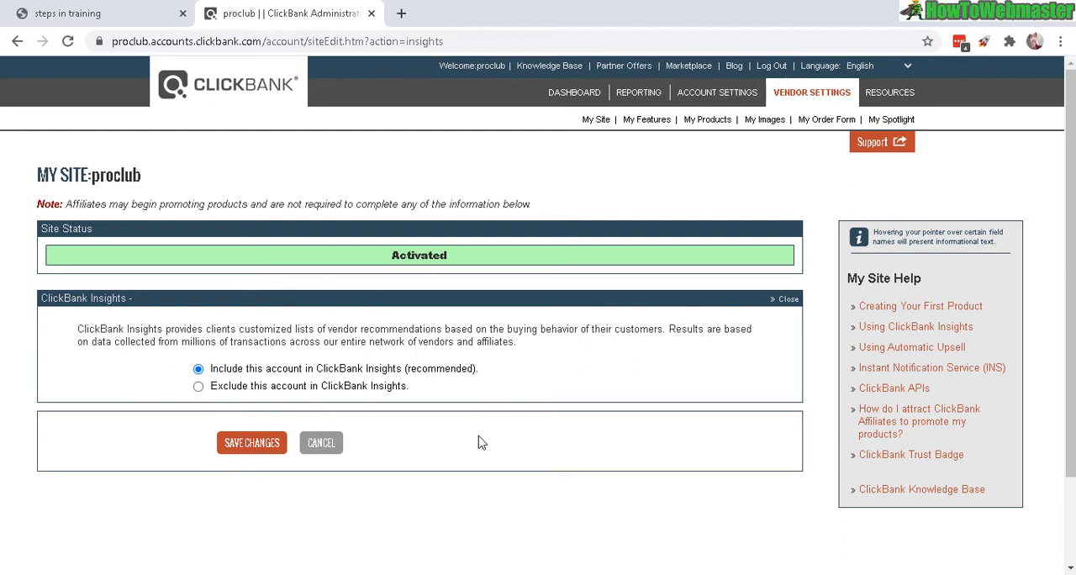
mouse_move(336, 454)
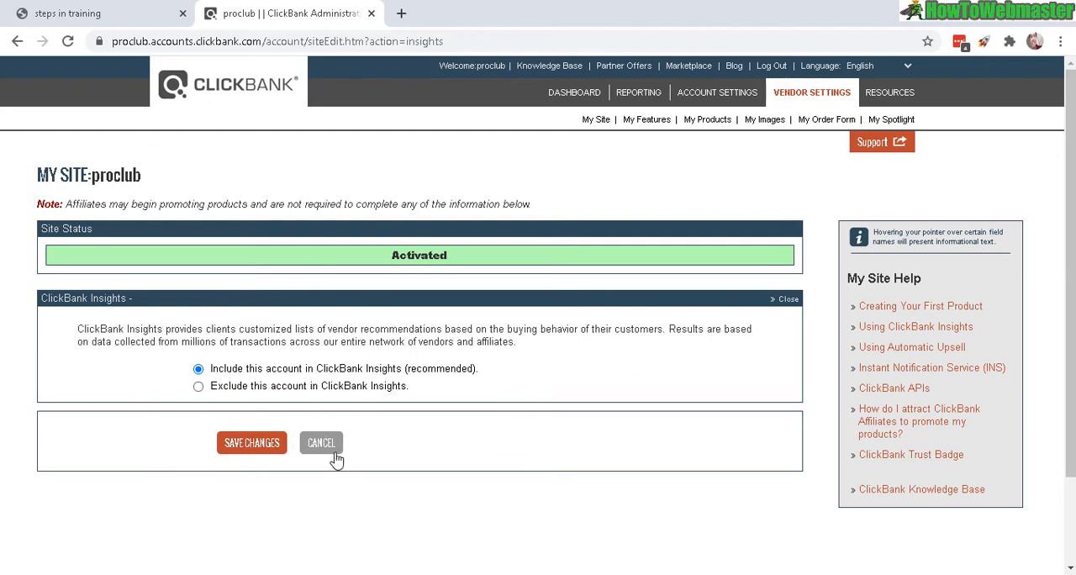
left_click(320, 442)
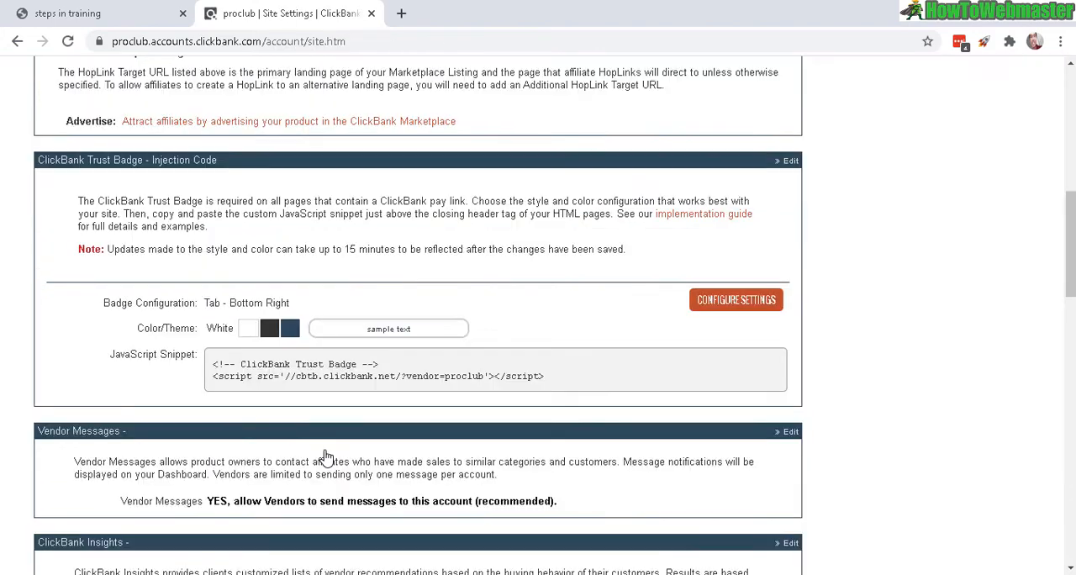
scroll("down", 3)
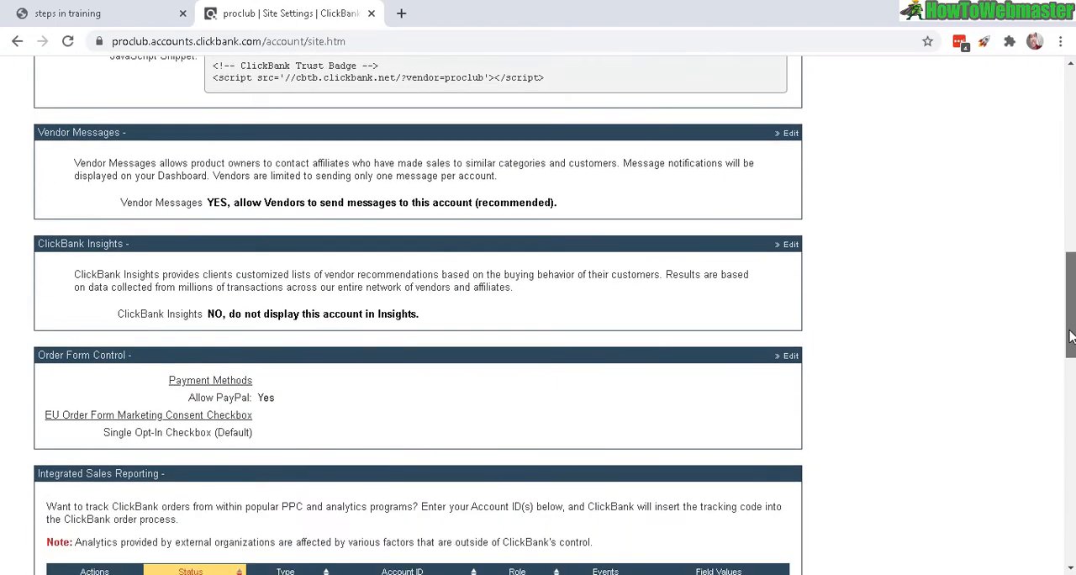
scroll("down", 3)
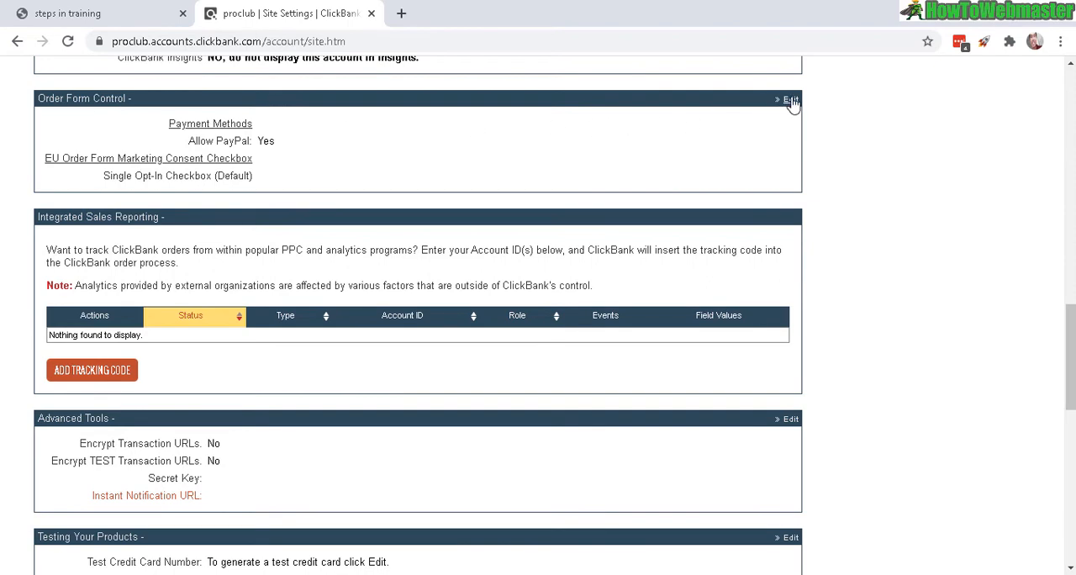
left_click(789, 99)
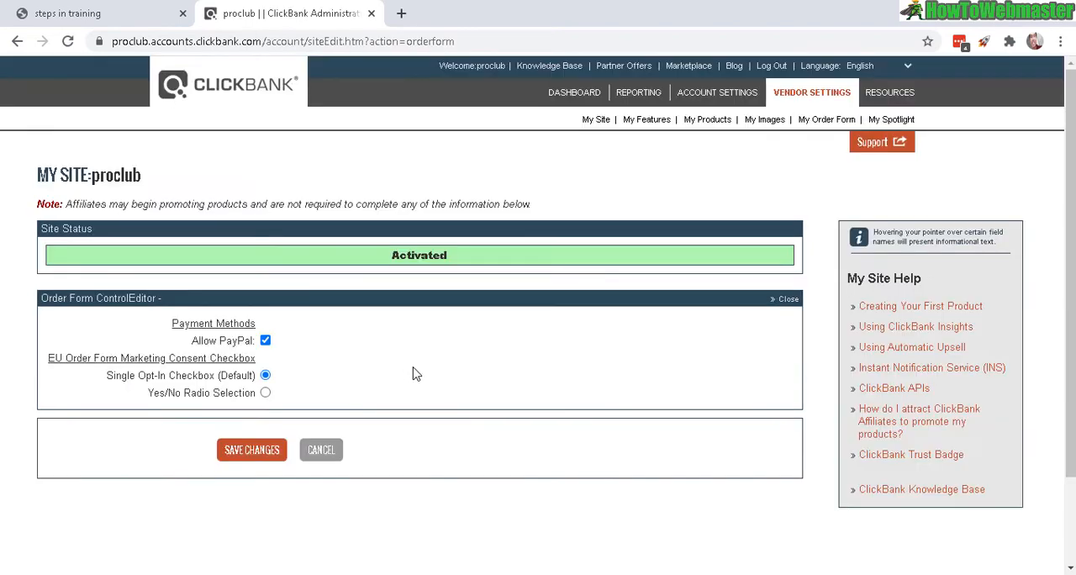
mouse_move(283, 462)
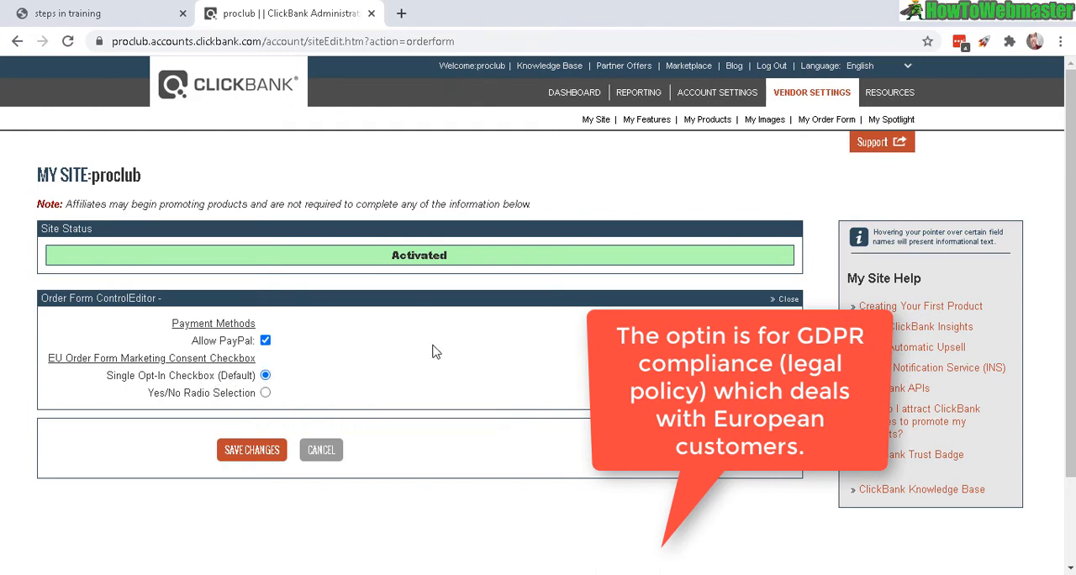
left_click(252, 451)
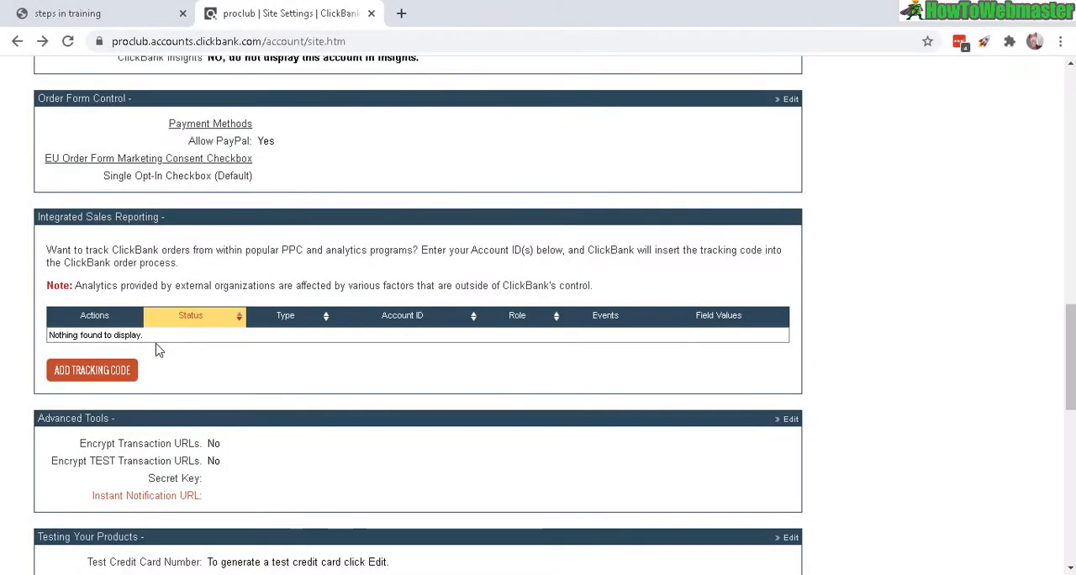
mouse_move(323, 346)
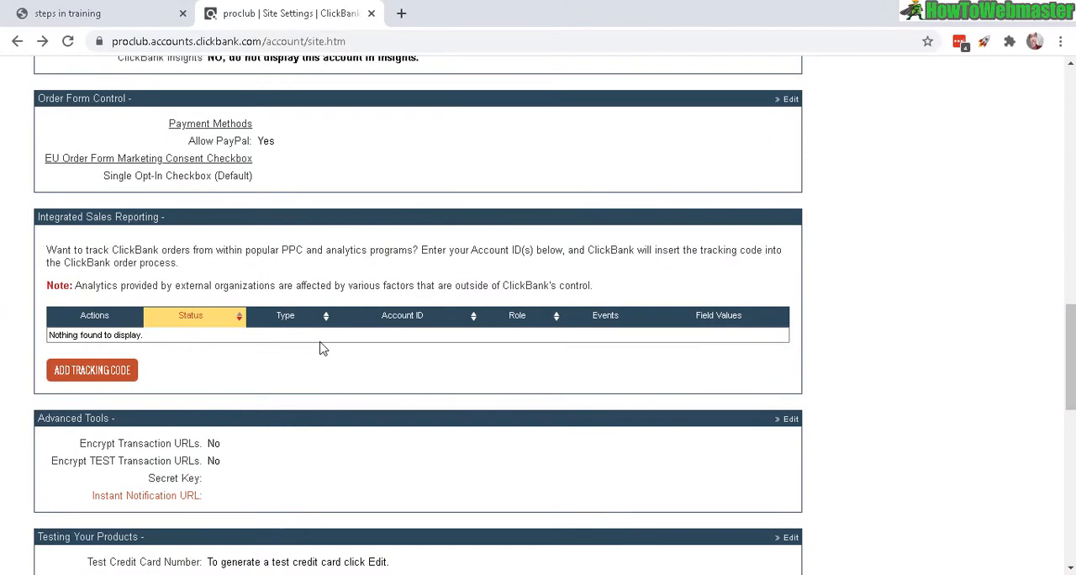
mouse_move(412, 316)
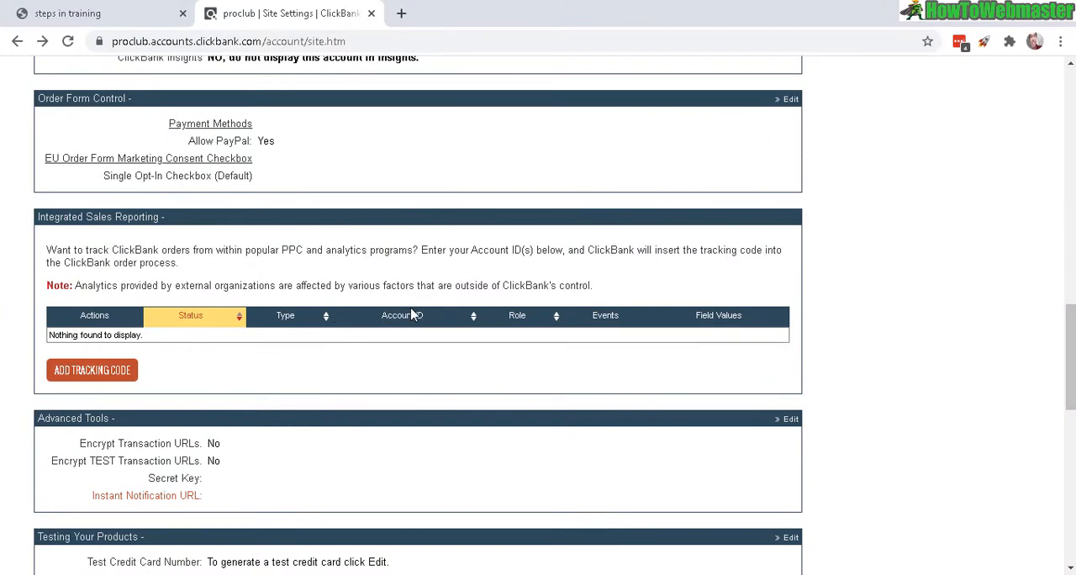
mouse_move(635, 333)
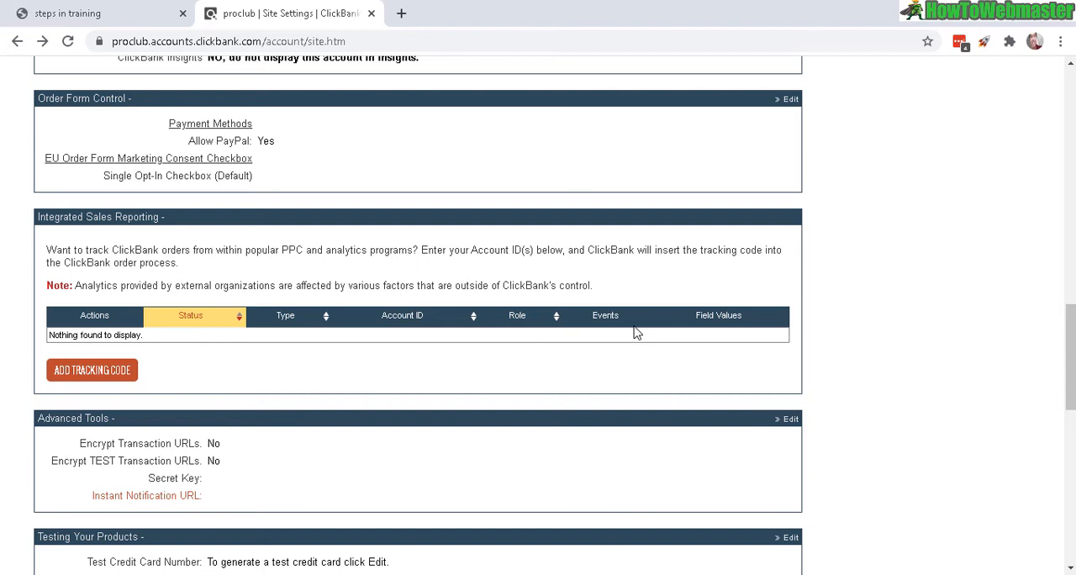
mouse_move(111, 377)
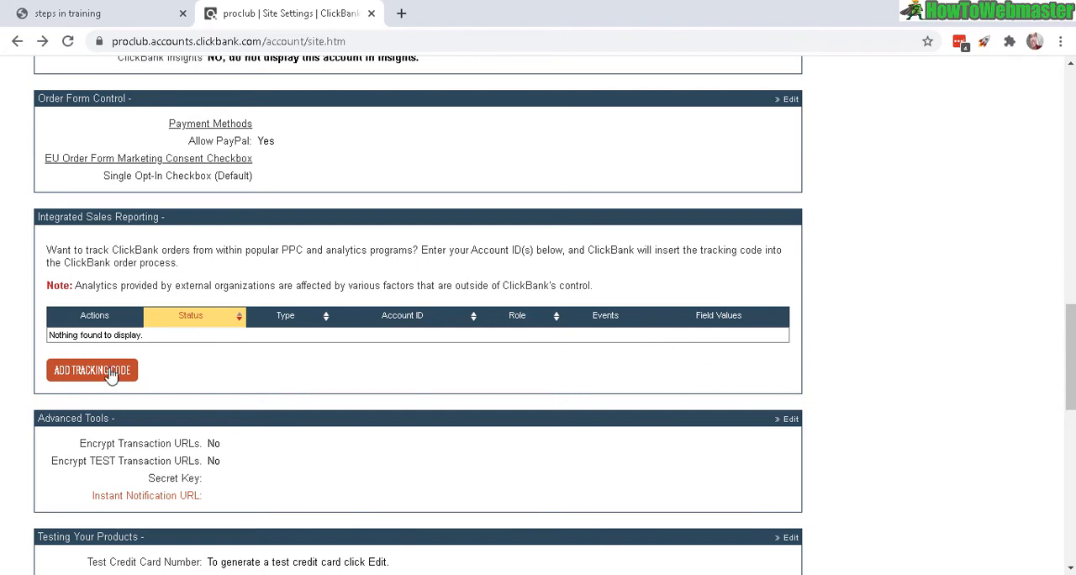
mouse_move(422, 242)
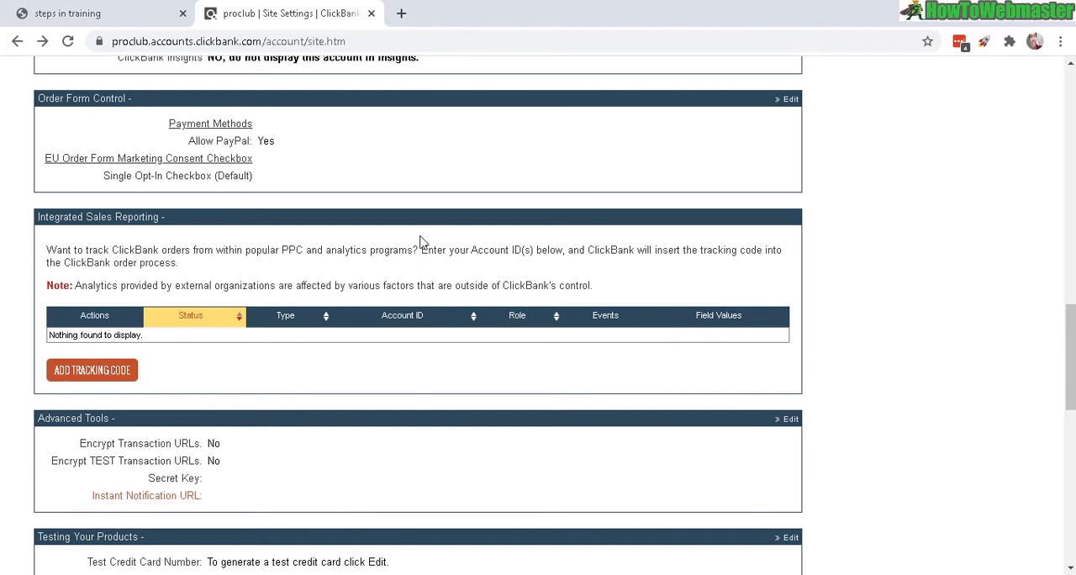
mouse_move(513, 354)
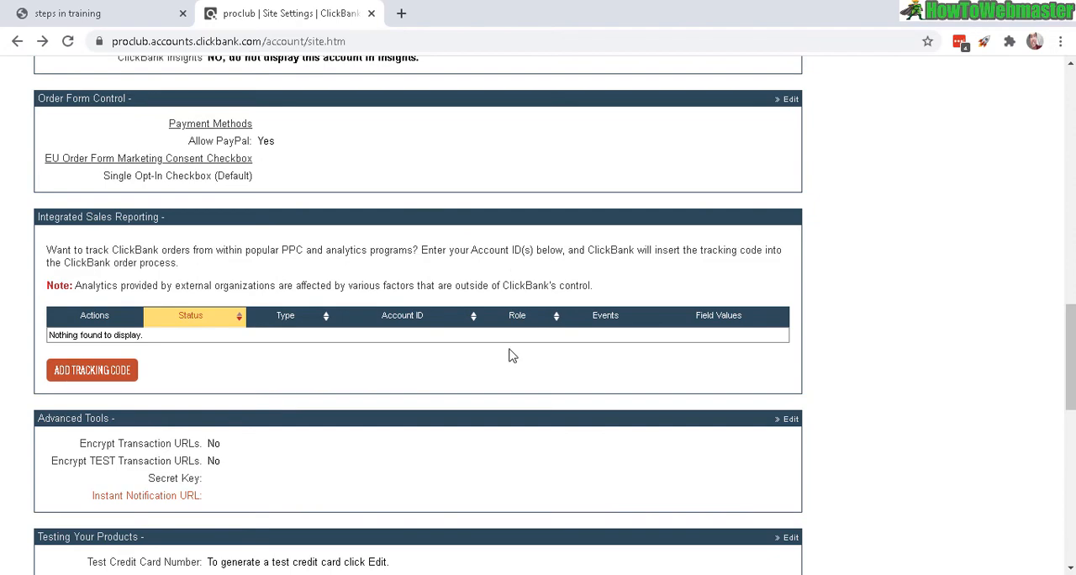
mouse_move(709, 356)
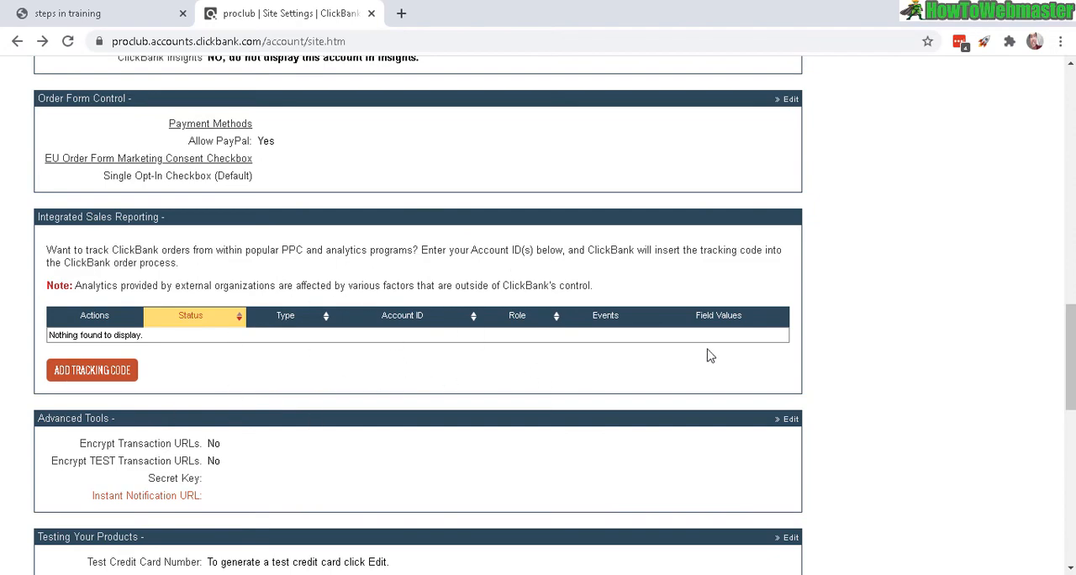
scroll("down", 3)
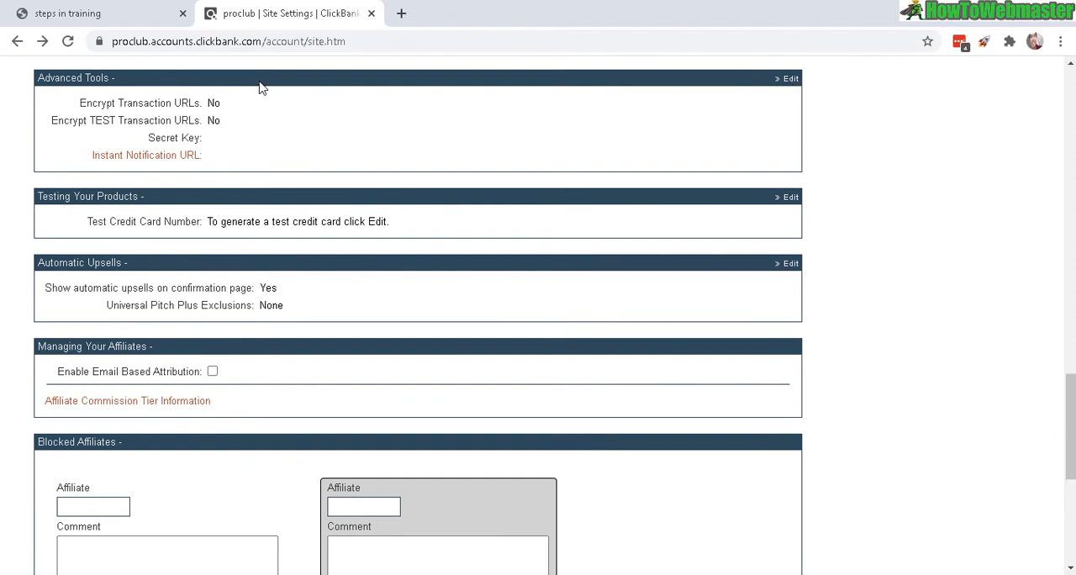
mouse_move(306, 135)
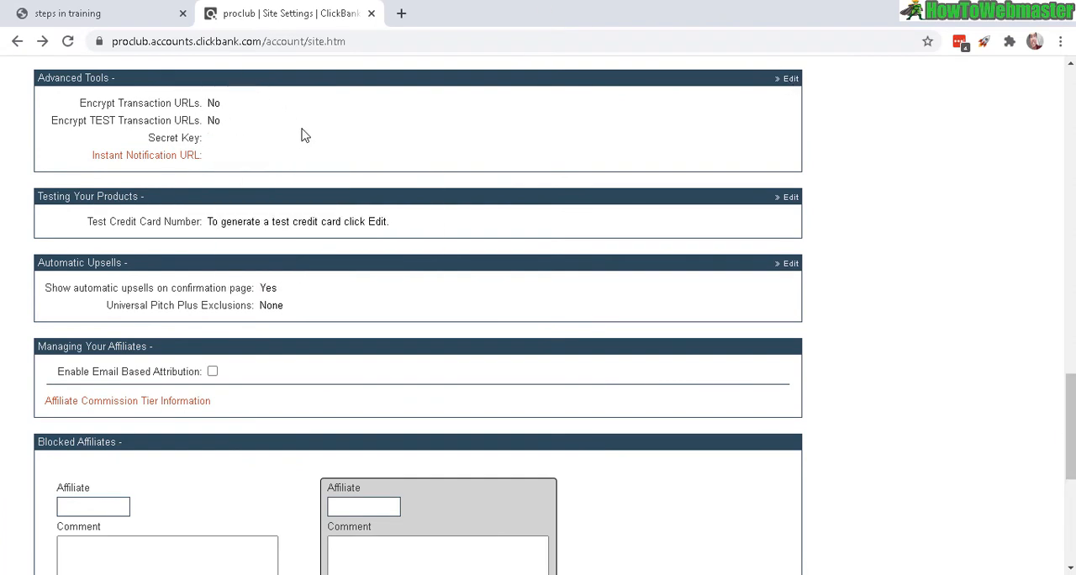
mouse_move(259, 141)
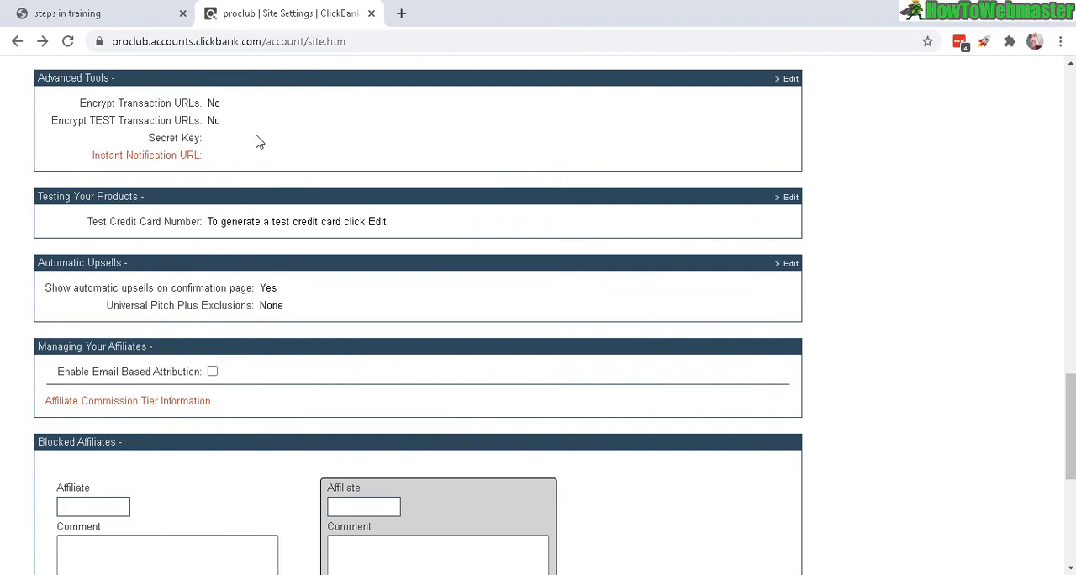
mouse_move(350, 131)
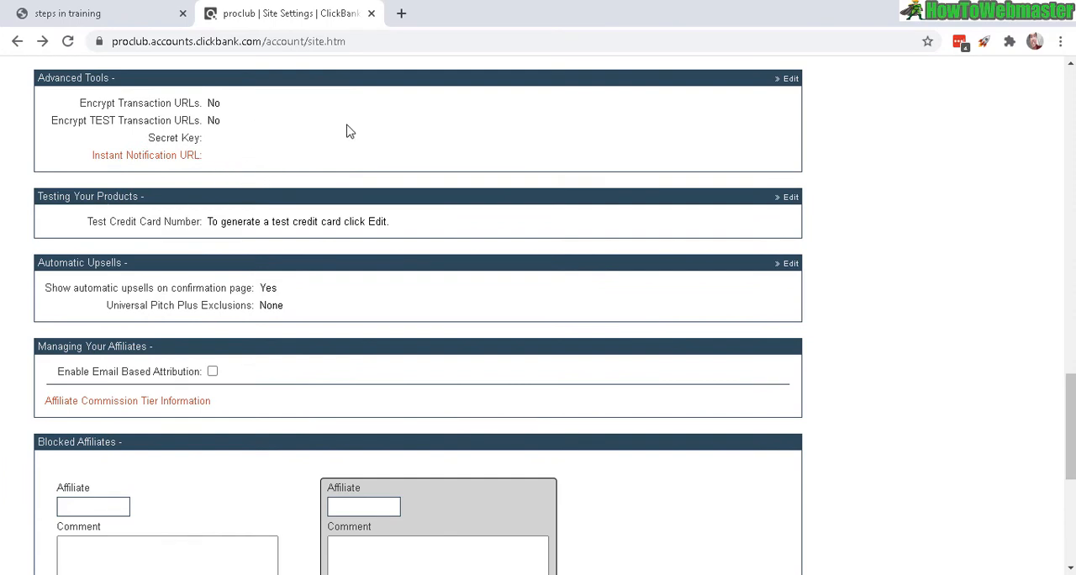
mouse_move(538, 150)
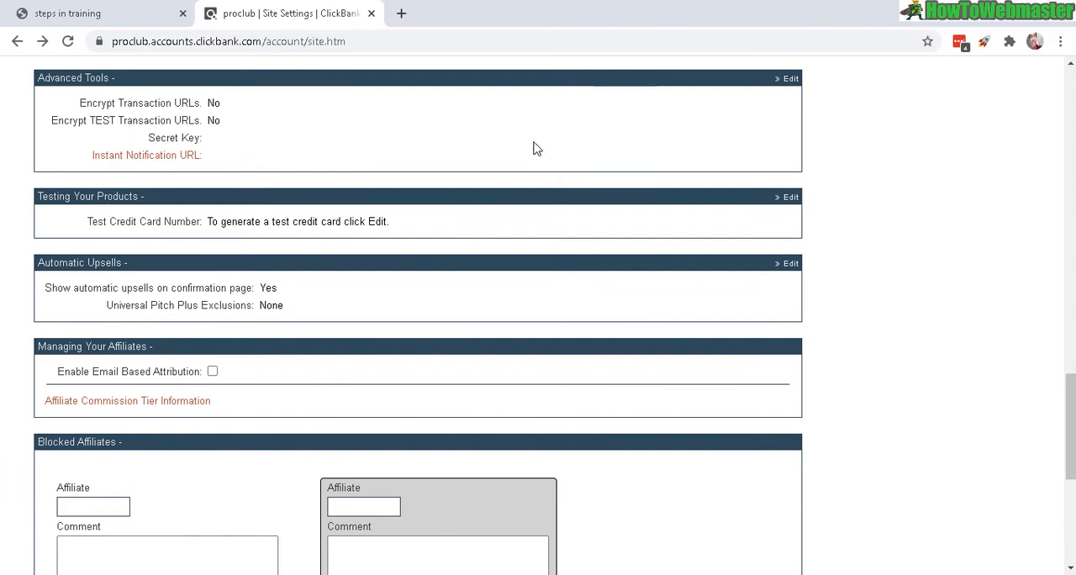
mouse_move(219, 155)
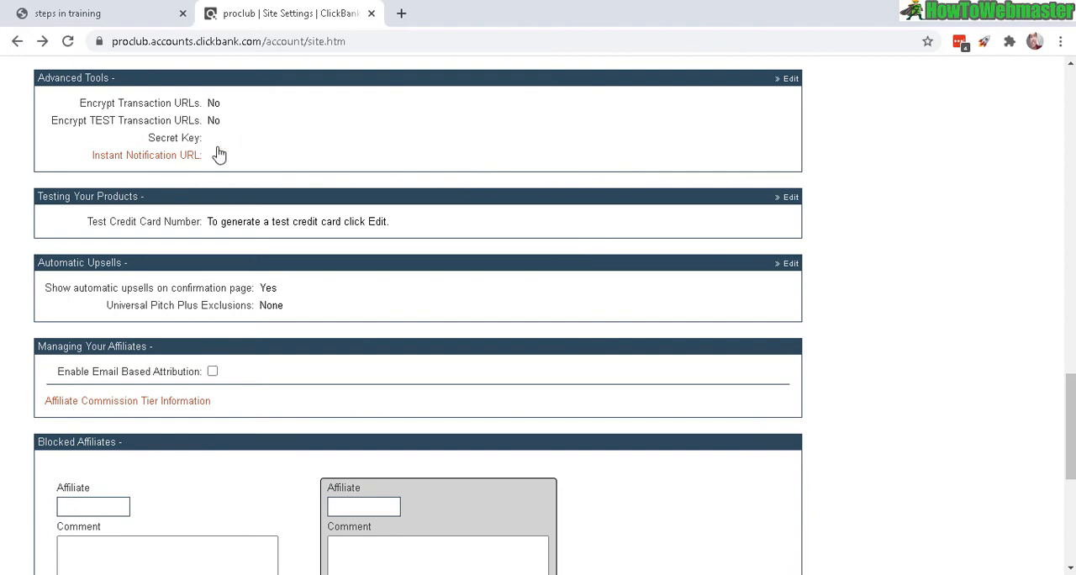
mouse_move(452, 126)
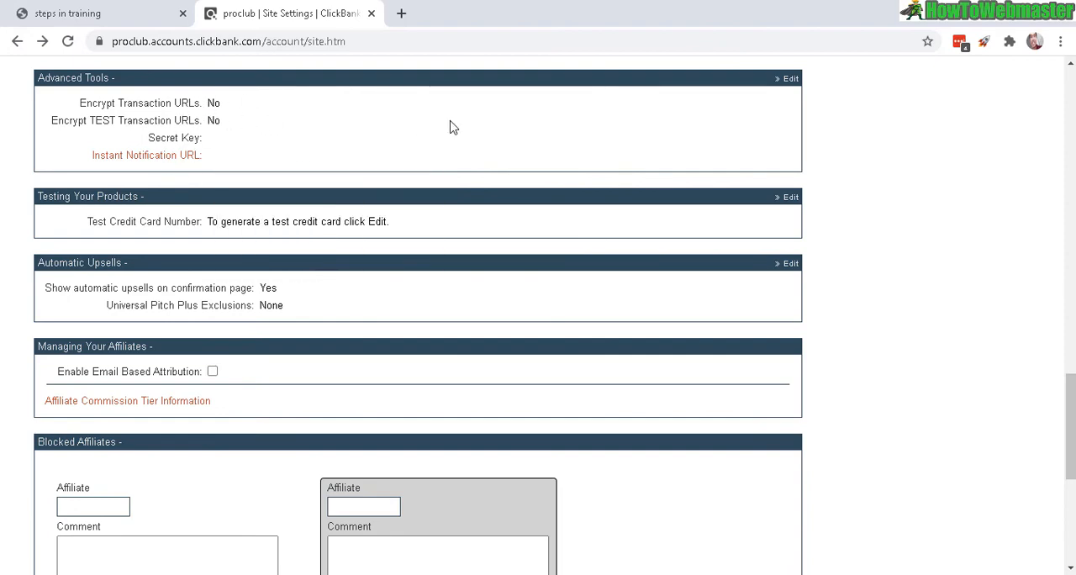
mouse_move(975, 365)
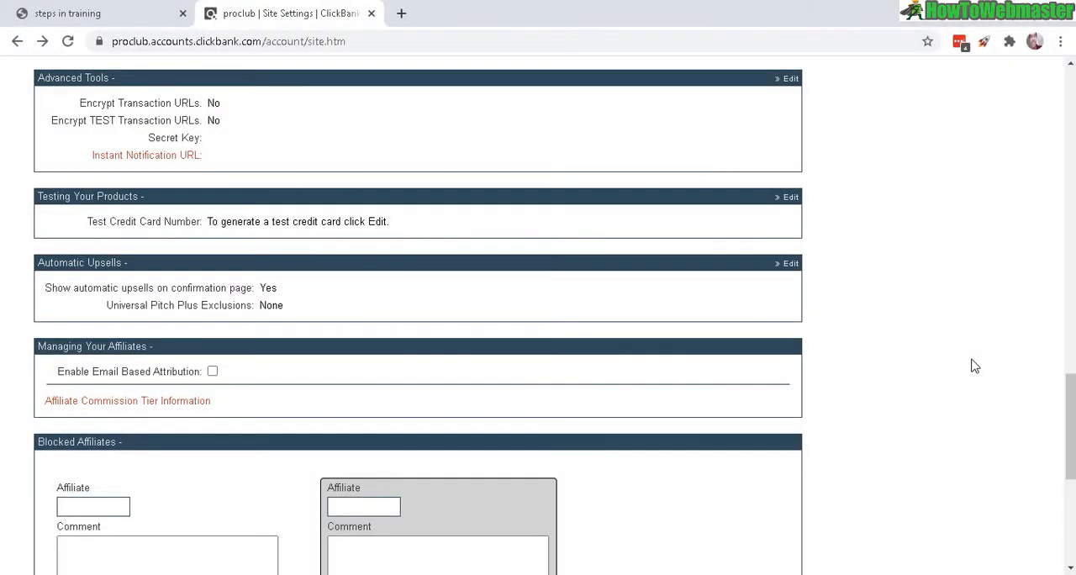
mouse_move(141, 212)
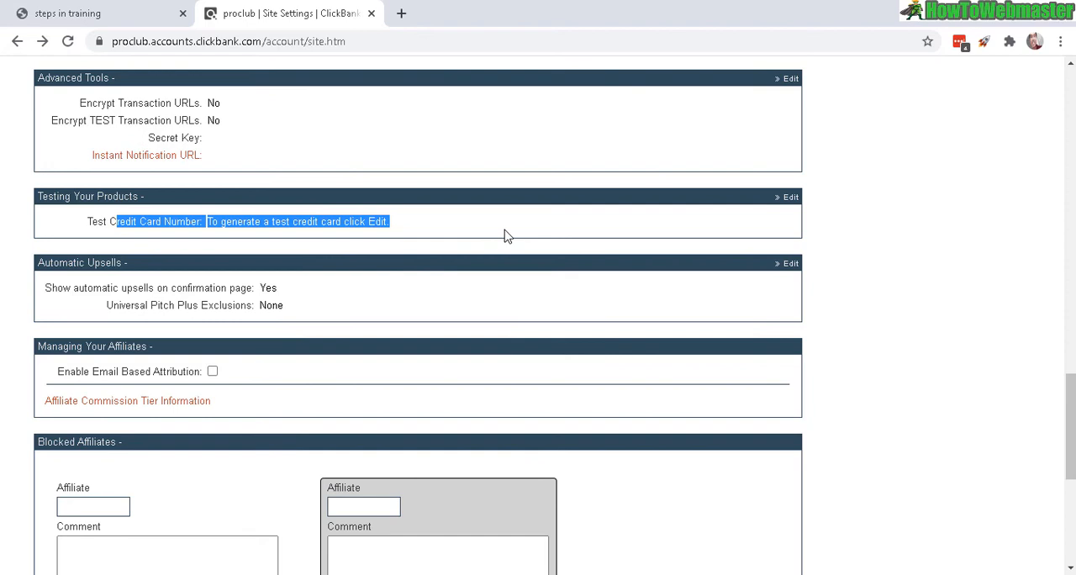
left_click(505, 235)
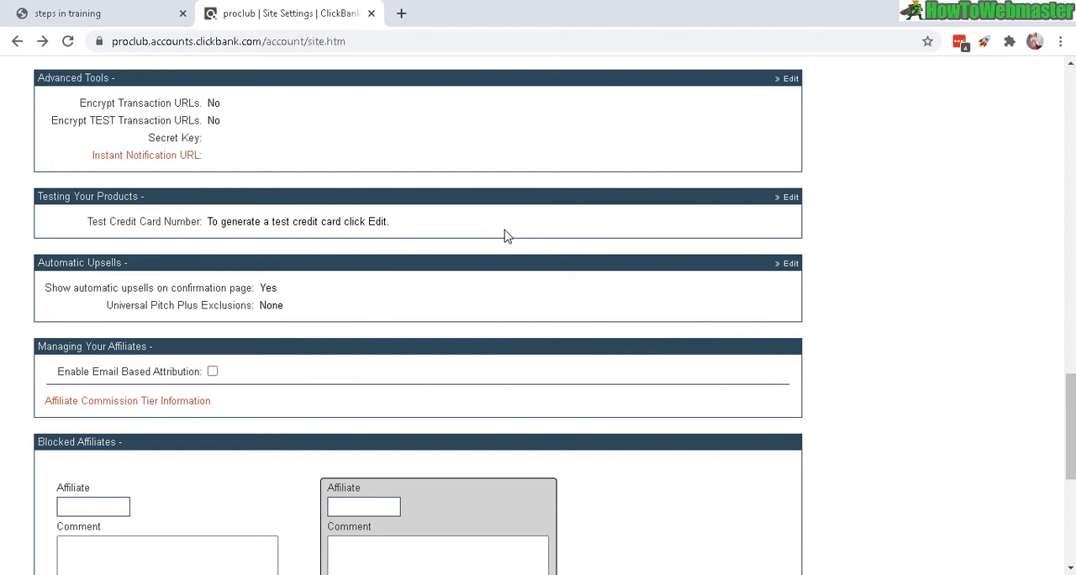
scroll("down", 3)
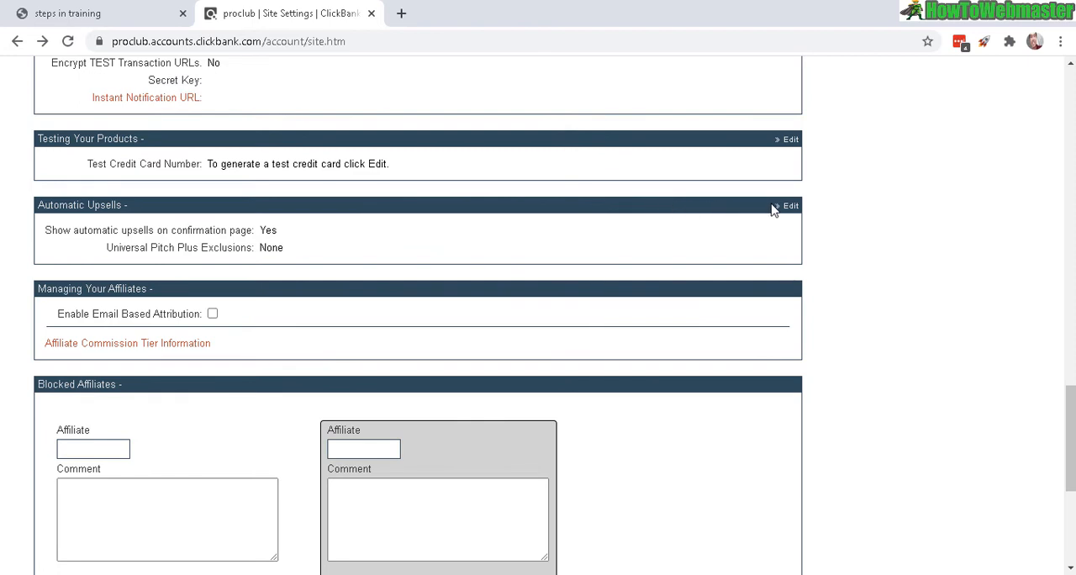
left_click(790, 205)
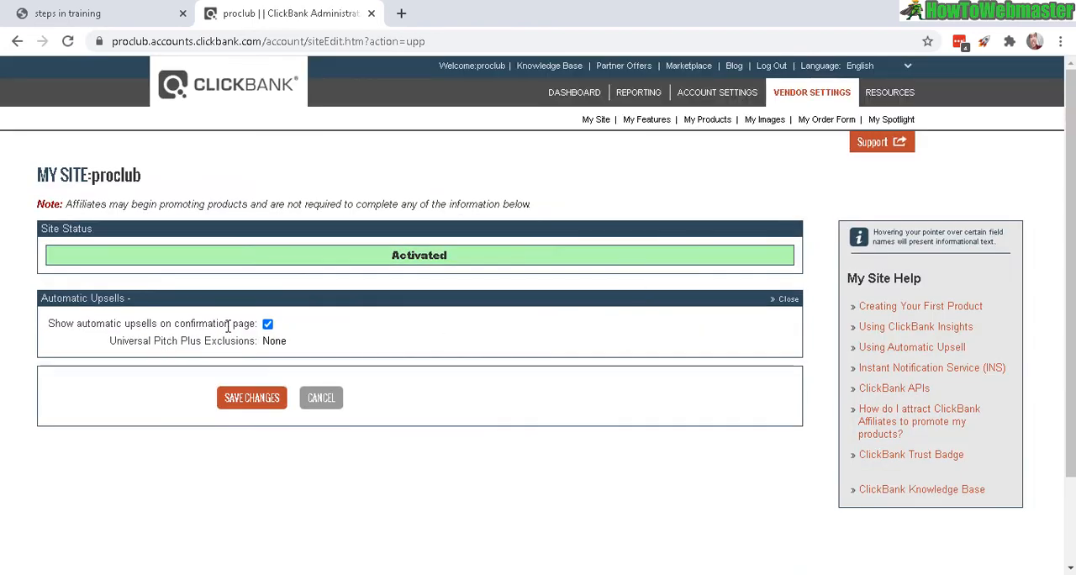
mouse_move(312, 343)
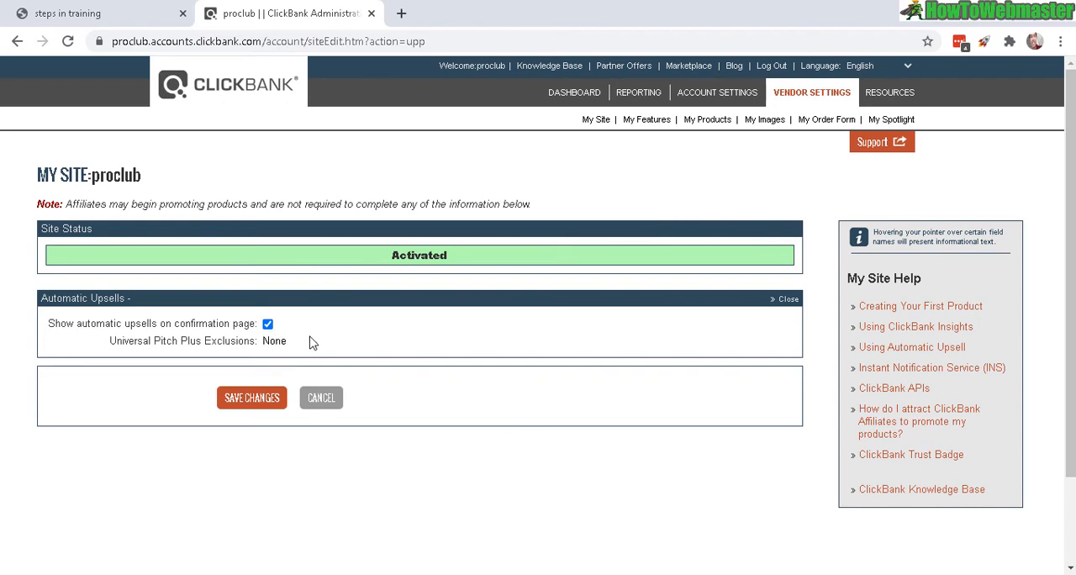
mouse_move(222, 340)
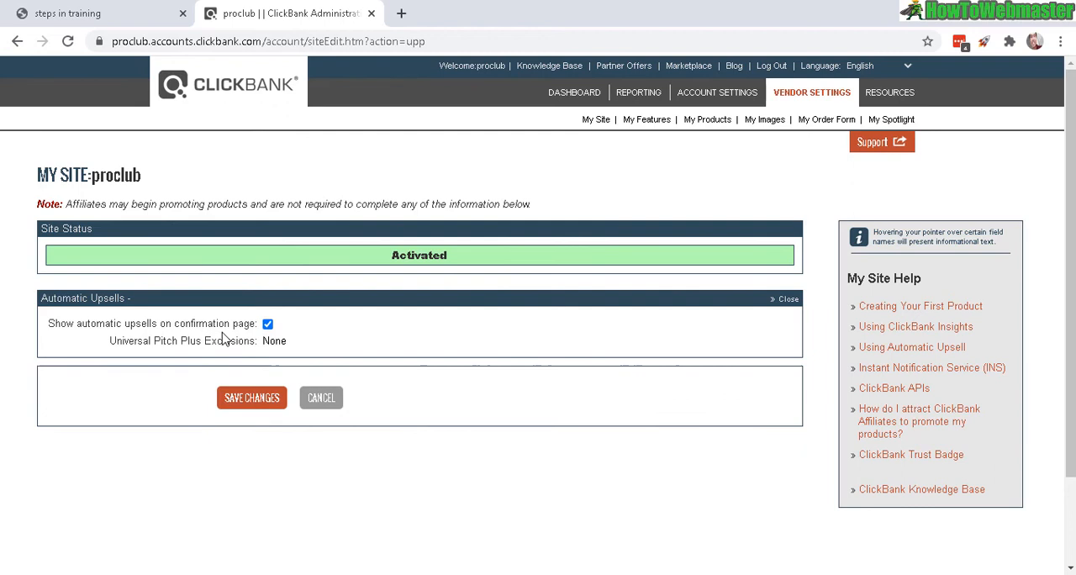
mouse_move(189, 380)
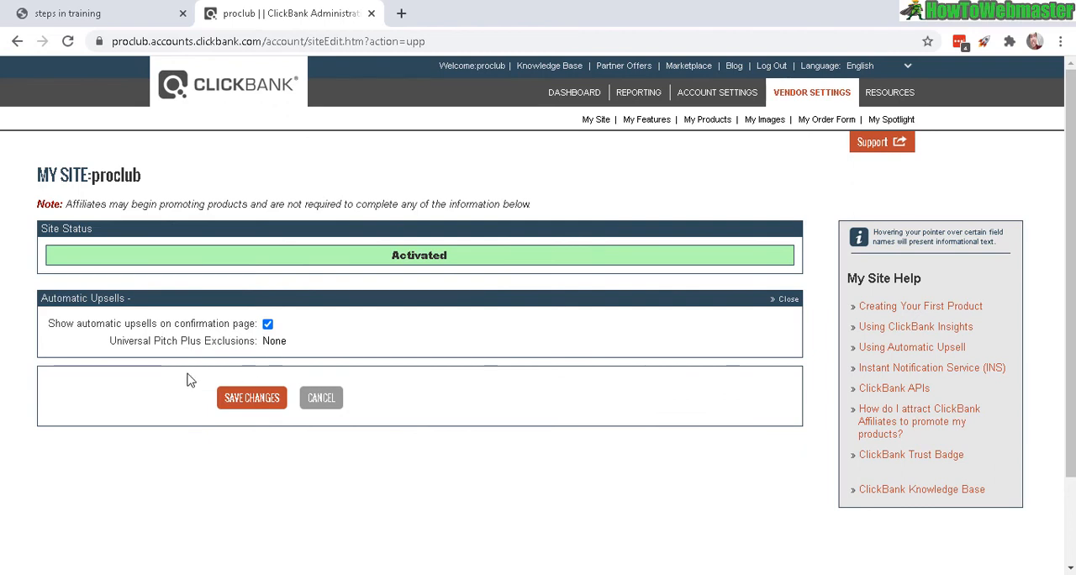
mouse_move(343, 375)
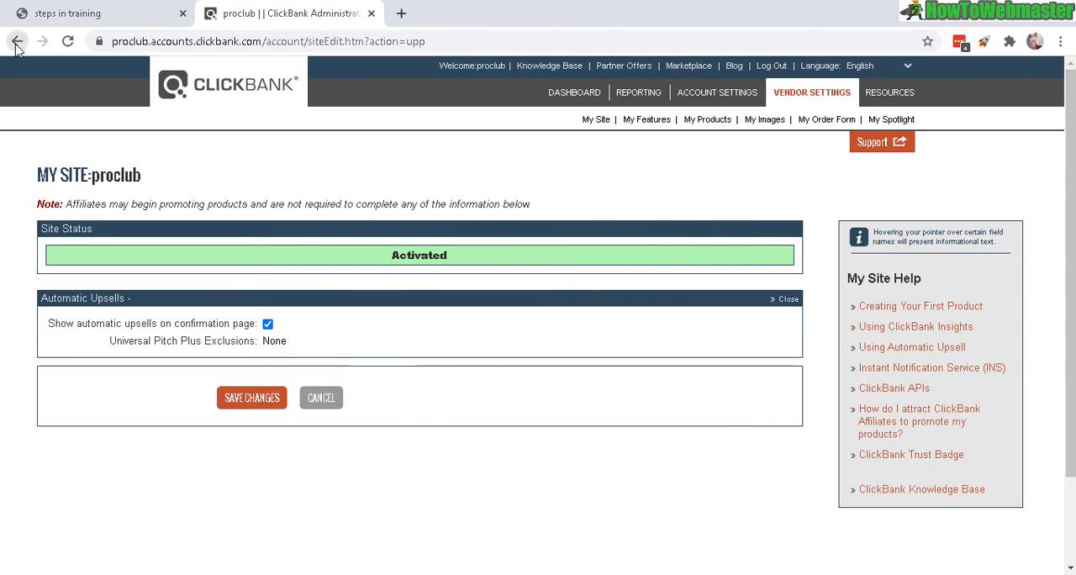
Step: Leave the Automatic Upsells editor and go back to the My Site settings overview
left_click(17, 40)
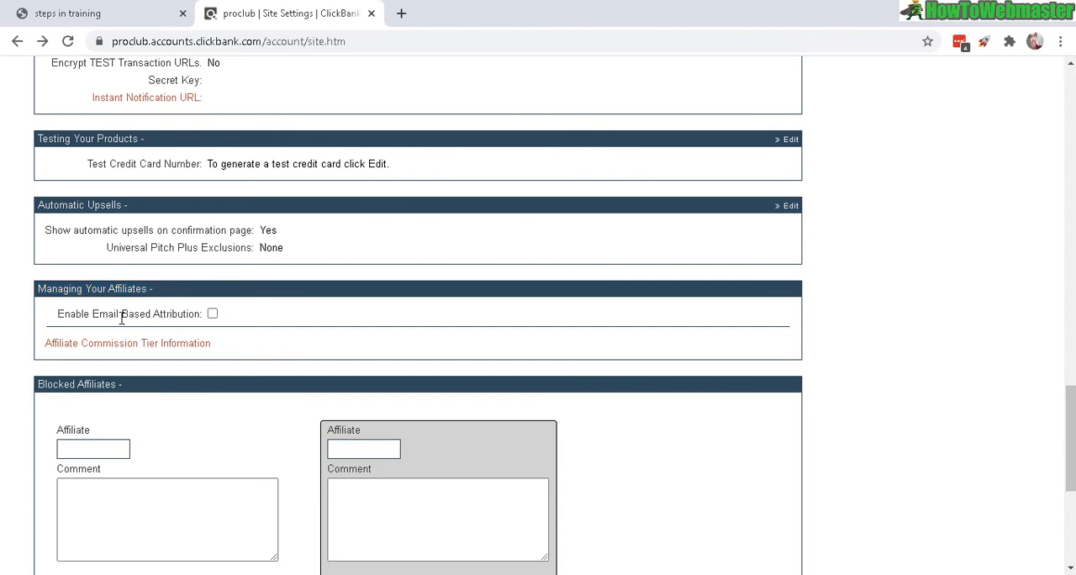
Step: Highlight the Email Based Attribution option in Managing Your Affiliates, left unchecked
double_click(151, 313)
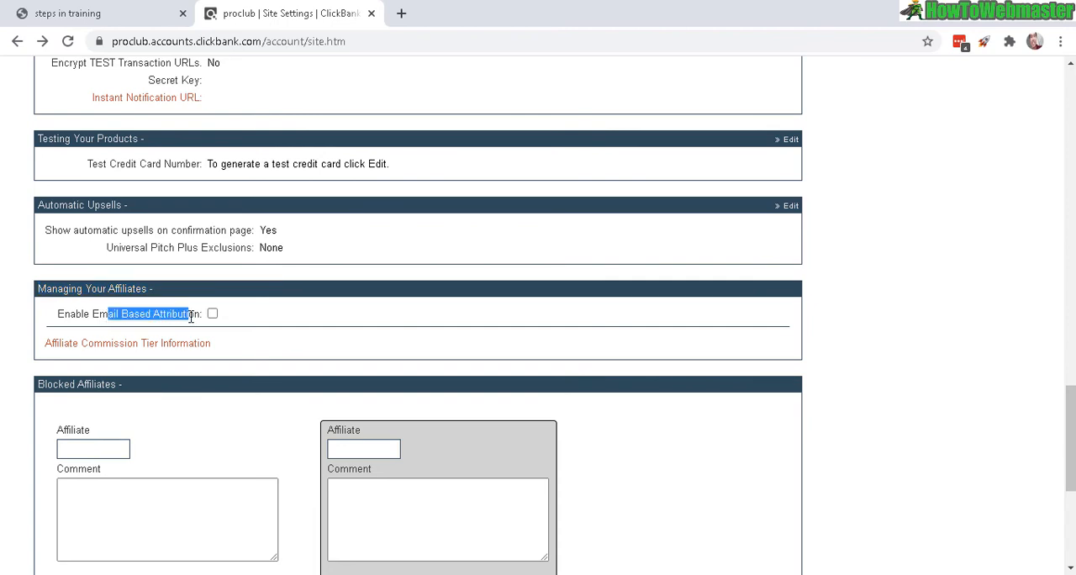
mouse_move(260, 312)
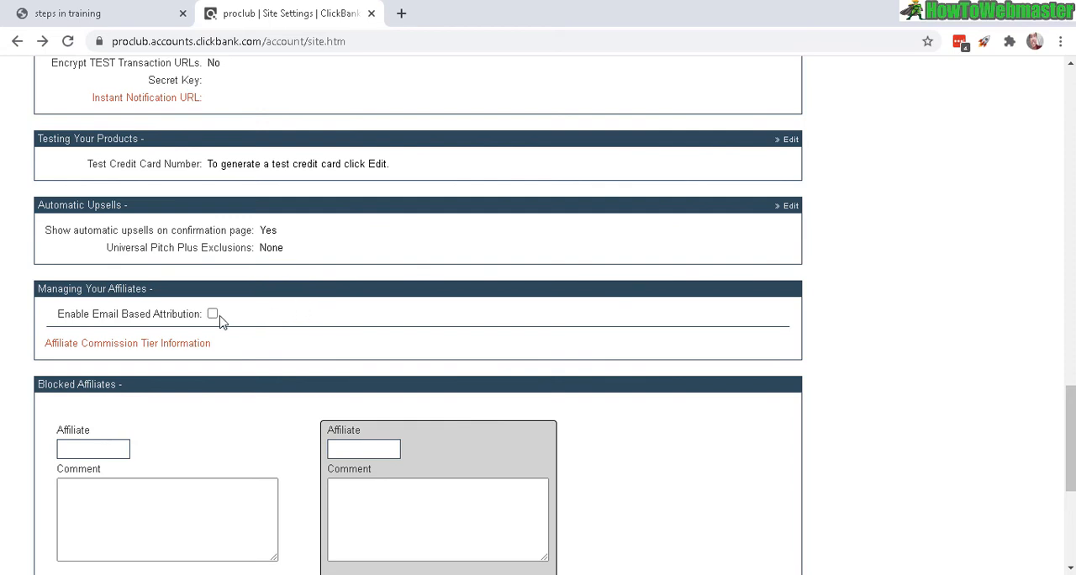
mouse_move(210, 322)
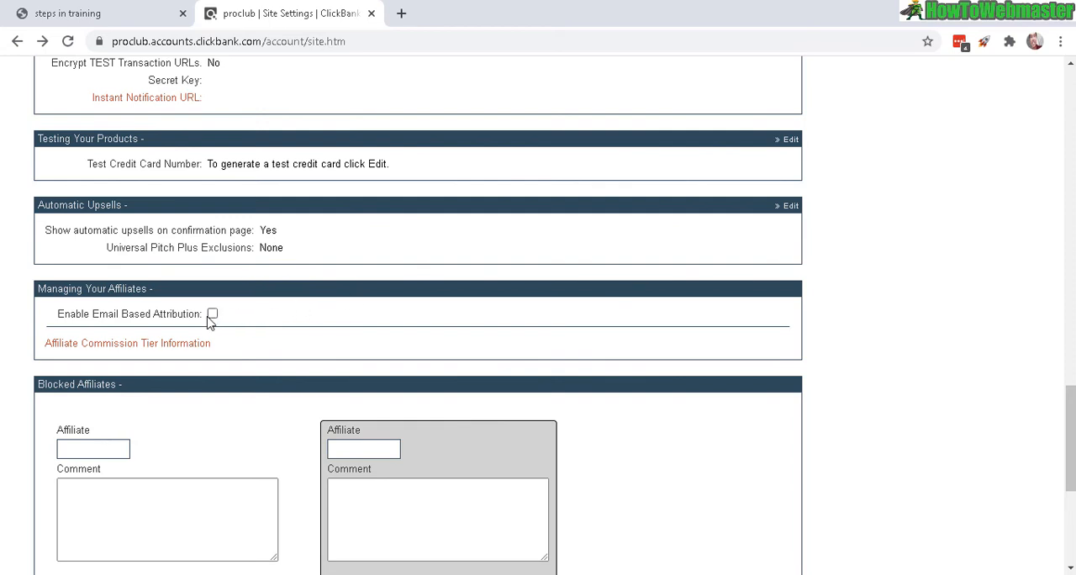
mouse_move(670, 336)
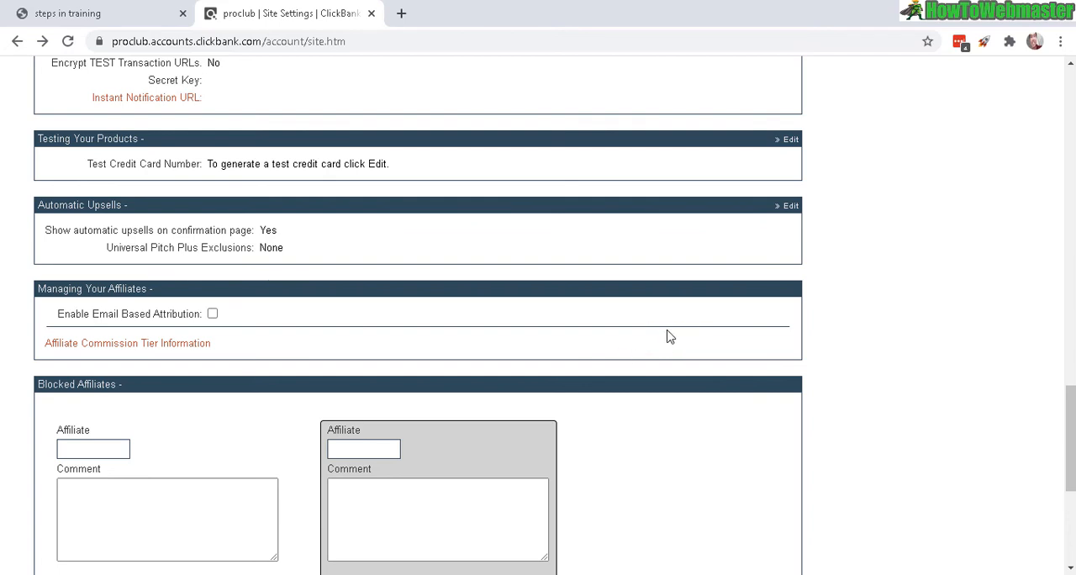
mouse_move(367, 354)
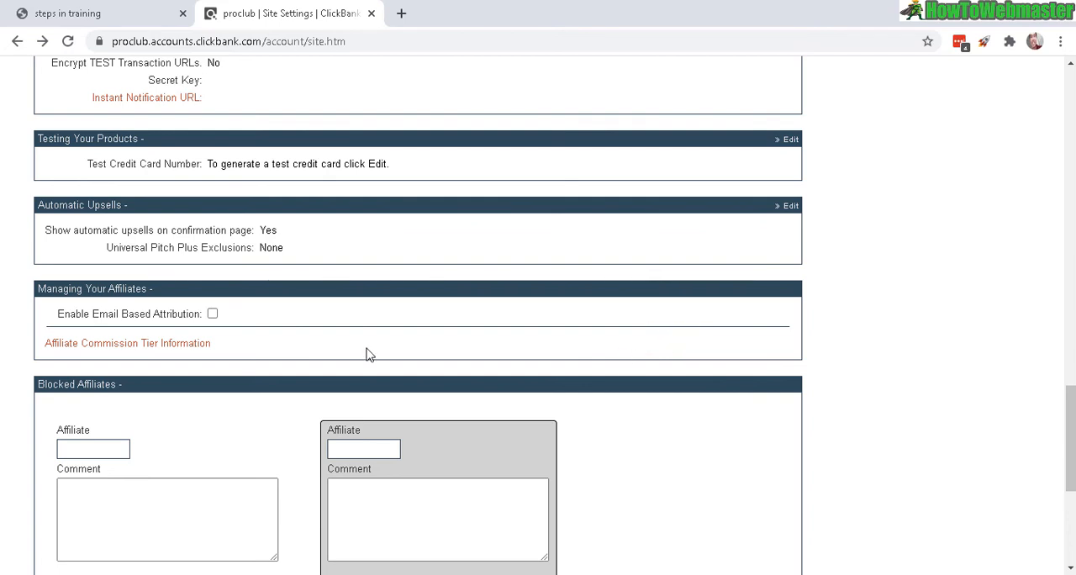
mouse_move(299, 337)
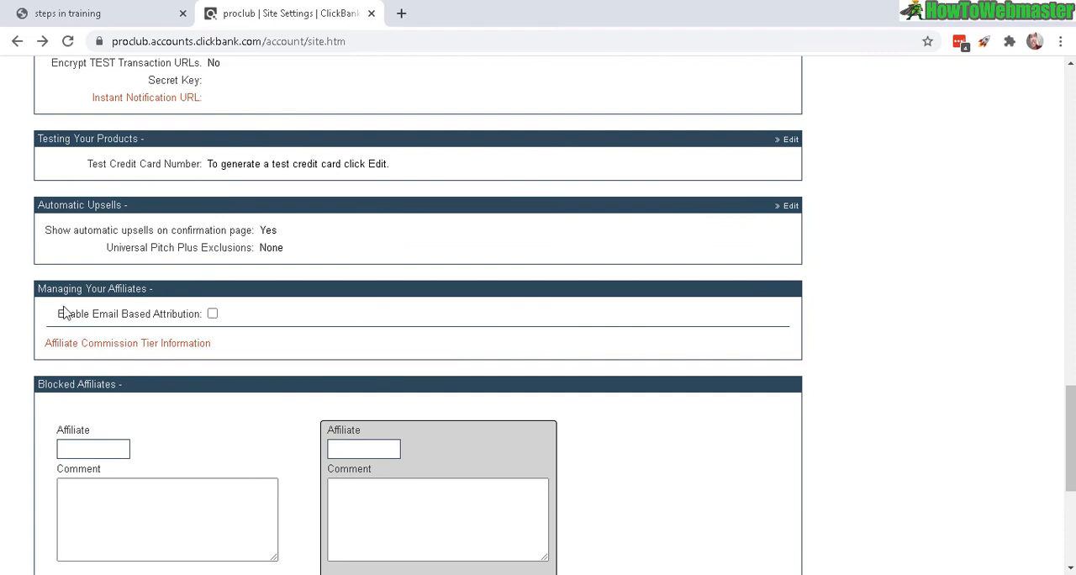
mouse_move(272, 366)
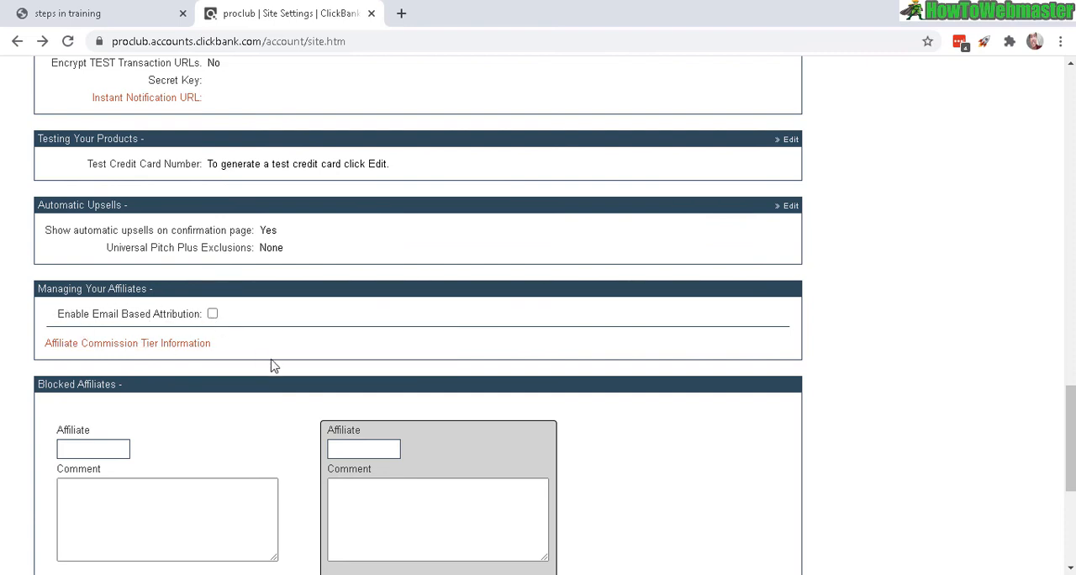
mouse_move(508, 317)
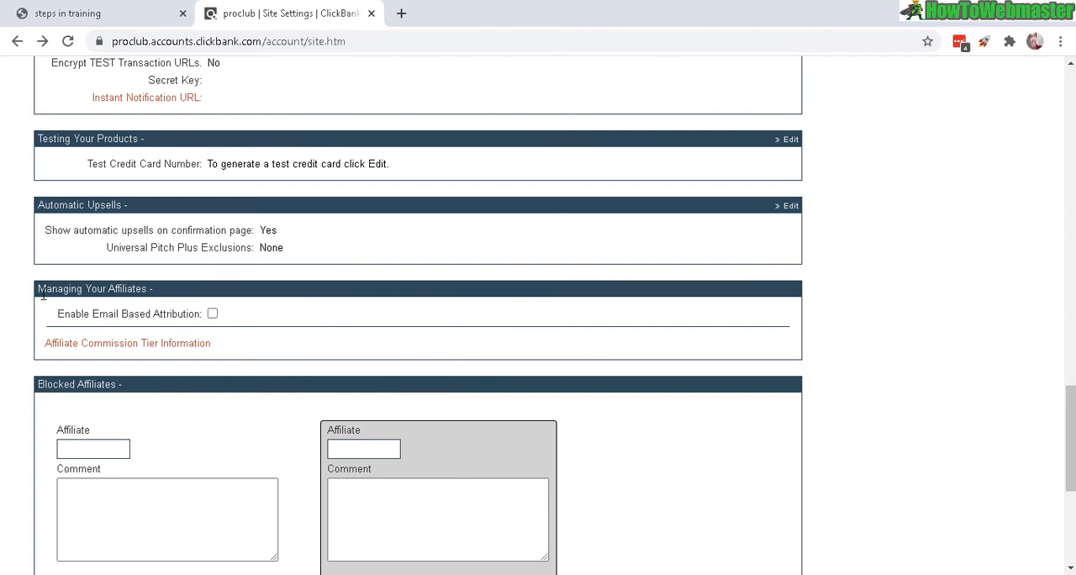
mouse_move(922, 319)
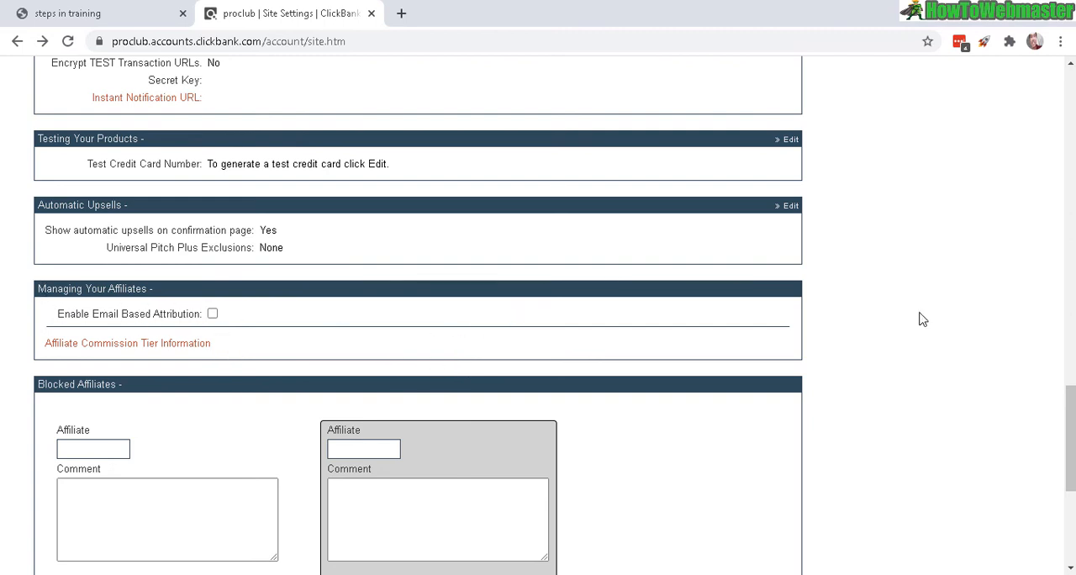
scroll("down", 3)
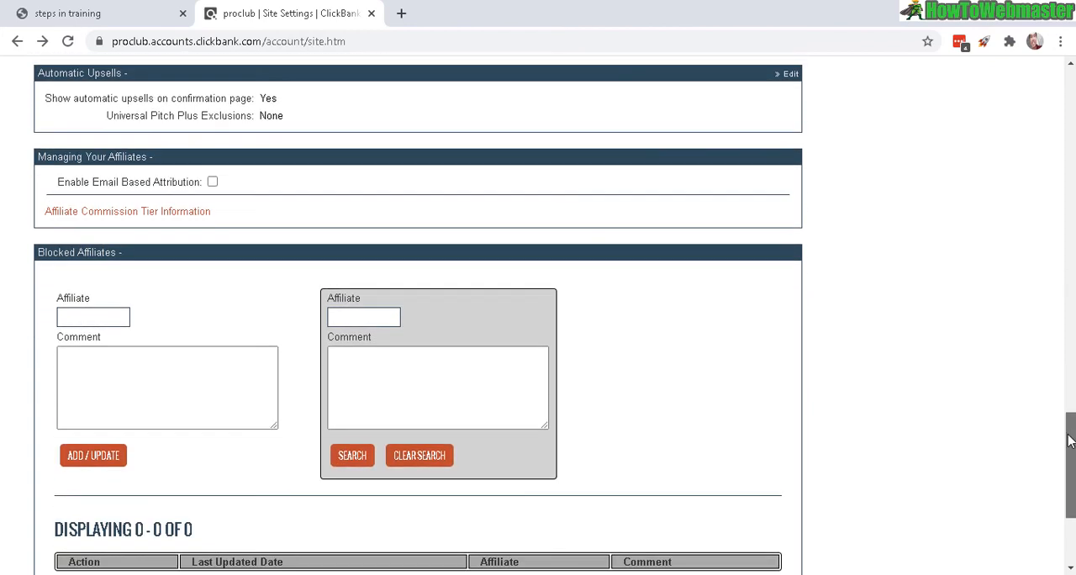
scroll("down", 3)
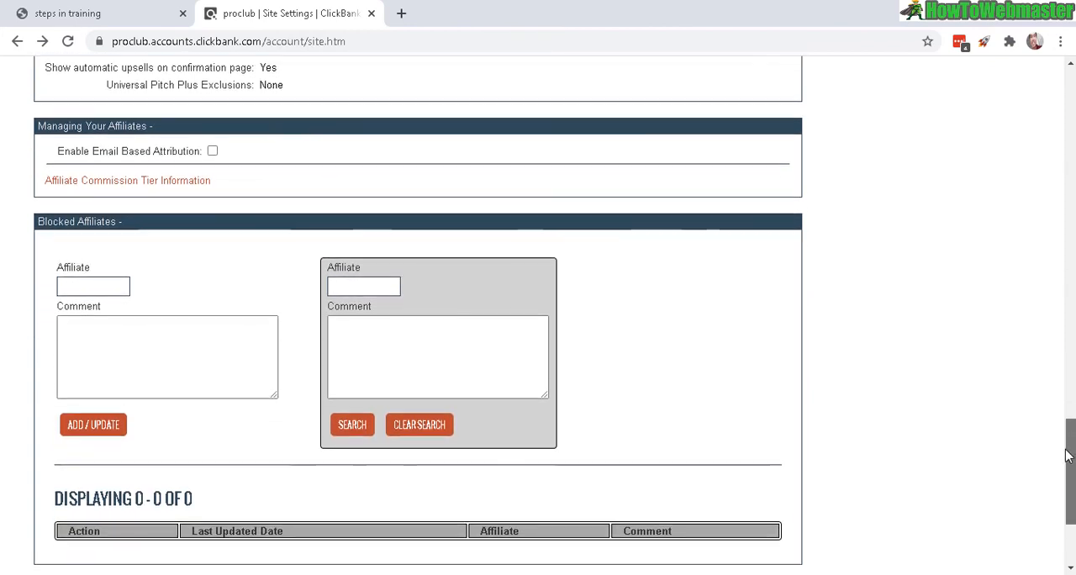
scroll("down", 3)
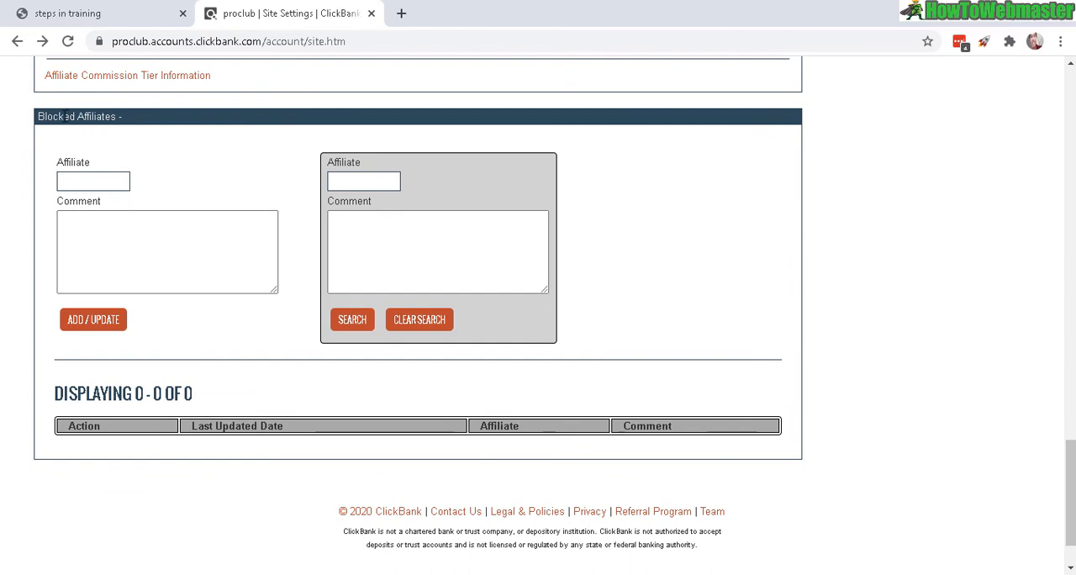
mouse_move(216, 196)
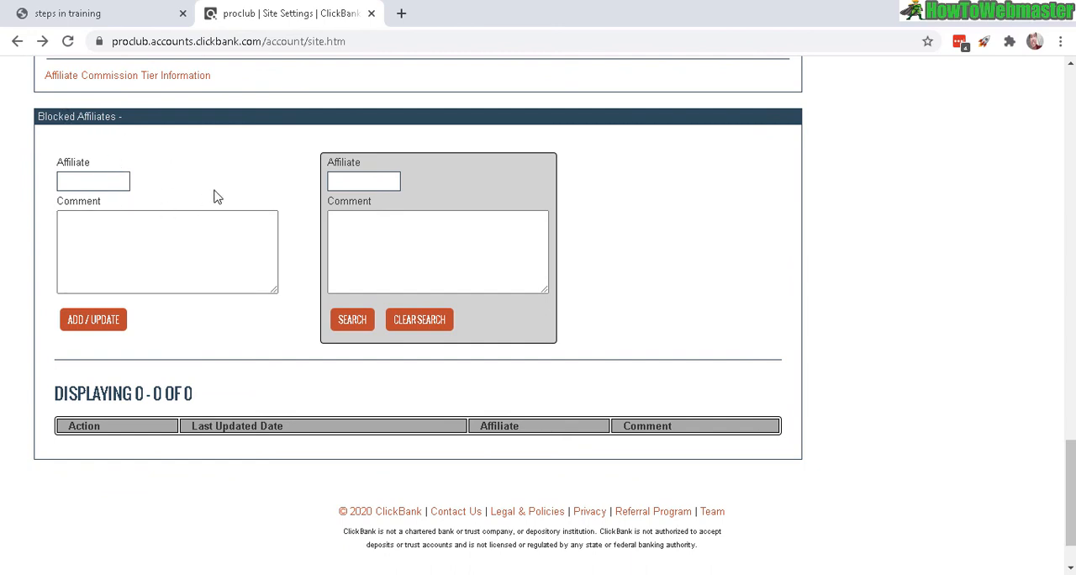
mouse_move(229, 192)
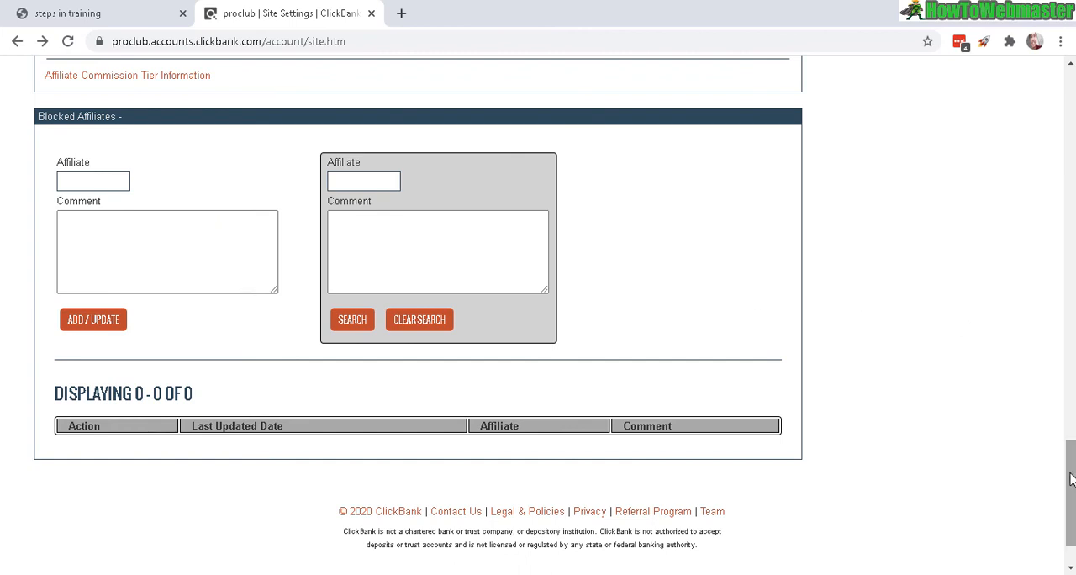
scroll("up", 3)
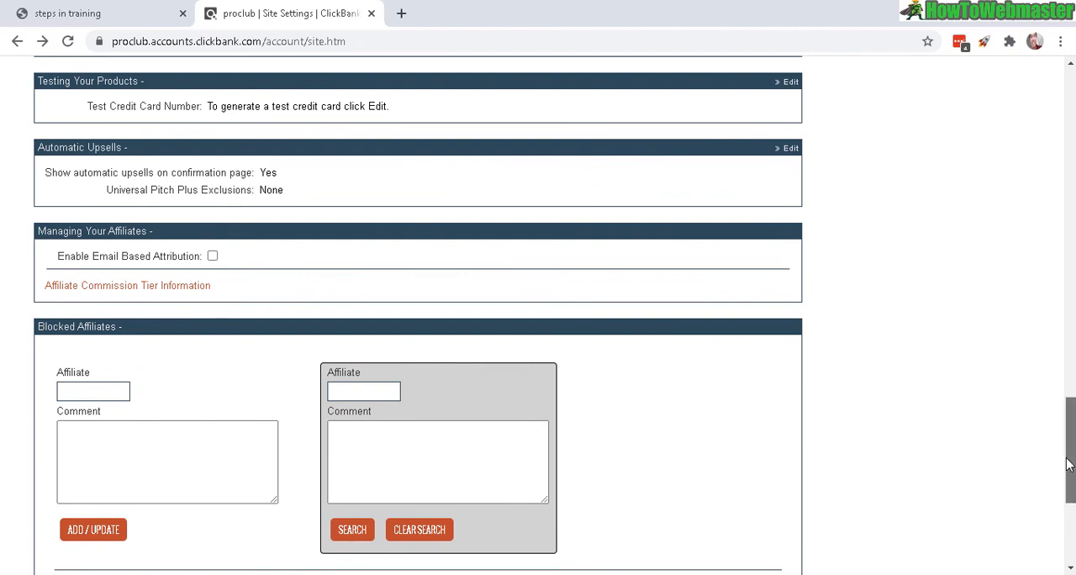
mouse_move(803, 437)
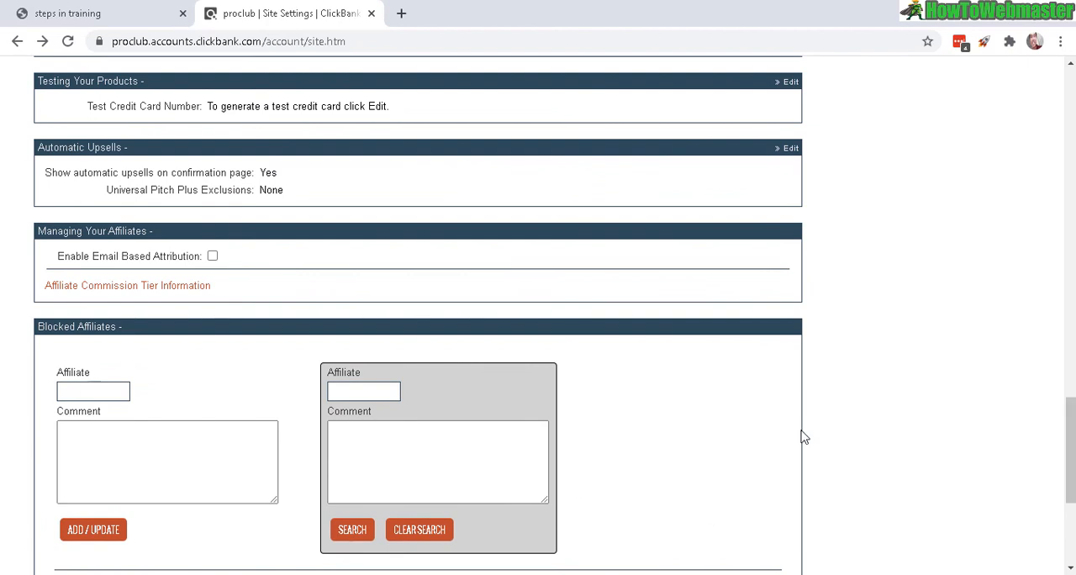
mouse_move(809, 447)
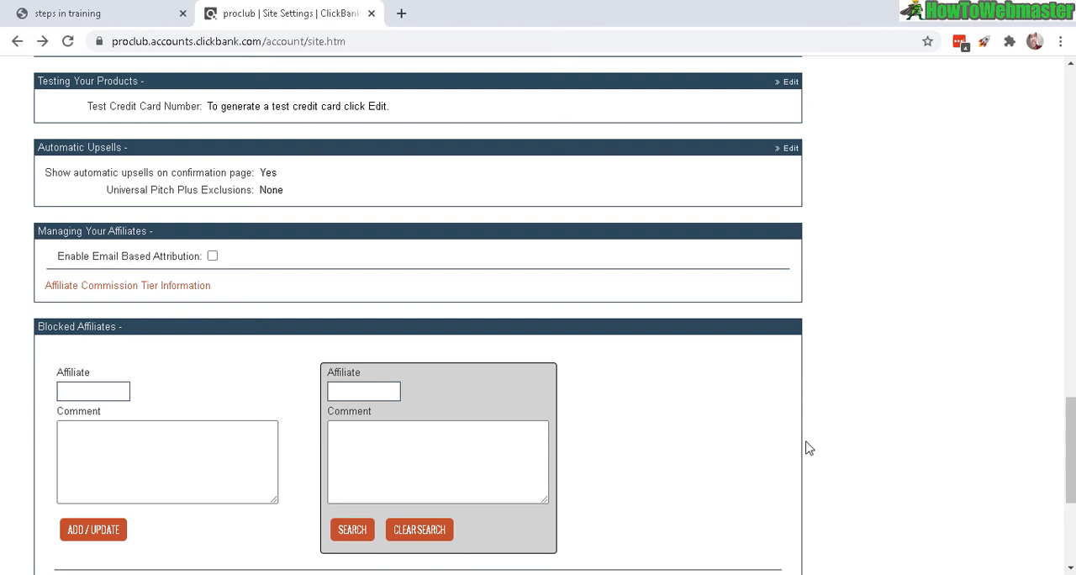
mouse_move(380, 412)
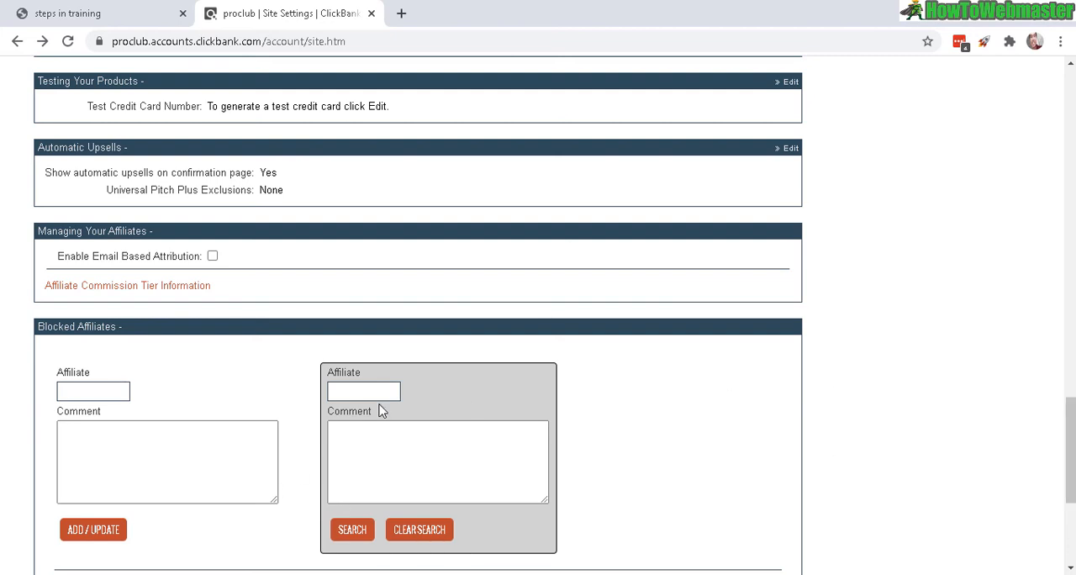
mouse_move(666, 466)
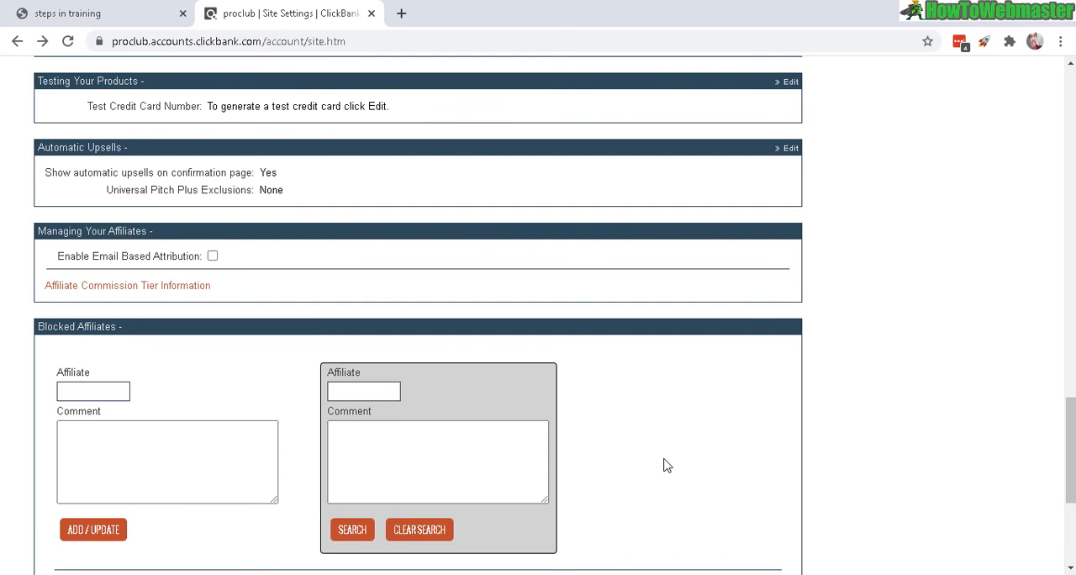
mouse_move(868, 434)
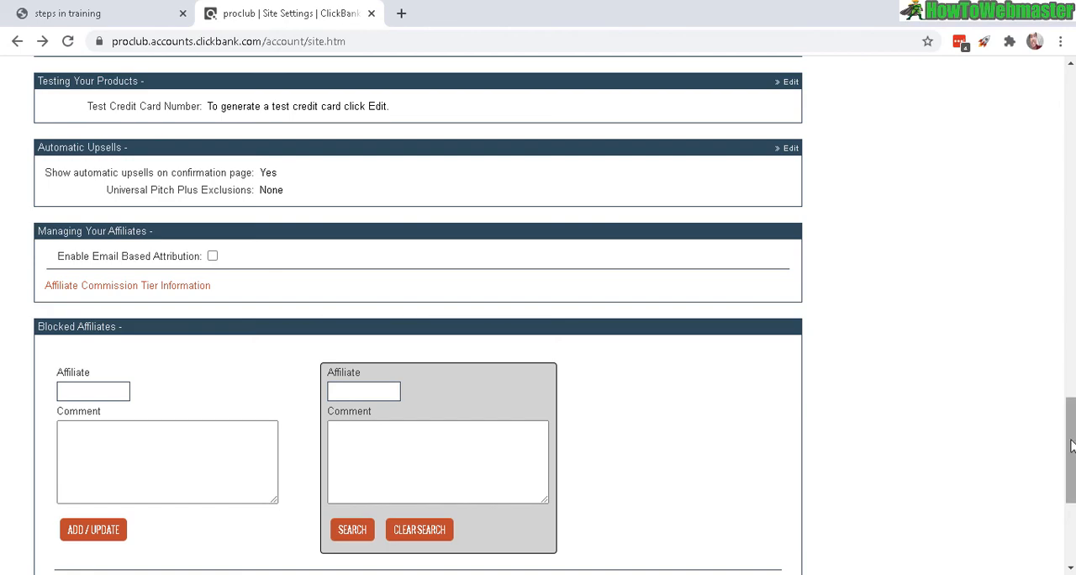
scroll("up", 3)
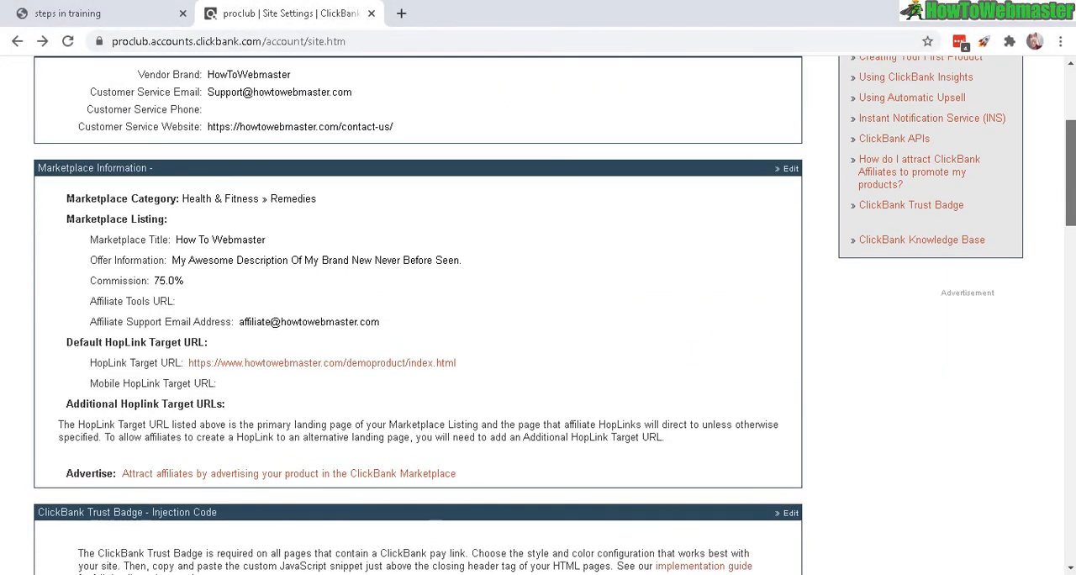
scroll("down", 3)
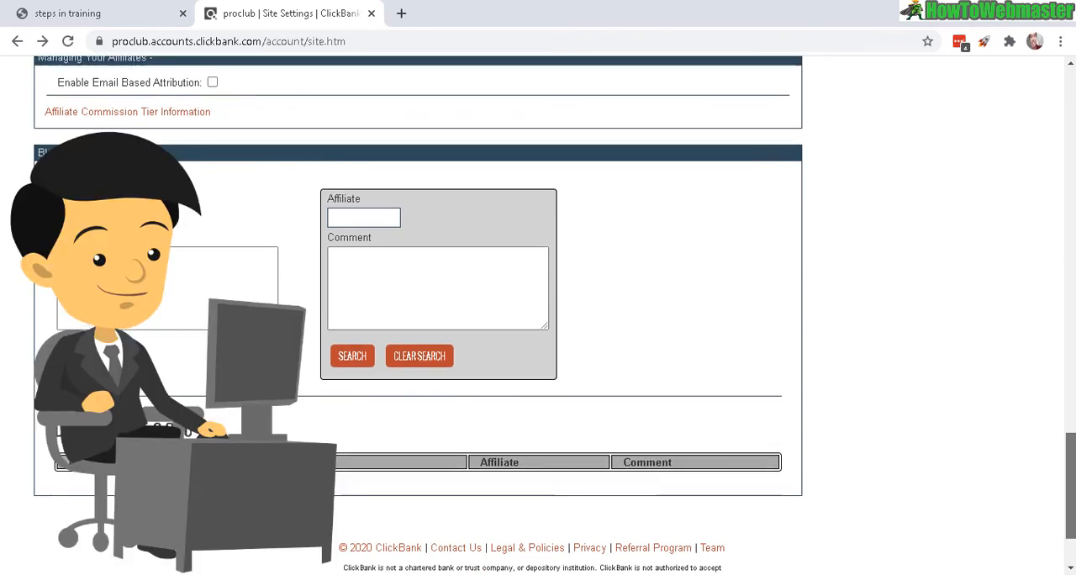